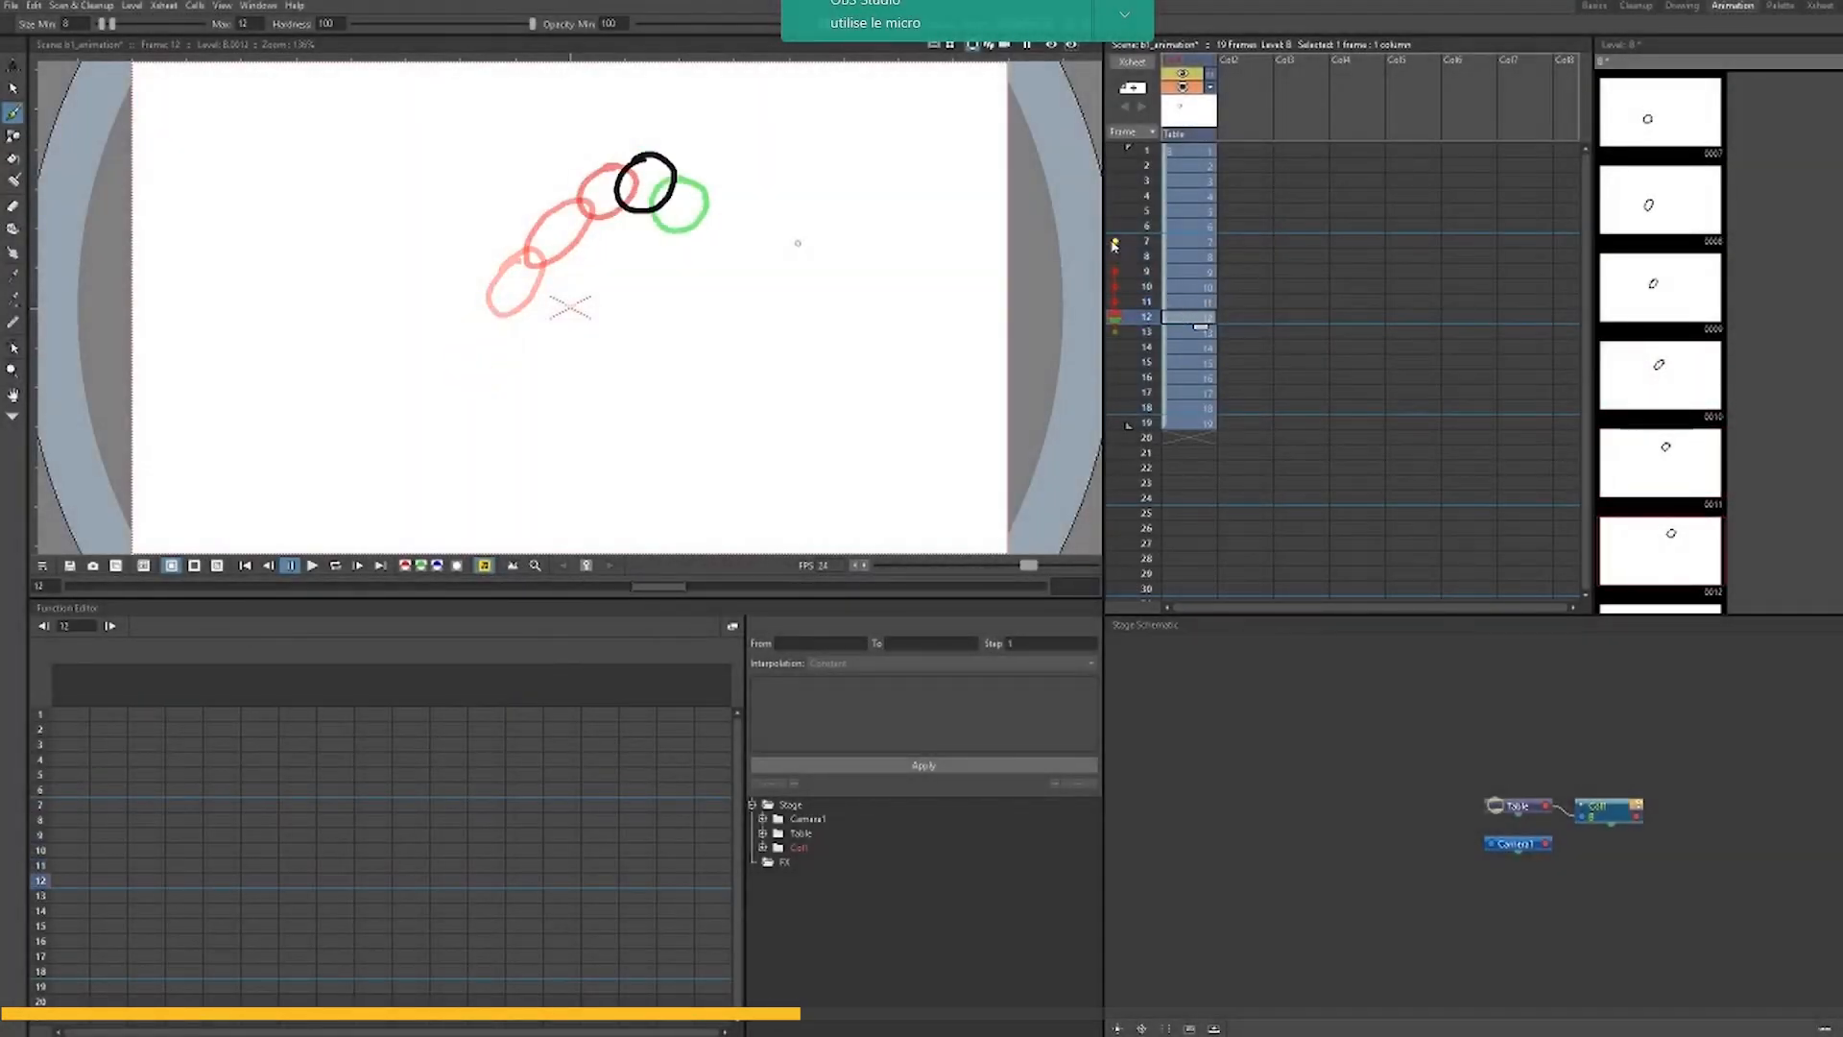
Scroll the OpenToonz homepage to the Characteristics section on Ghibli use and open-source licensing.
left_click(1779, 5)
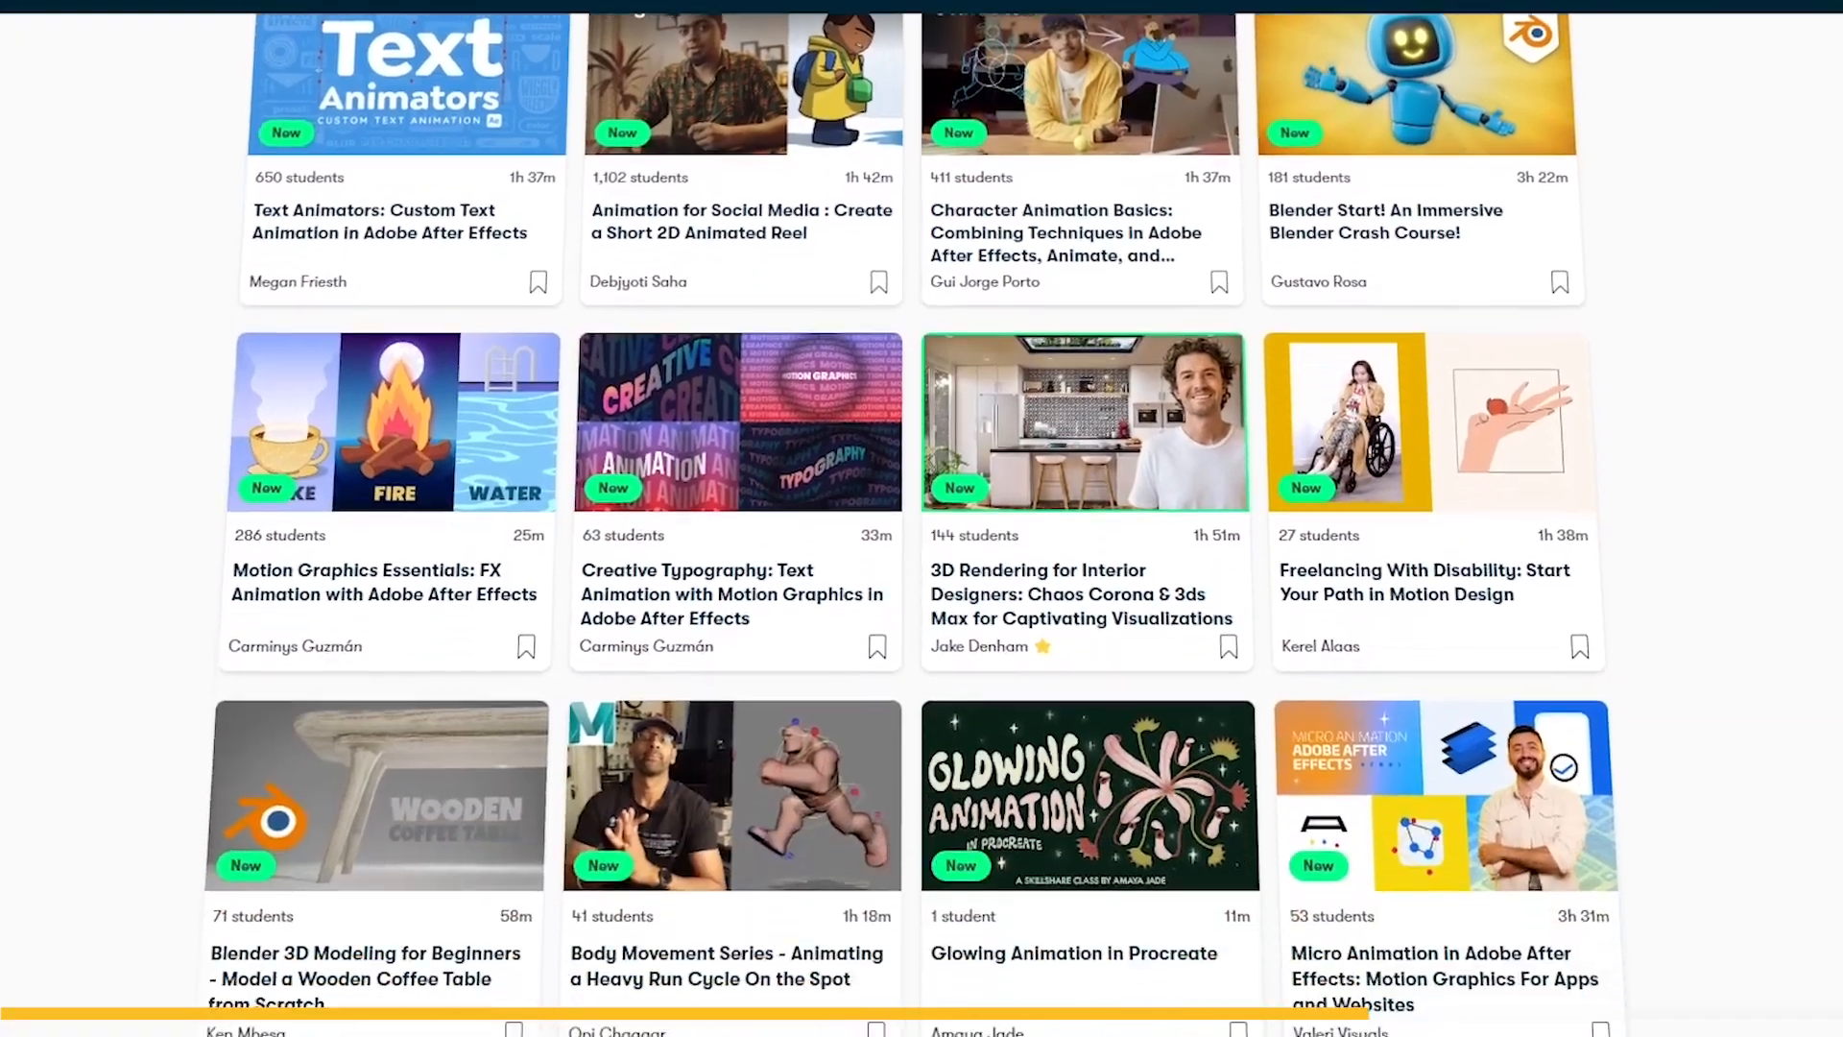
scroll("down", 3)
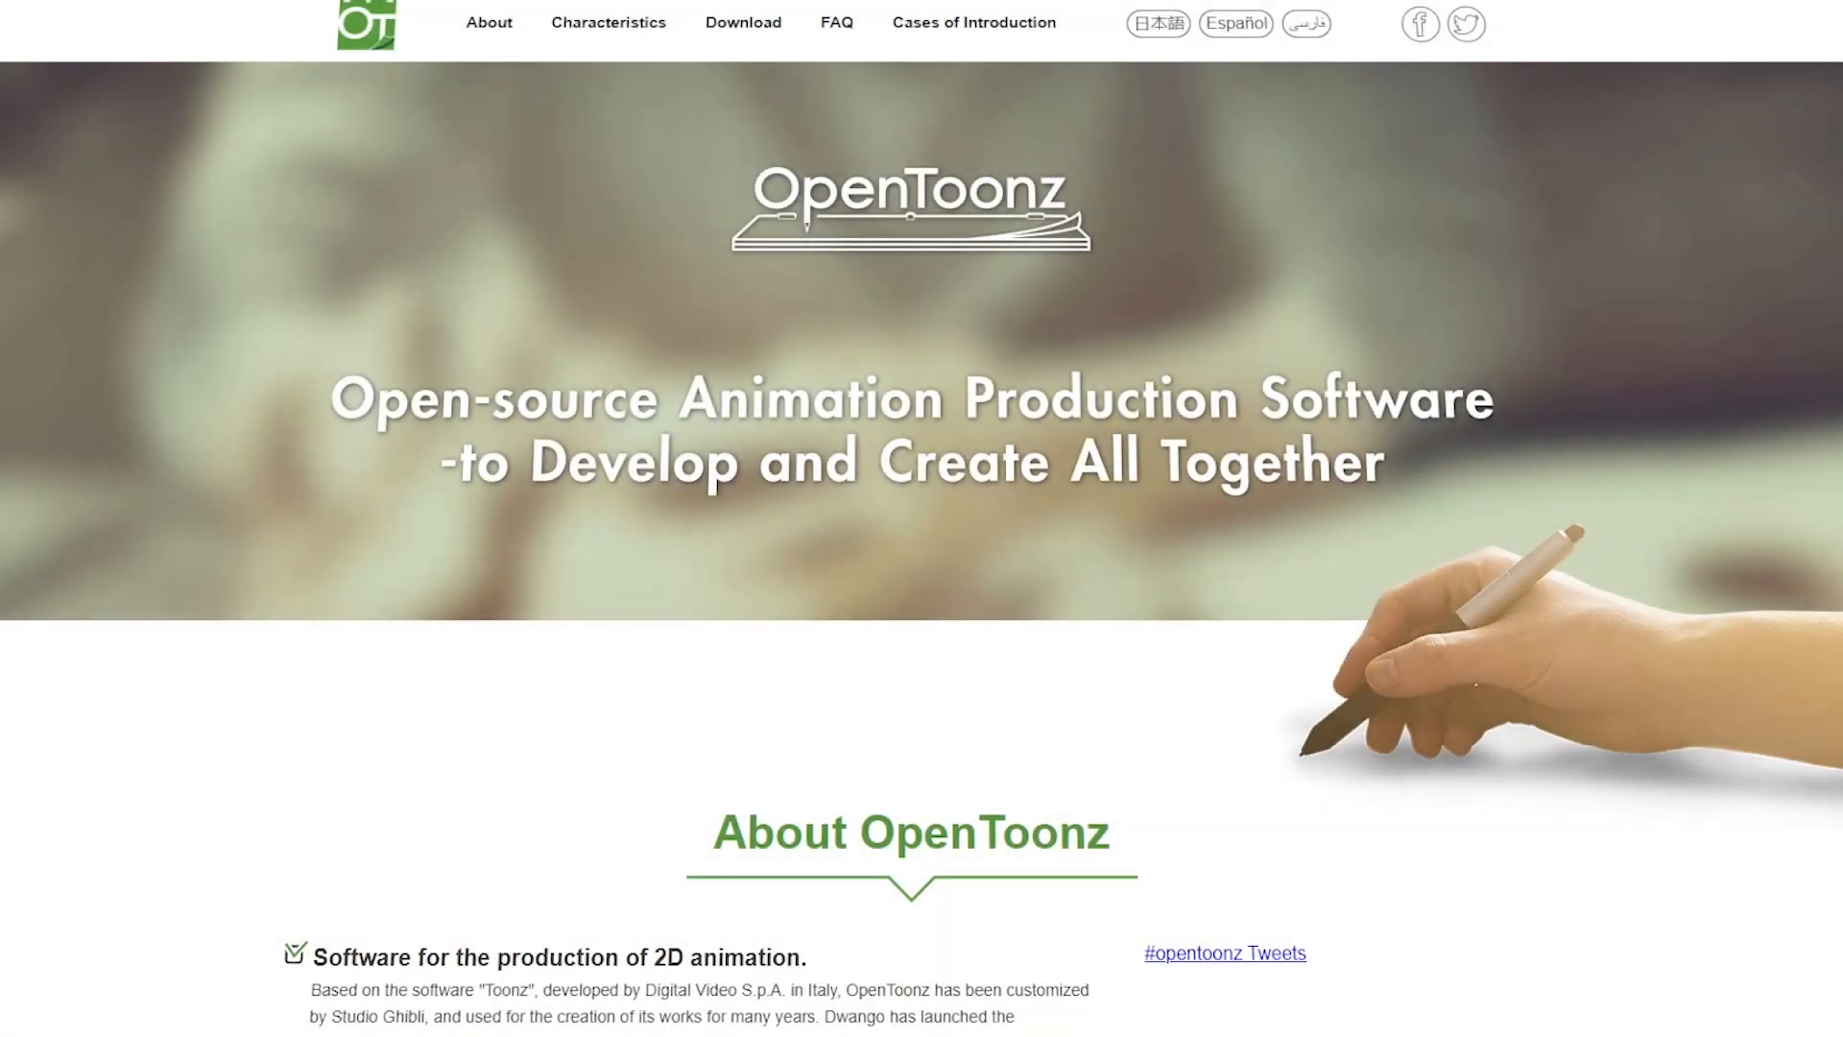
scroll("down", 3)
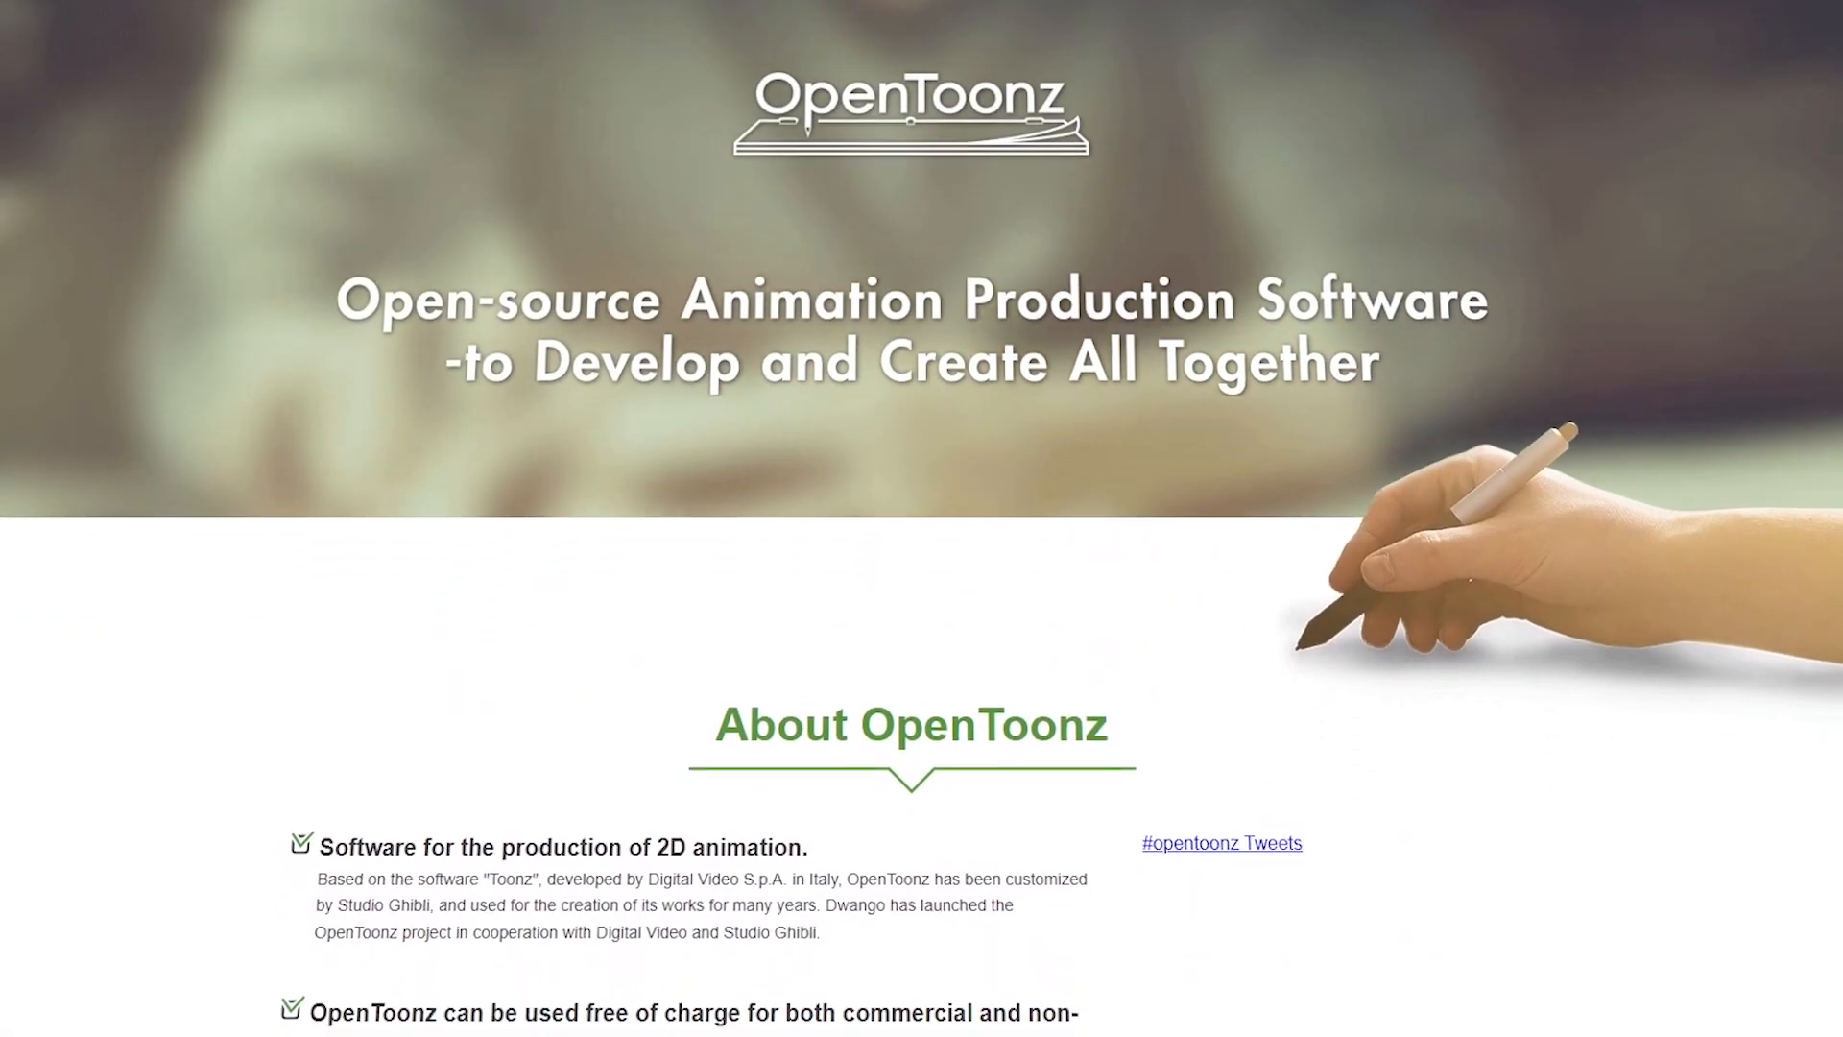
scroll("down", 3)
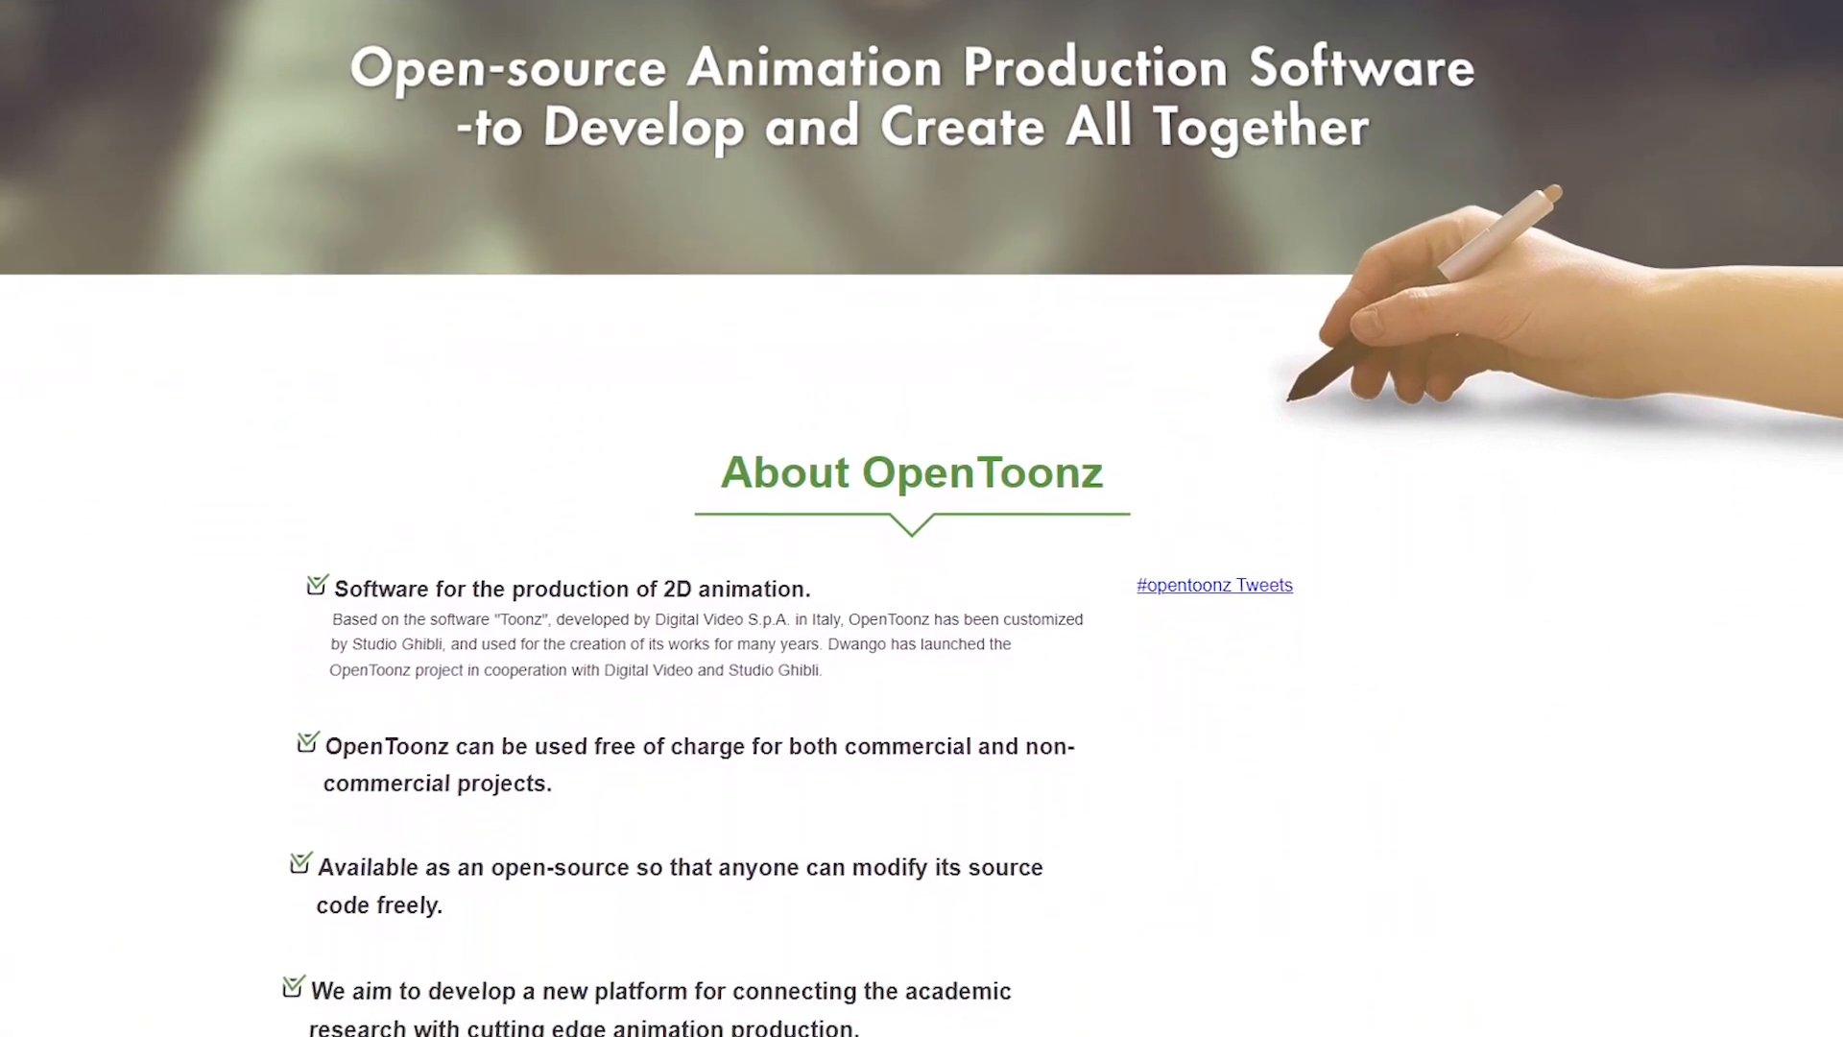
scroll("down", 3)
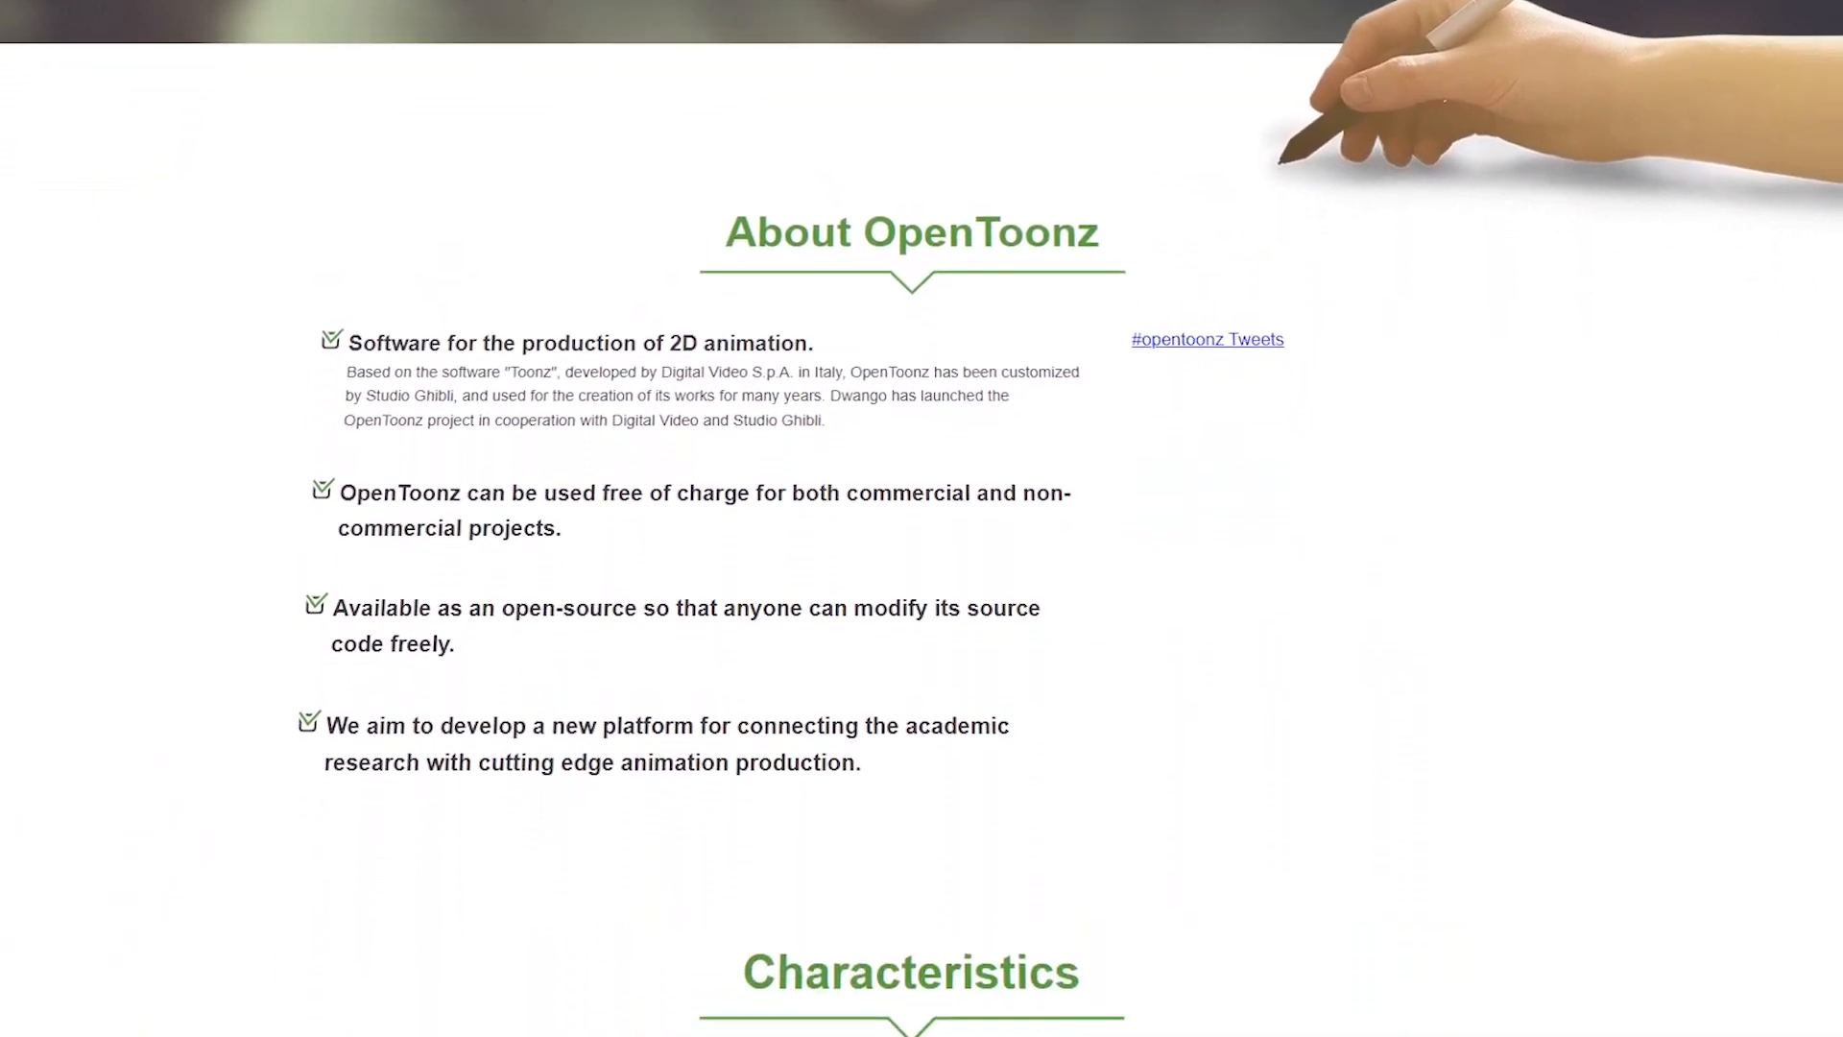
scroll("down", 3)
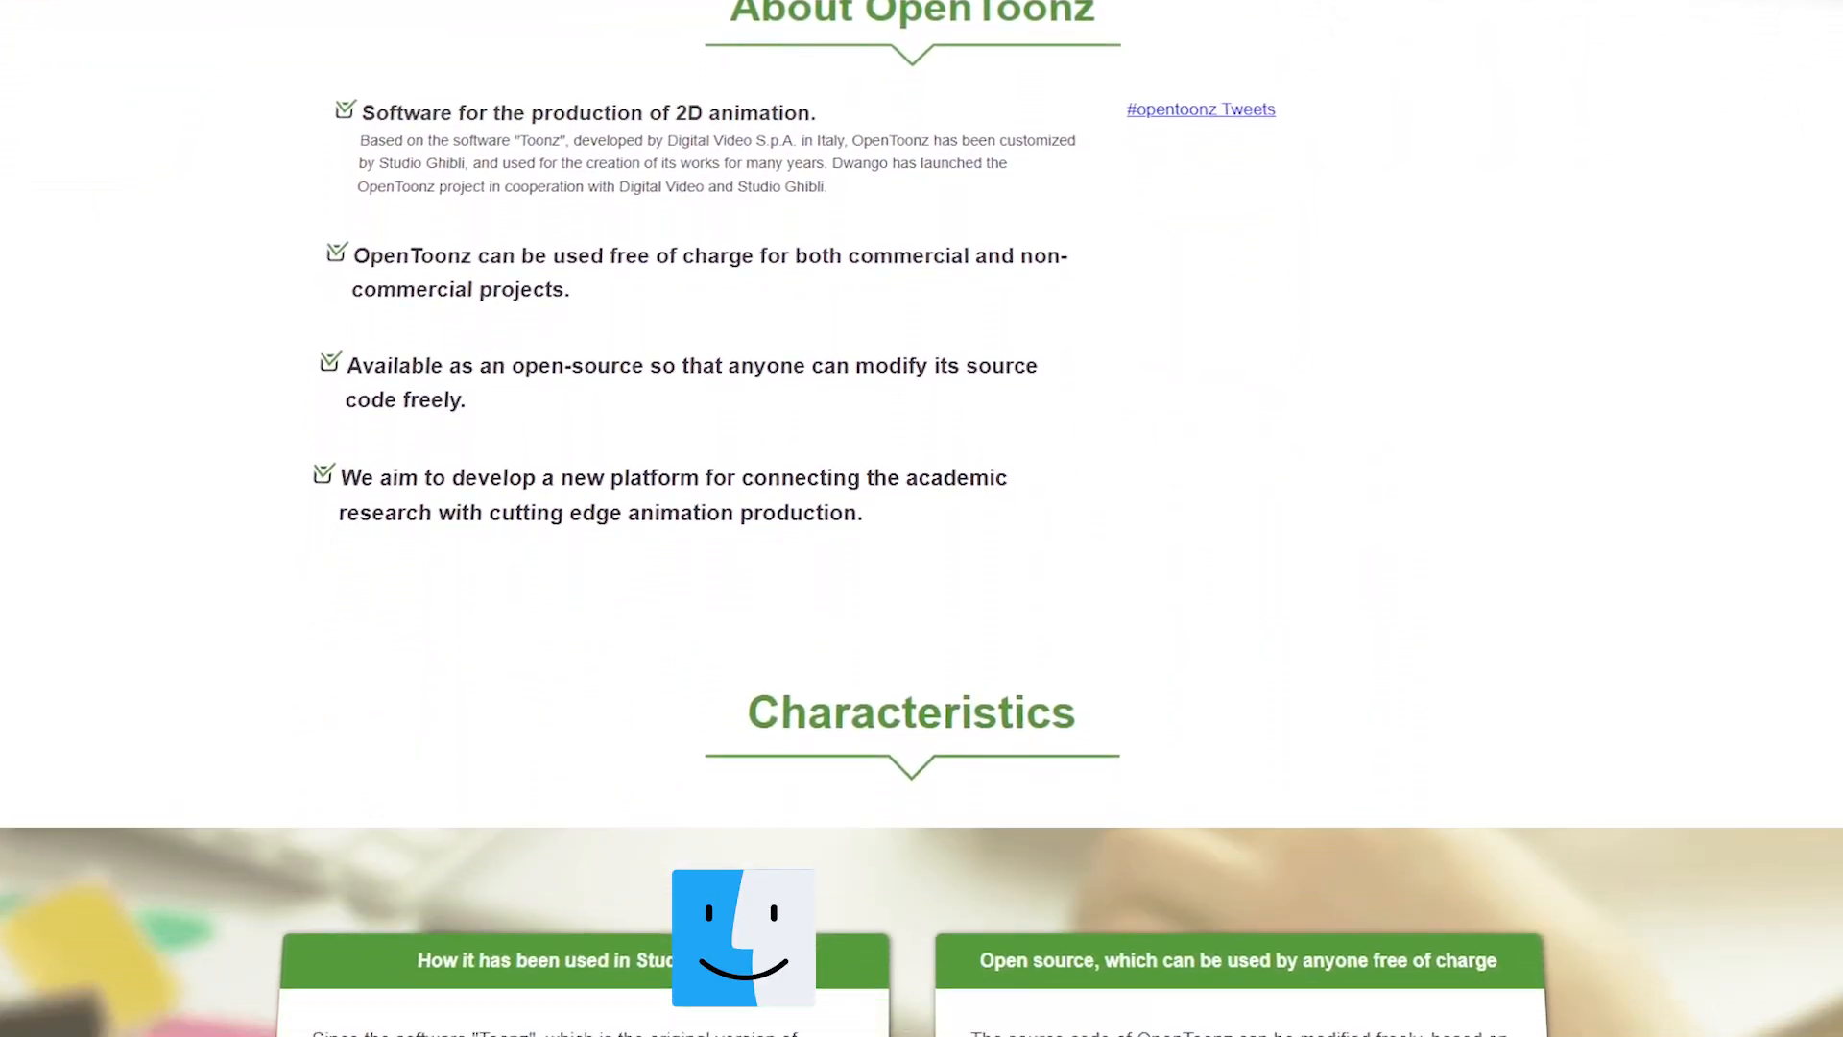
scroll("down", 3)
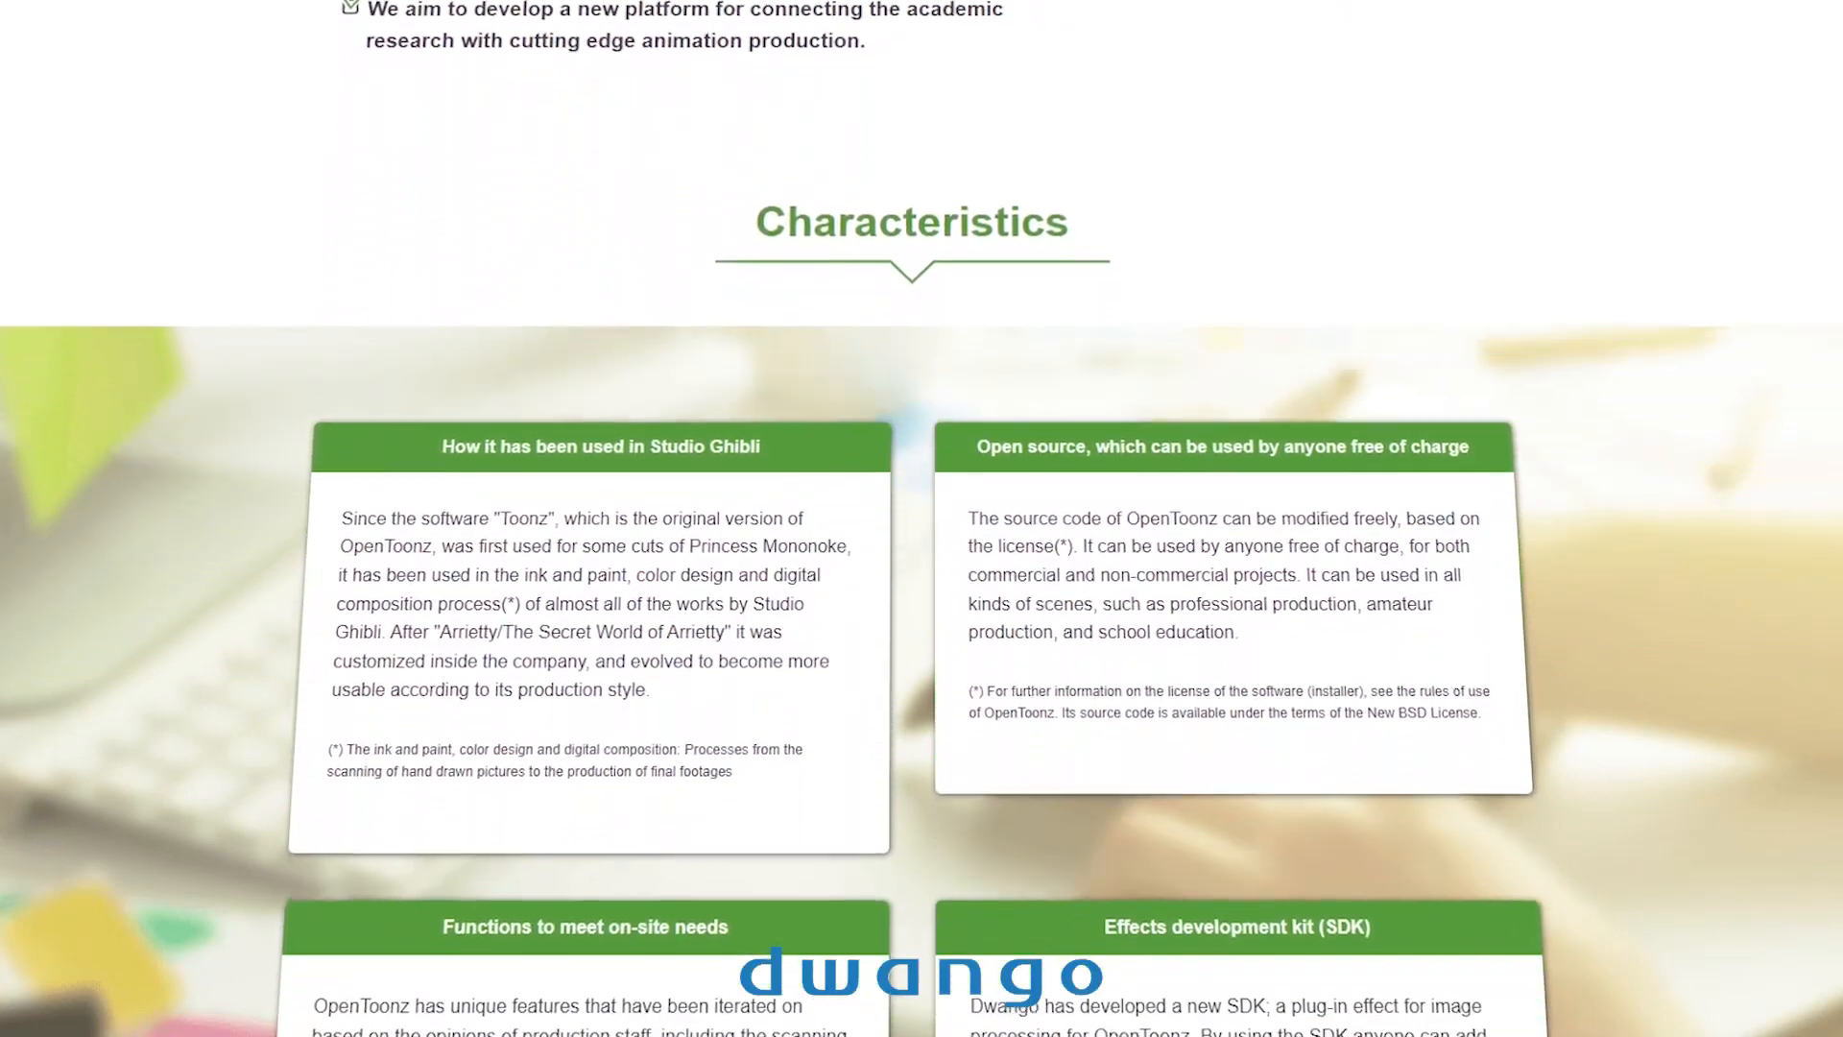
scroll("down", 3)
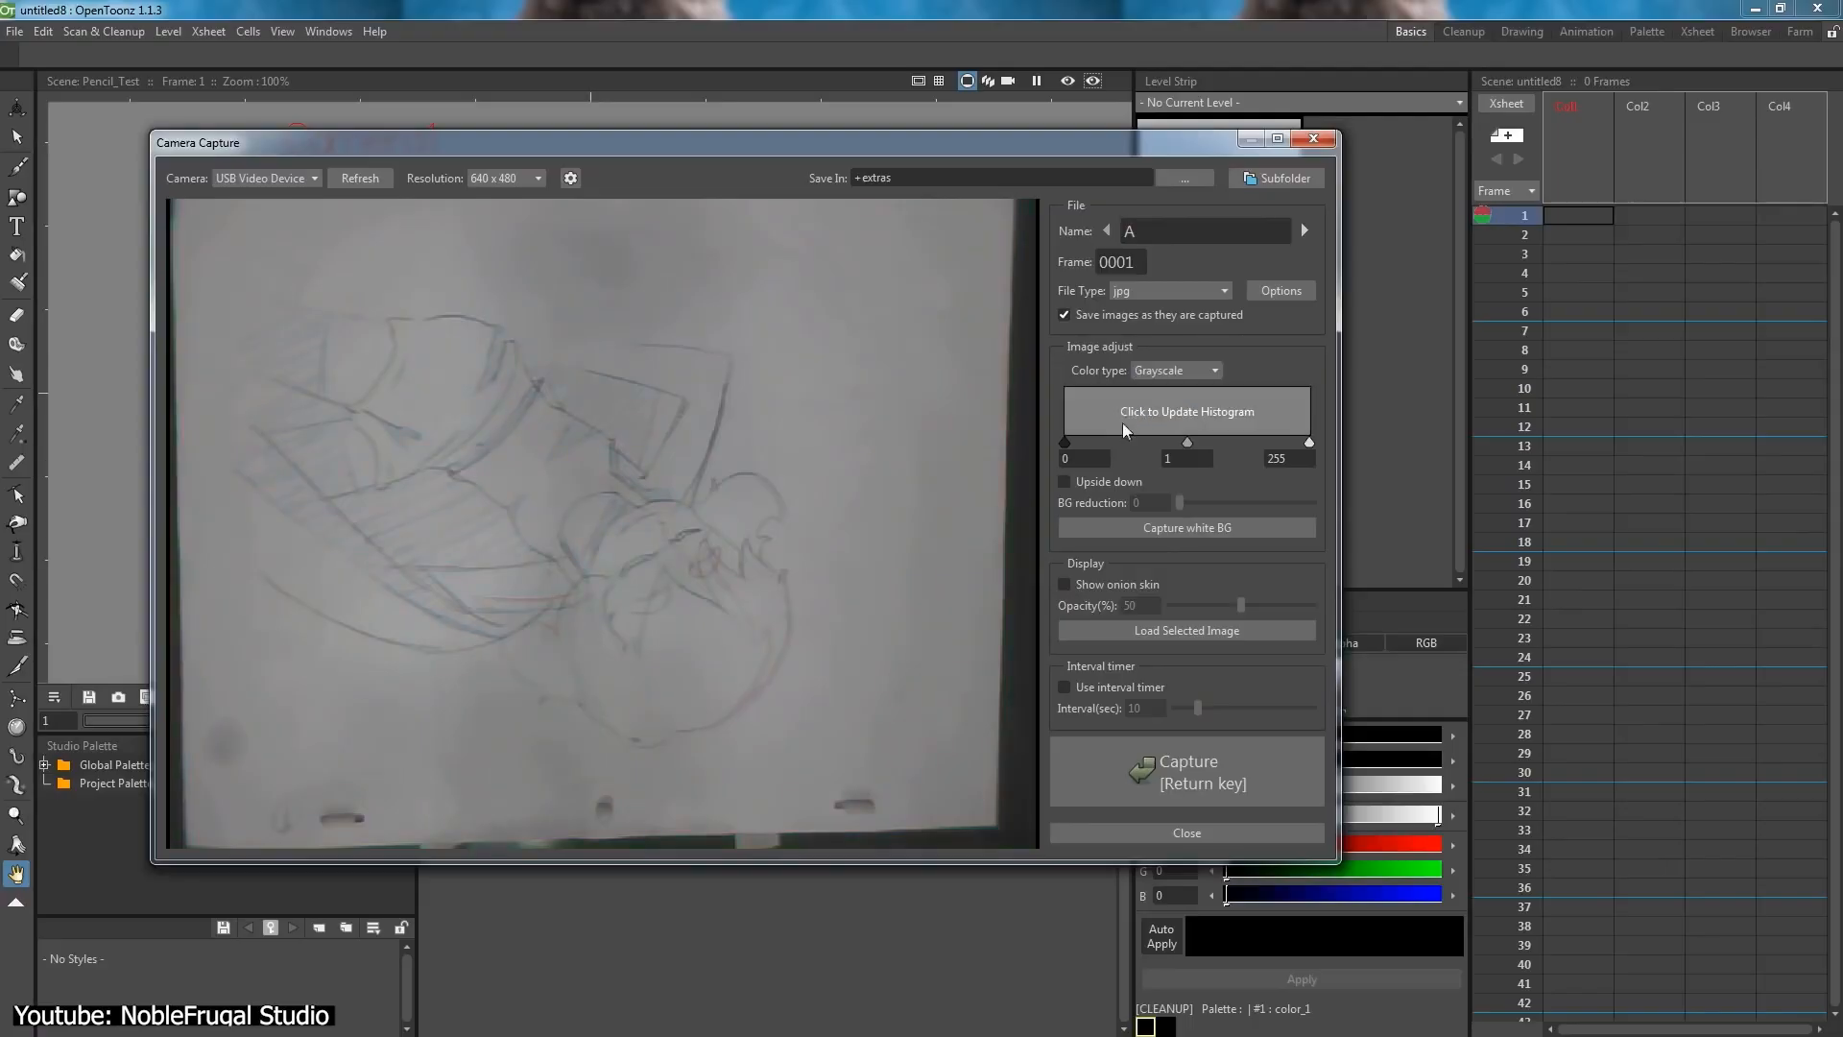
Refresh the camera histogram, then play and pause the girl's head animation.
left_click(1187, 412)
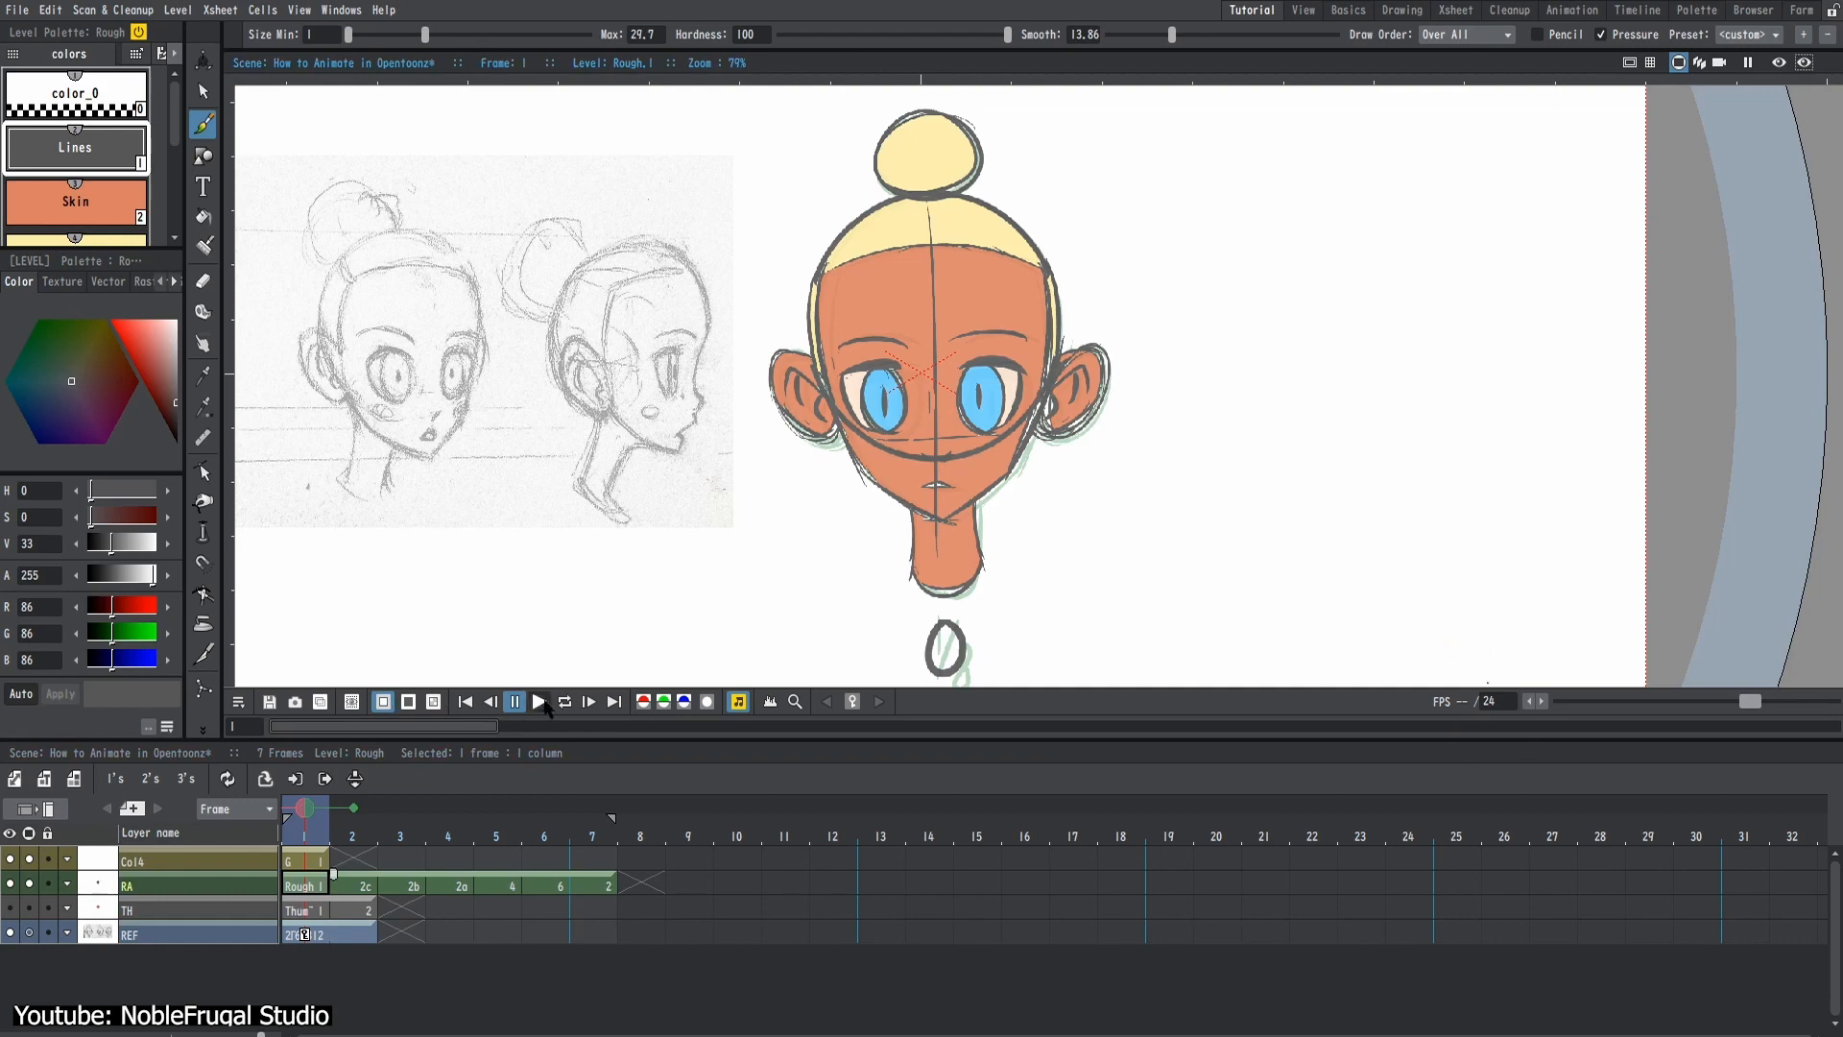
left_click(539, 701)
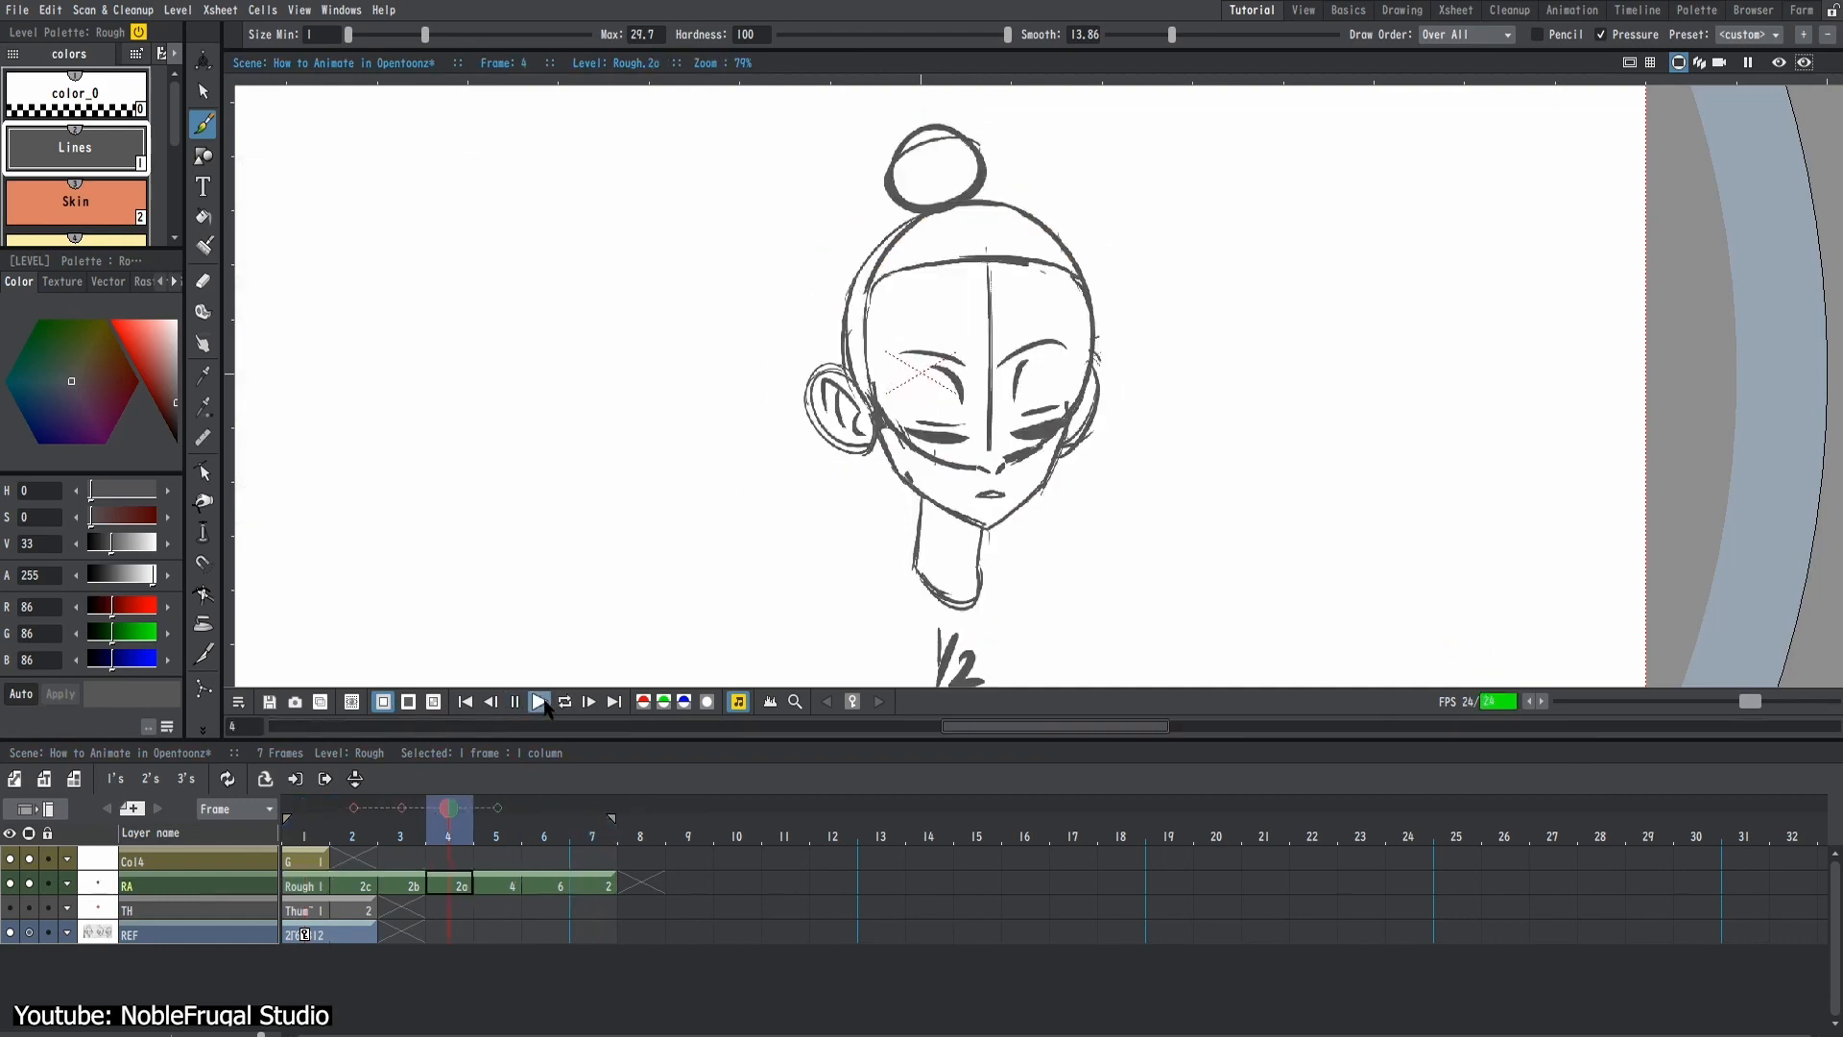
left_click(587, 702)
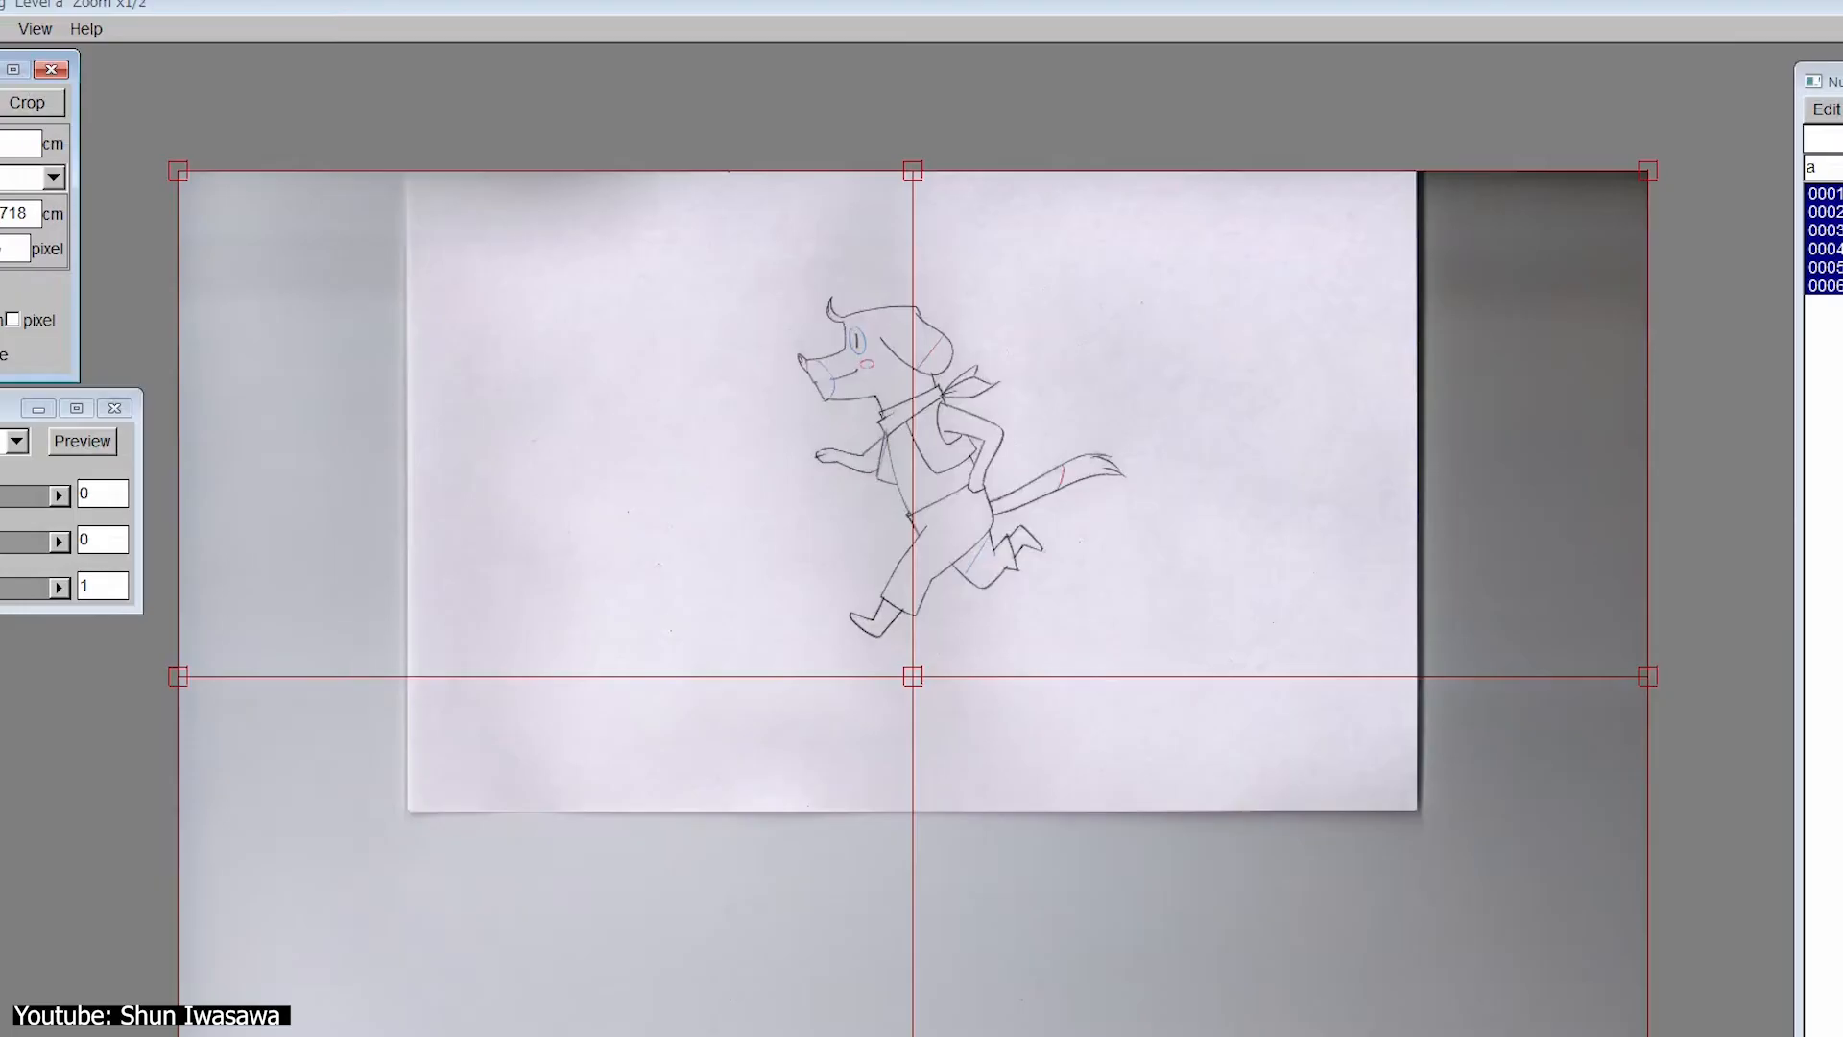
Crop the scan area to the paper edges and scan drawings 0001–0005 of level a.
left_click_drag(1644, 674, 1410, 808)
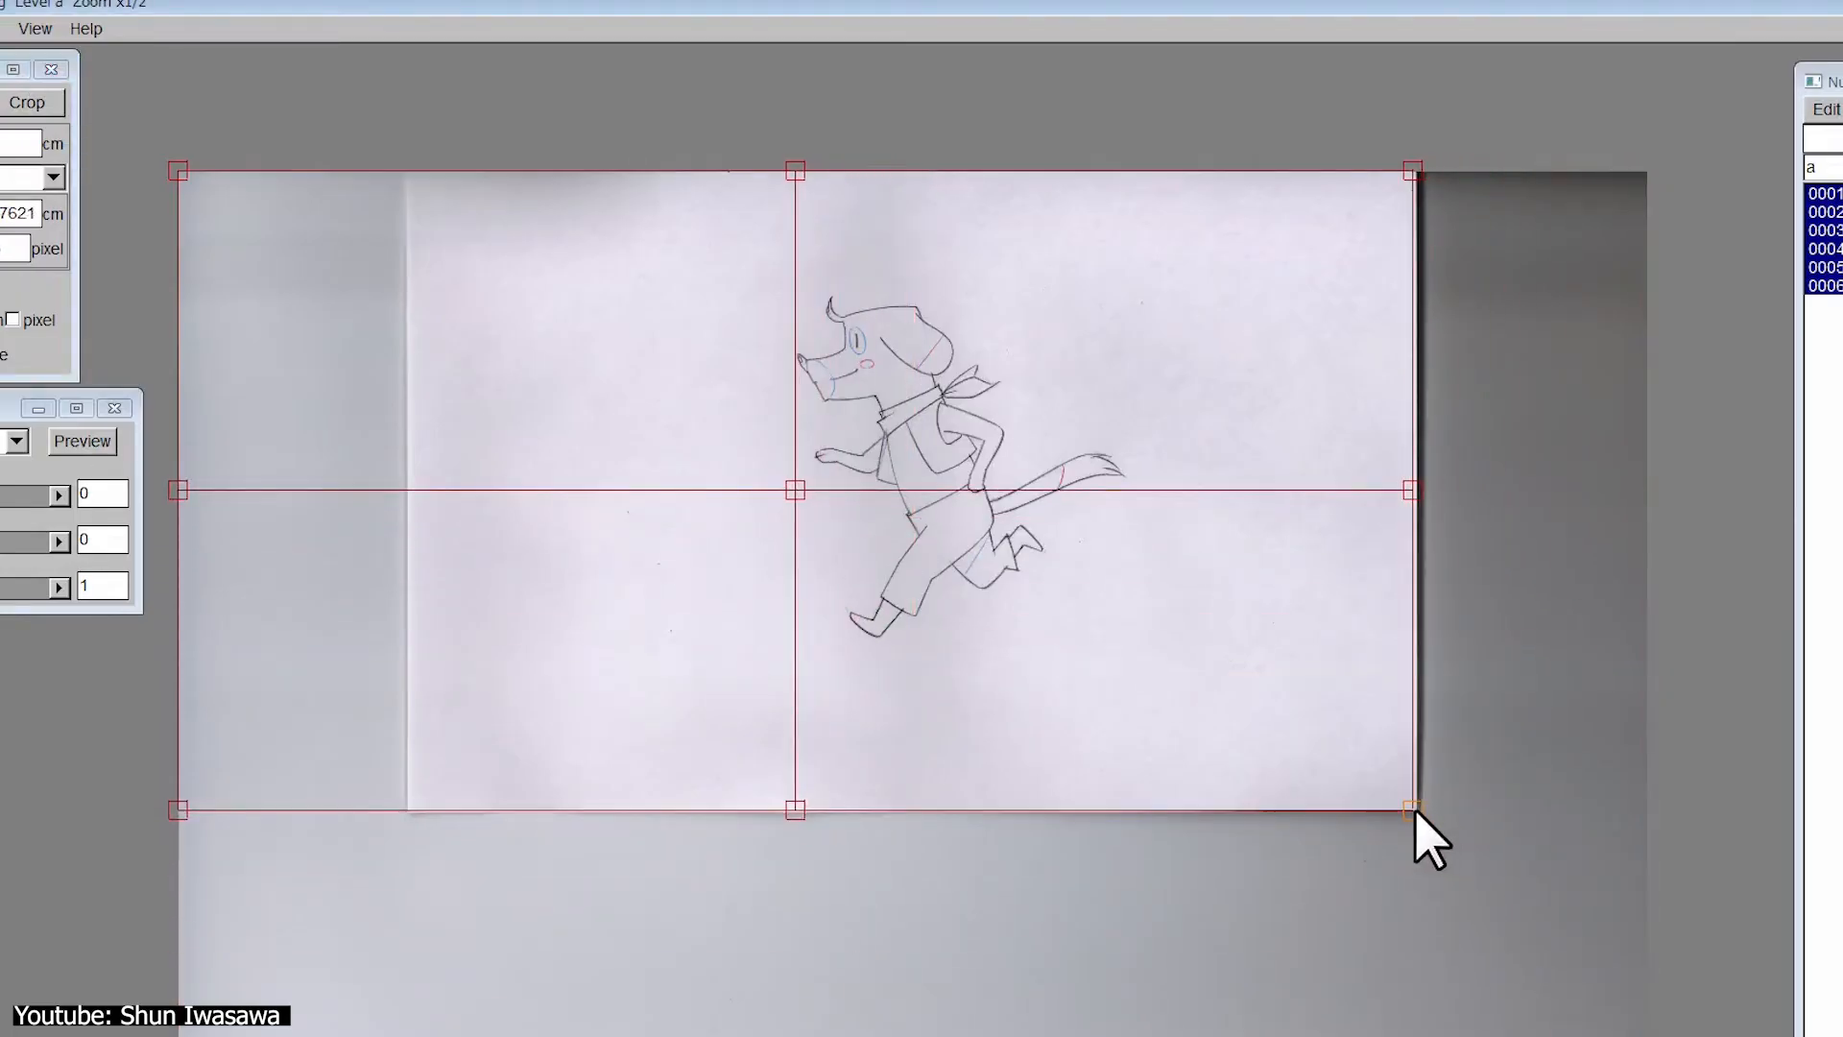
left_click_drag(1410, 811, 911, 811)
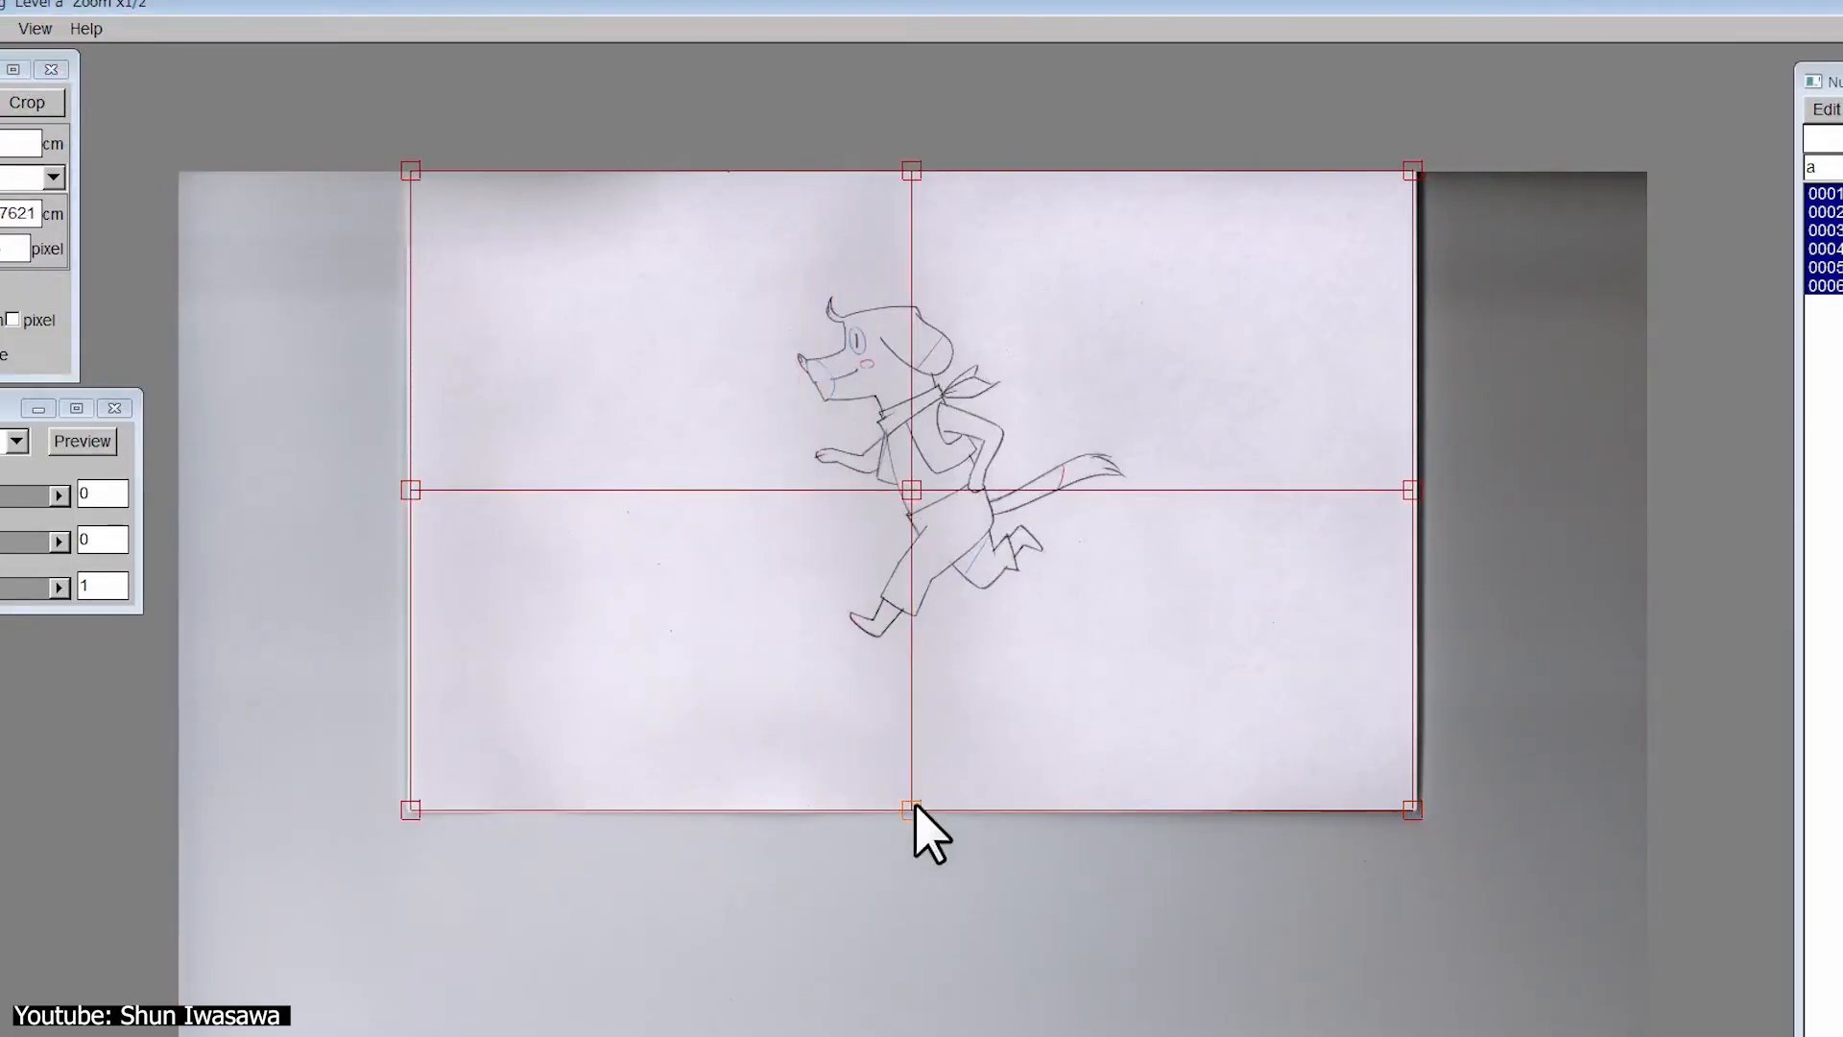
left_click(615, 341)
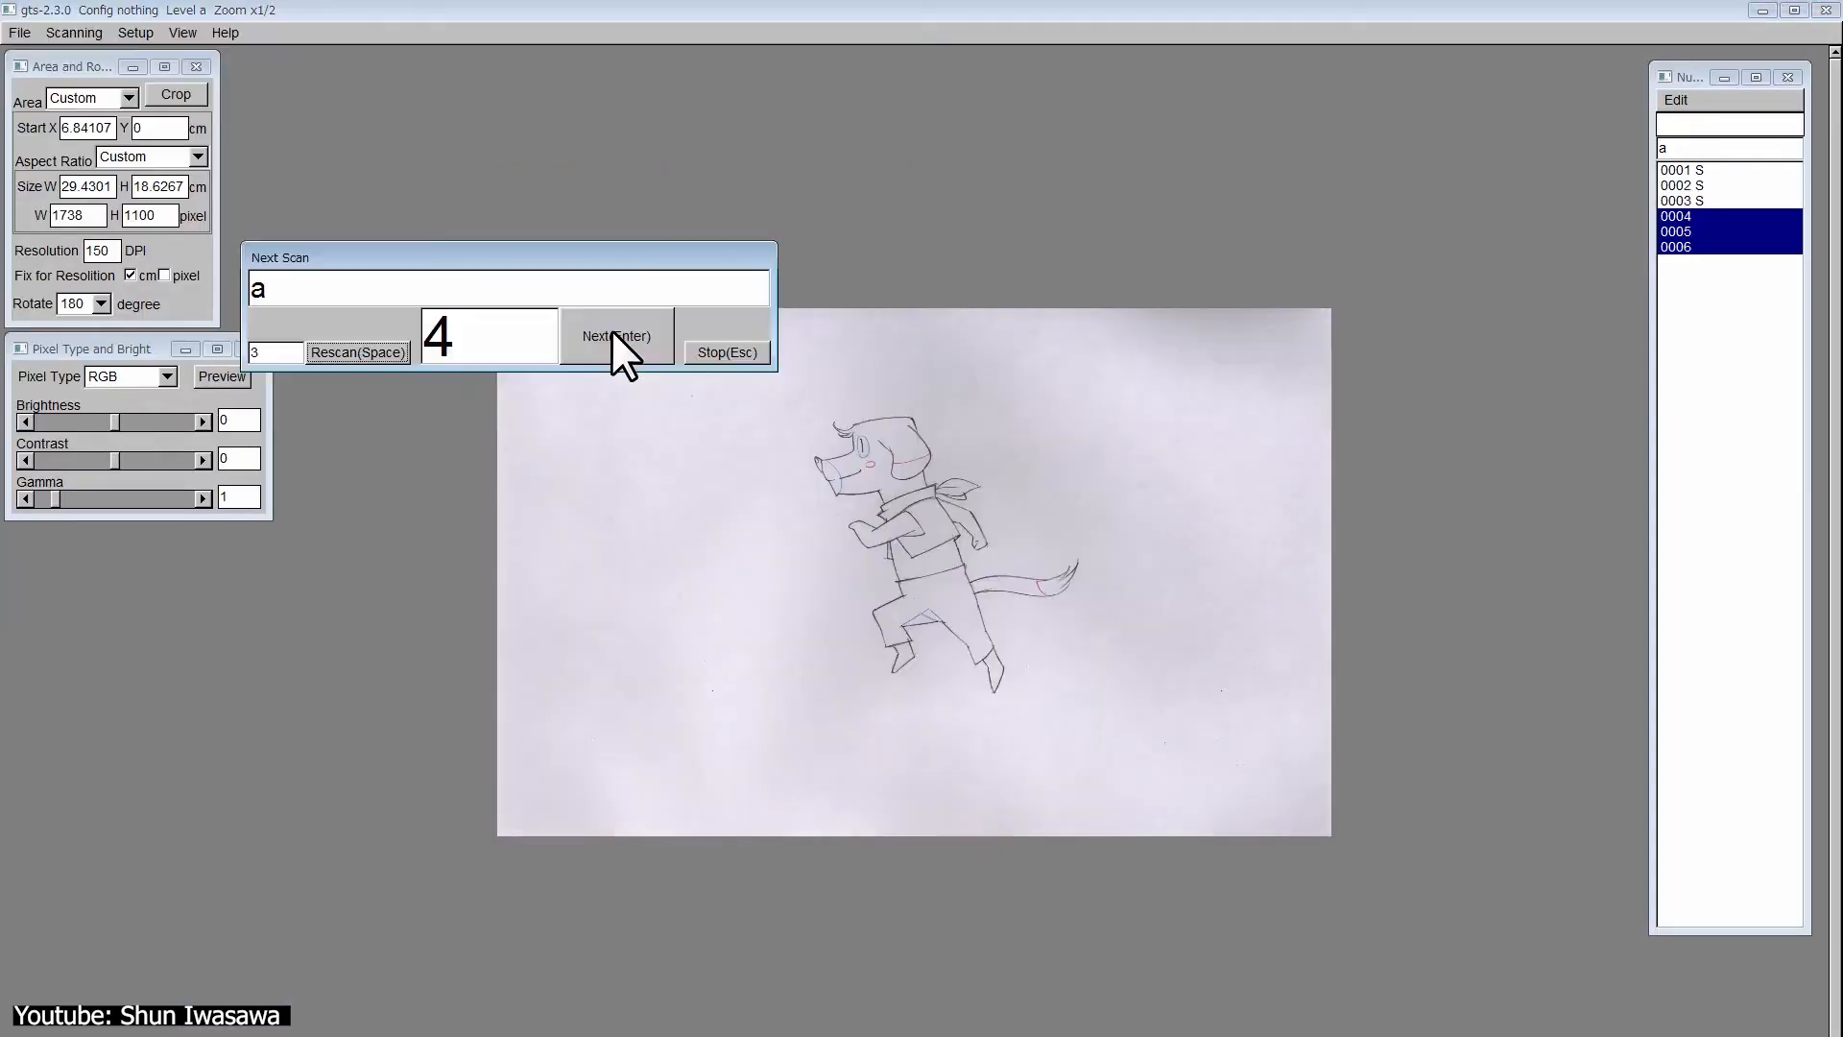
left_click(614, 336)
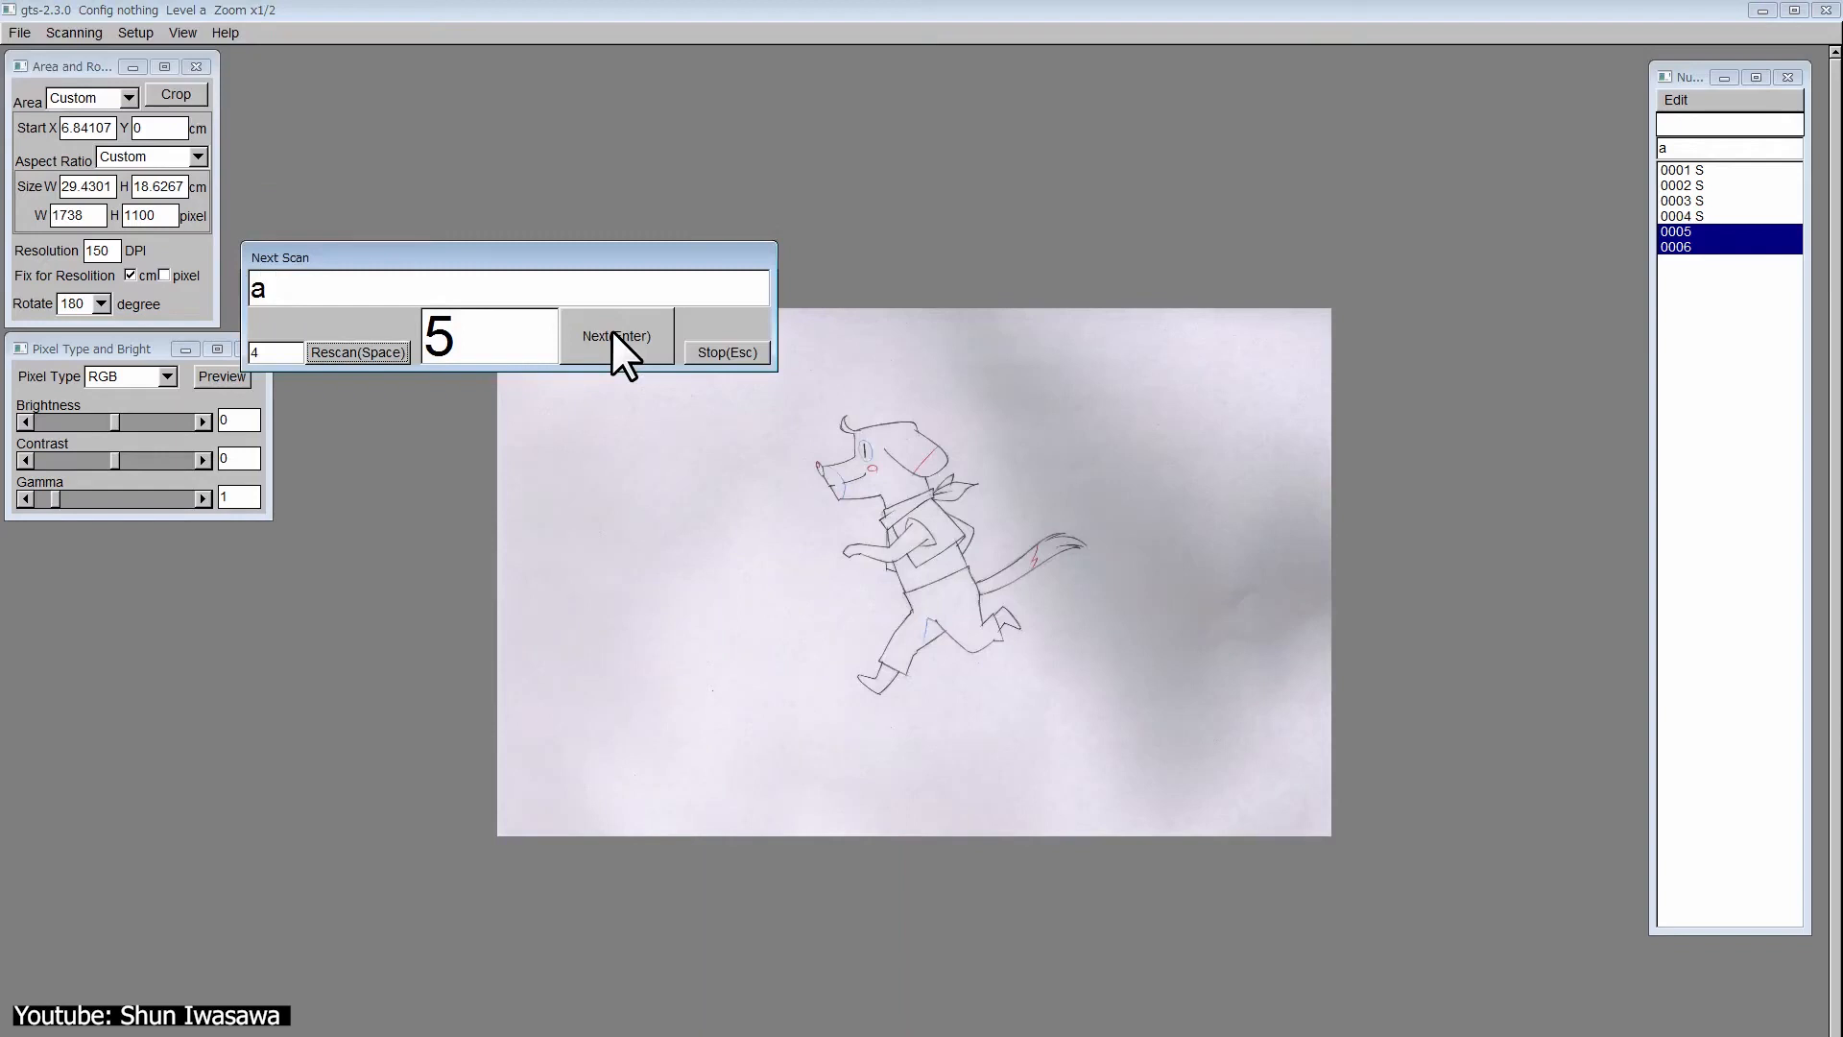
left_click(616, 341)
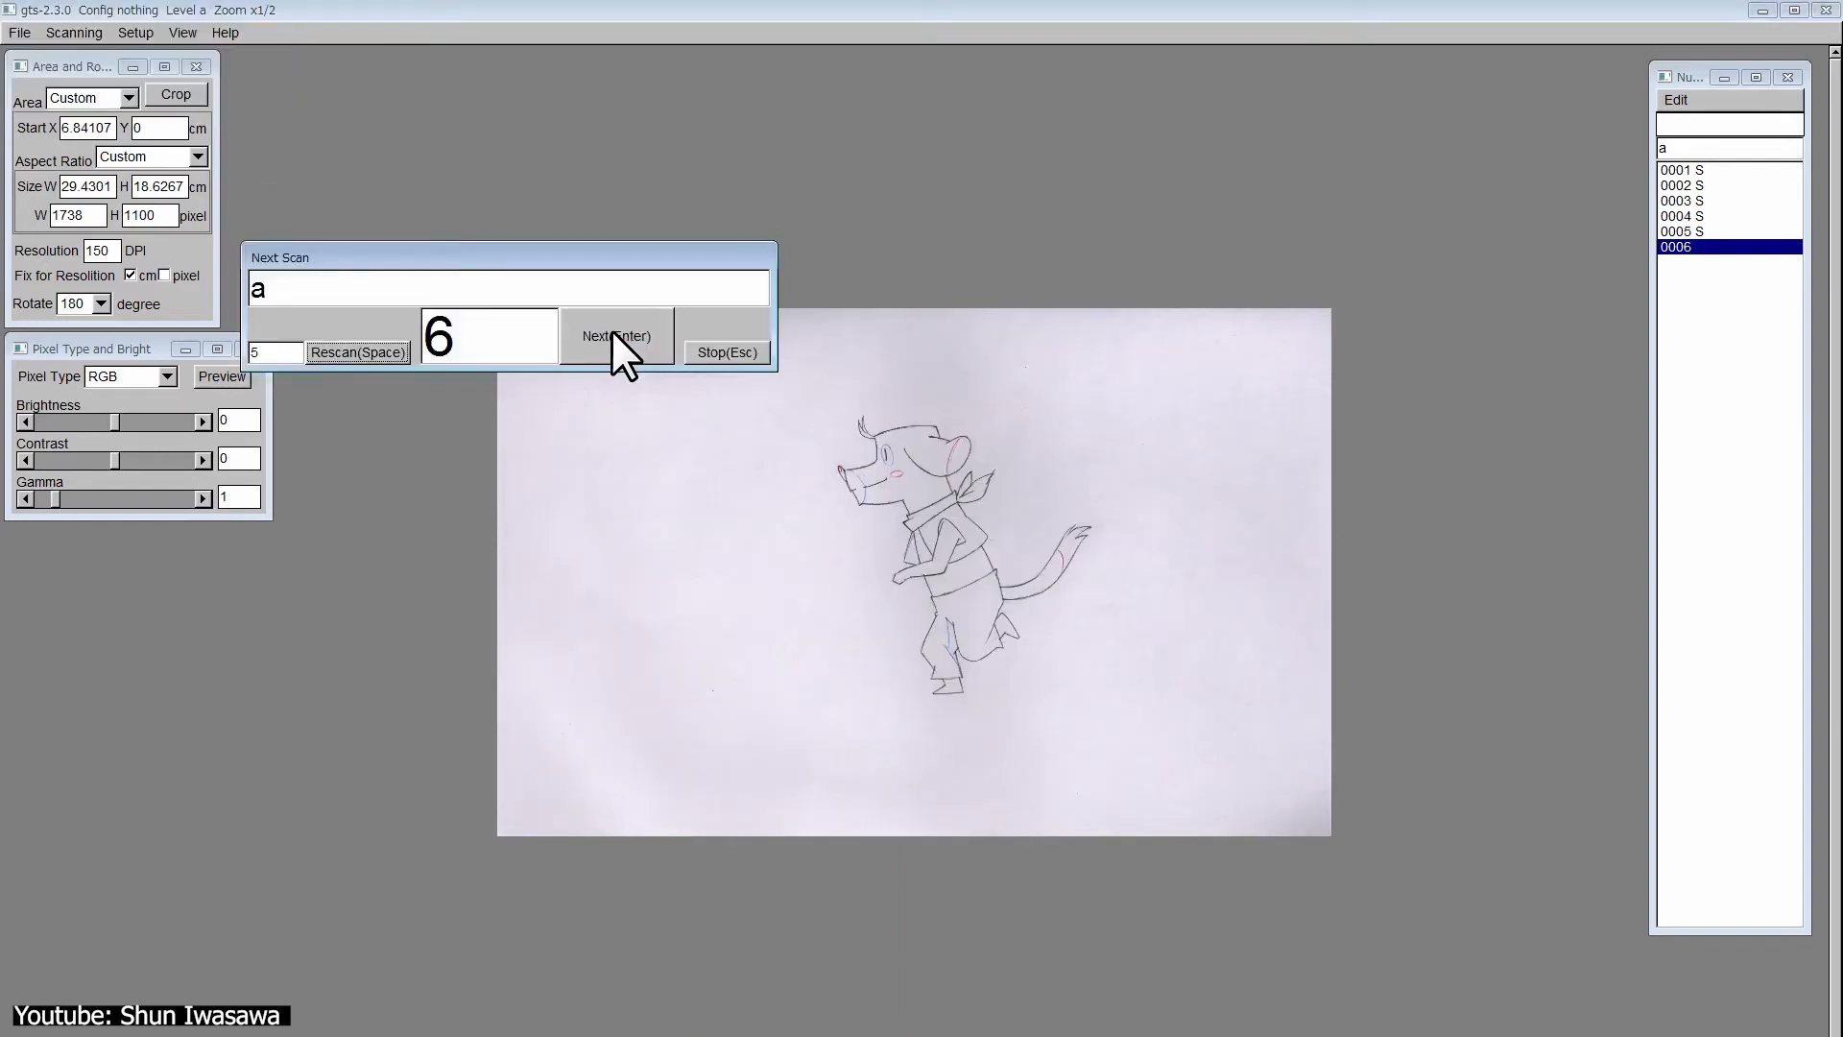
left_click(614, 336)
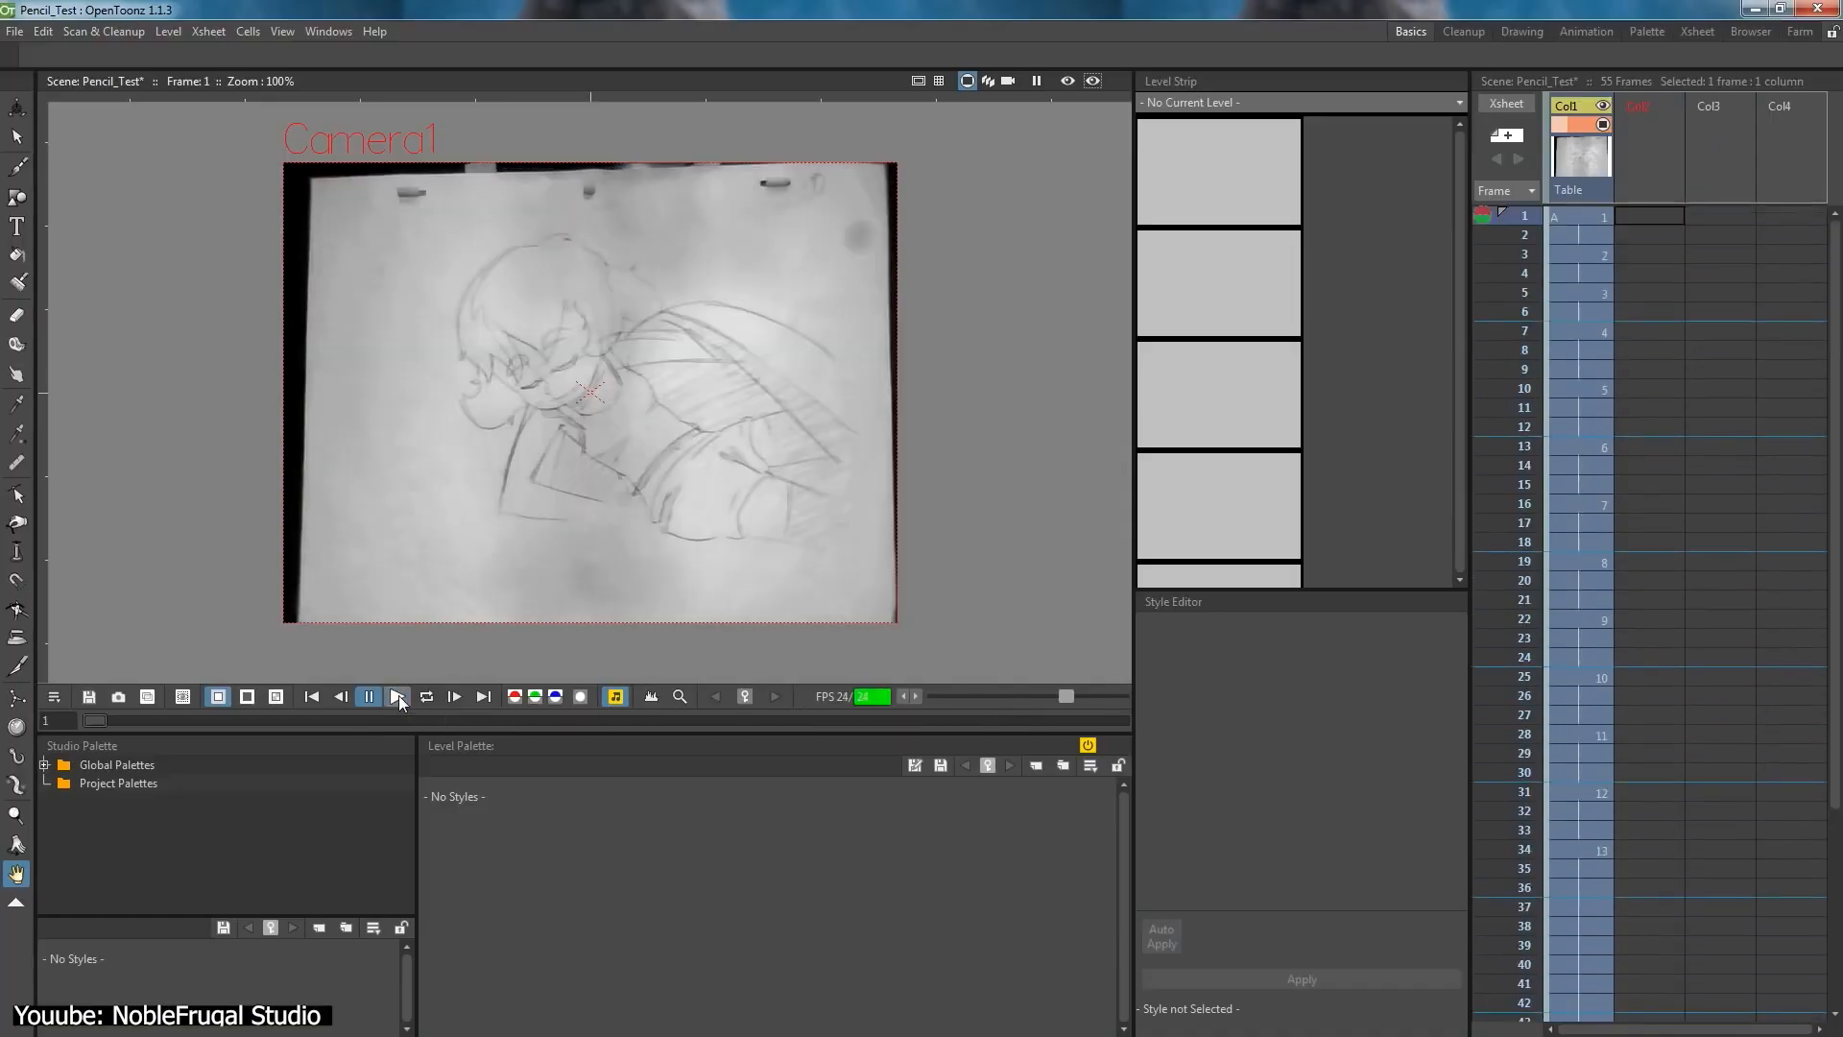
Play back the scanned pencil test and list vector brush styles in the Style Editor.
left_click(397, 696)
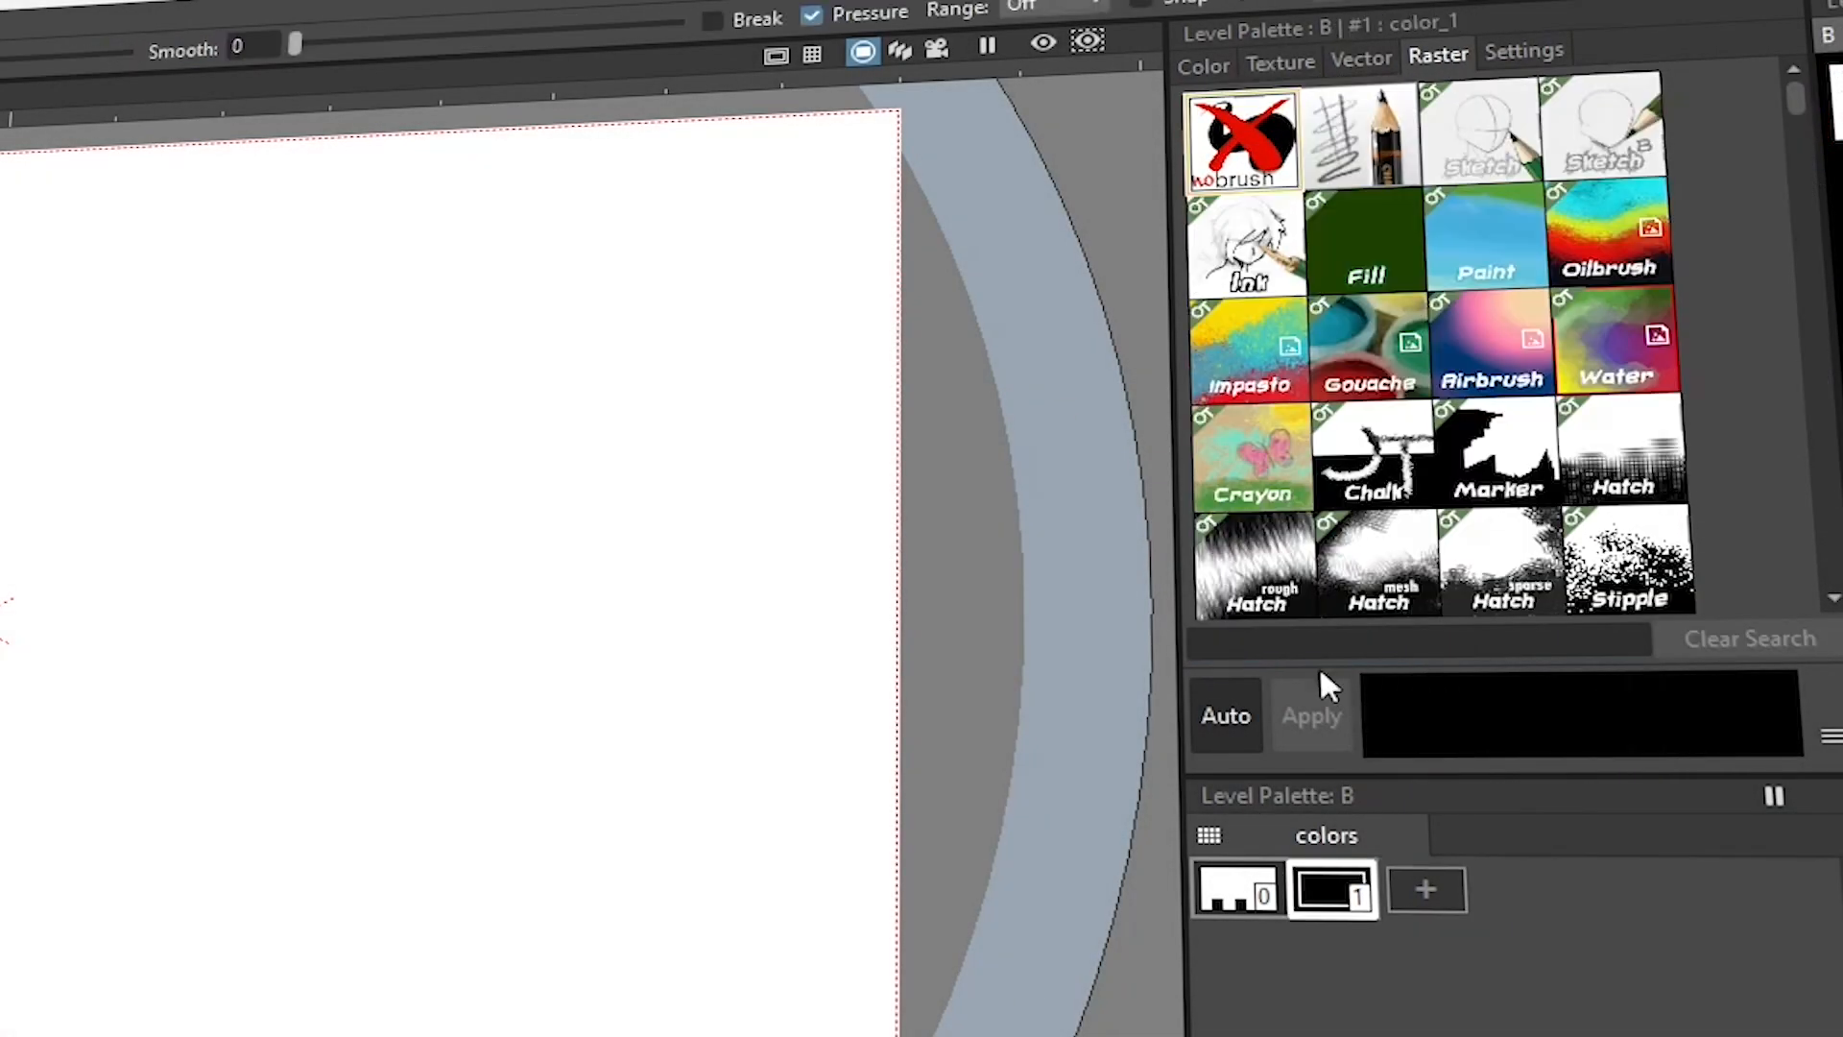
left_click(1360, 59)
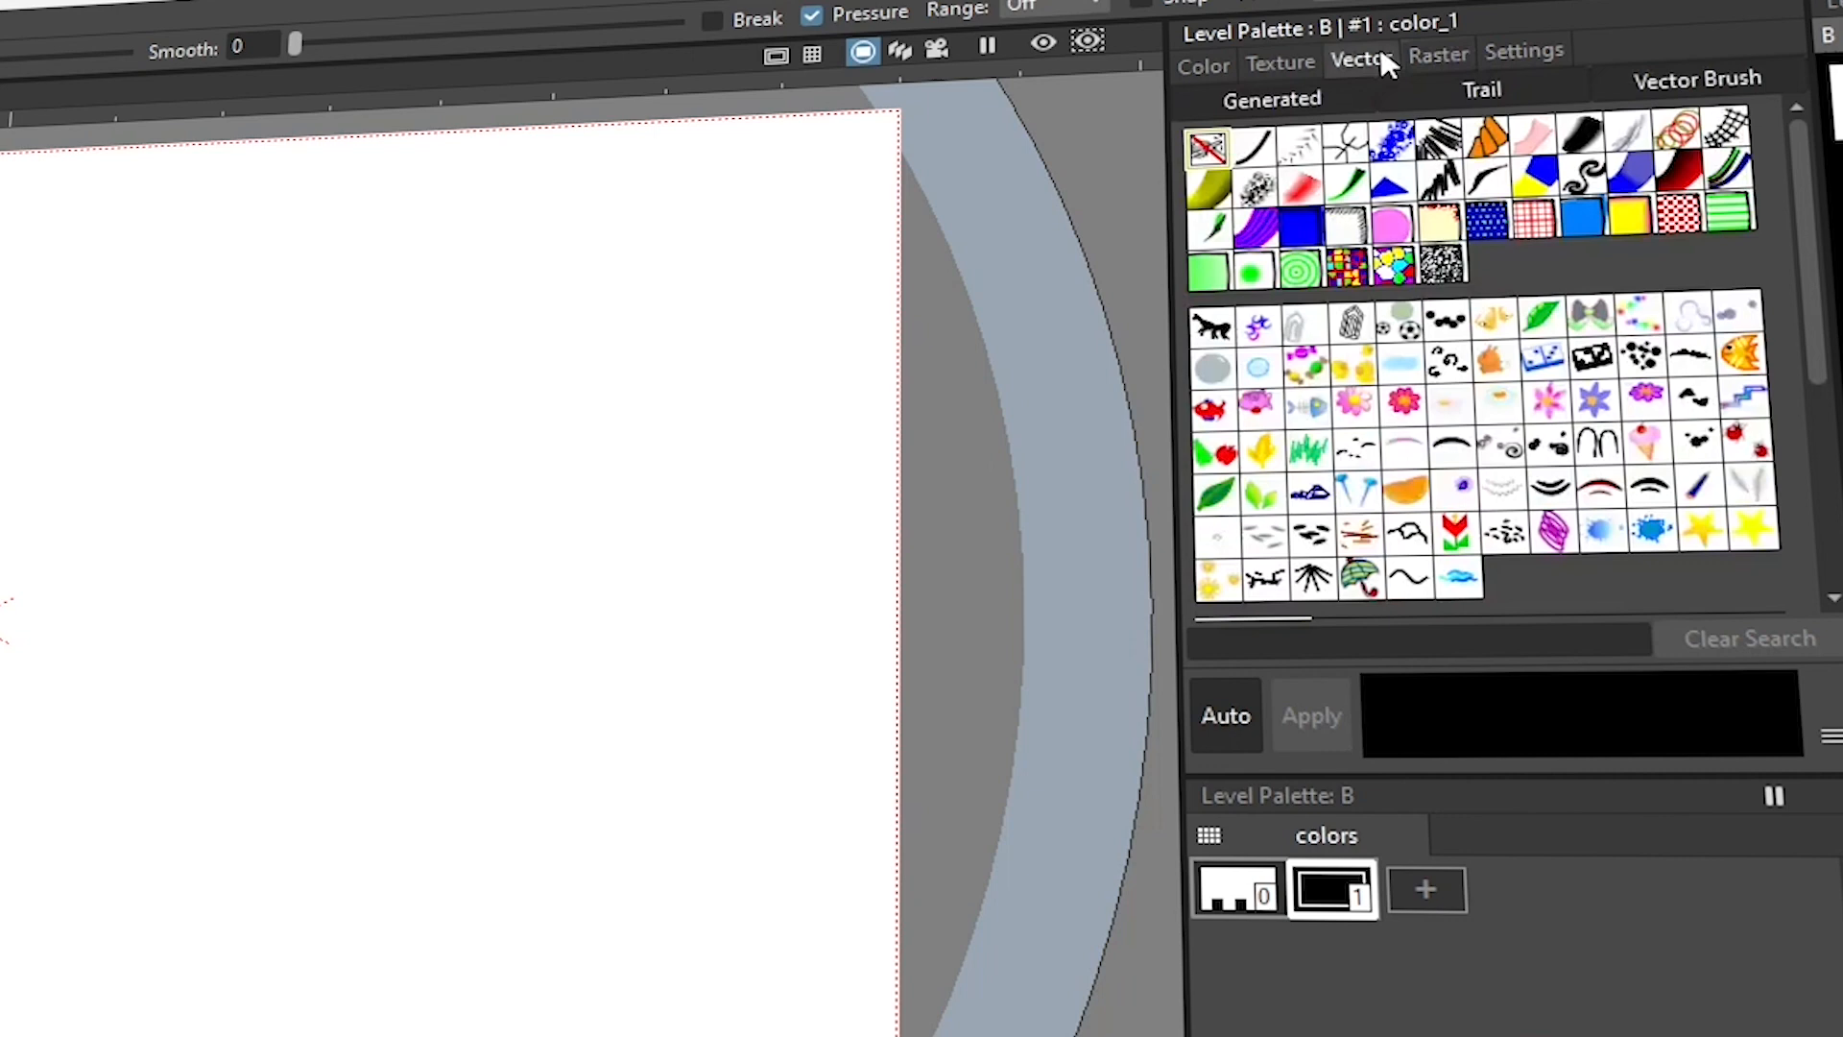
left_click(1278, 61)
type("paper")
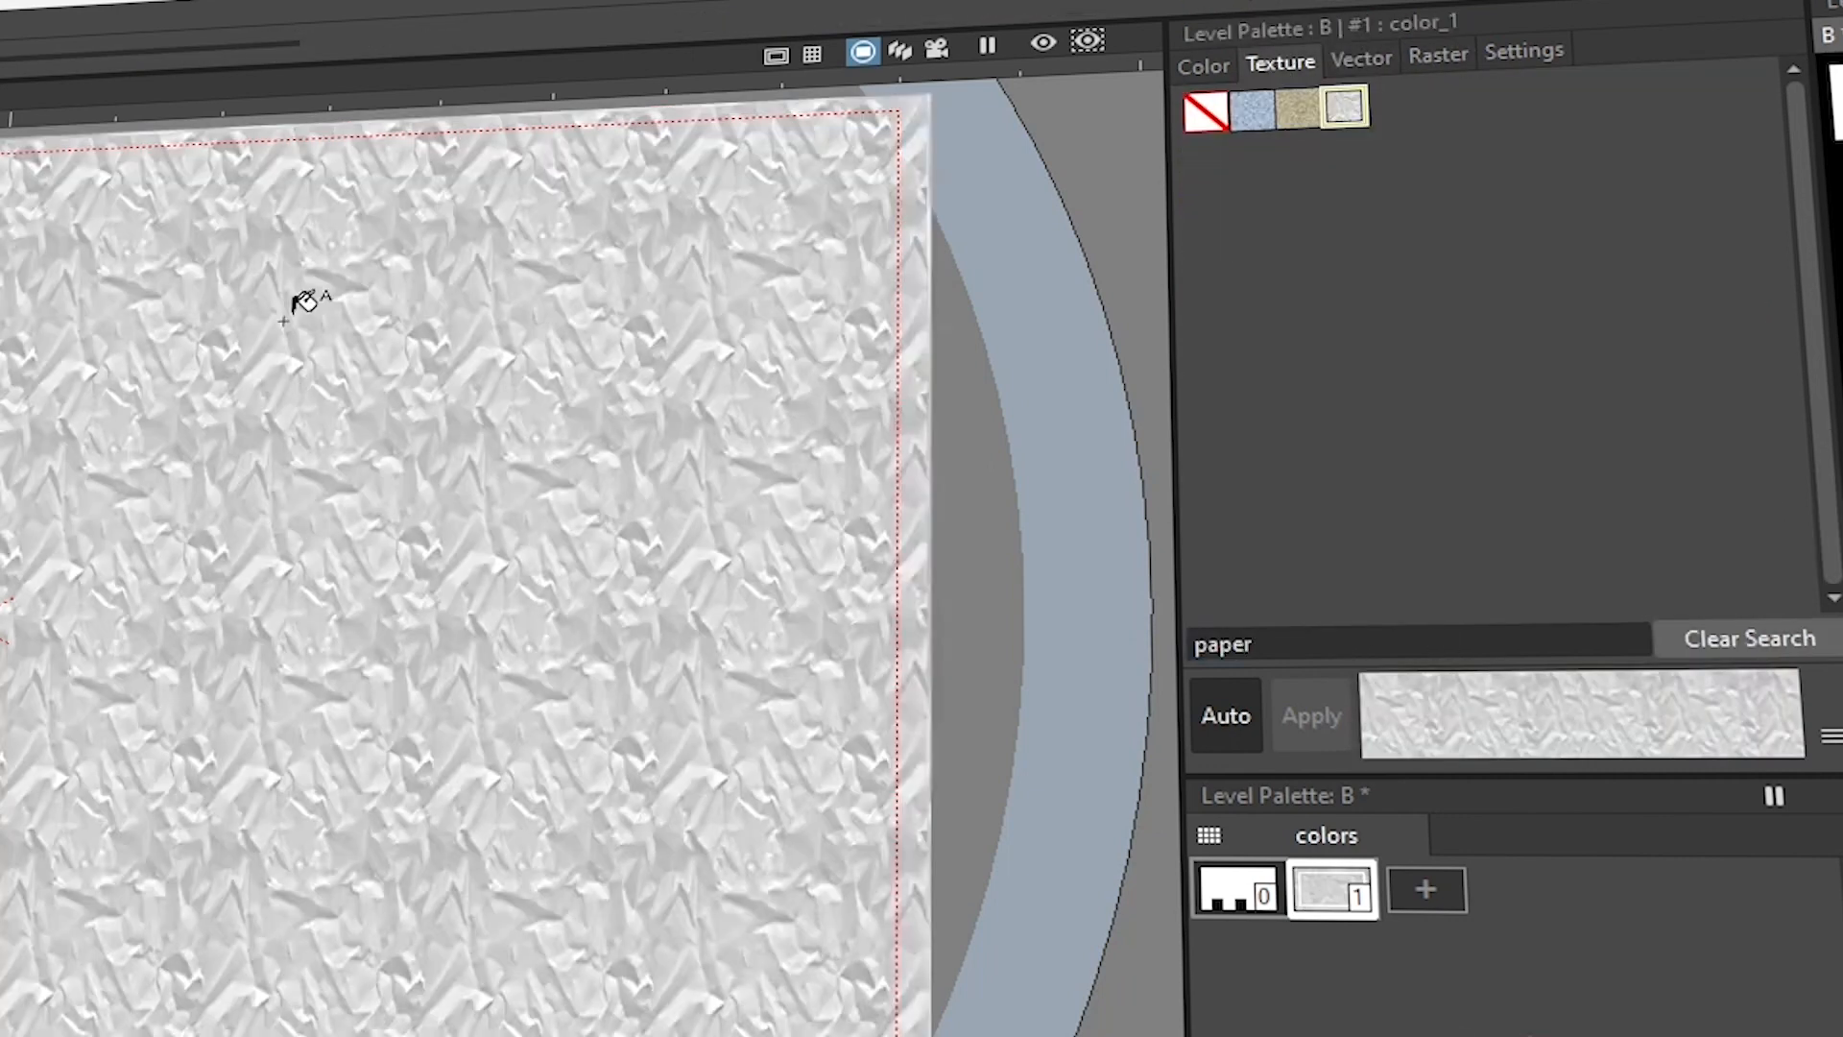
Fill the canvas area with the crumpled white paper texture.
left_click(1302, 109)
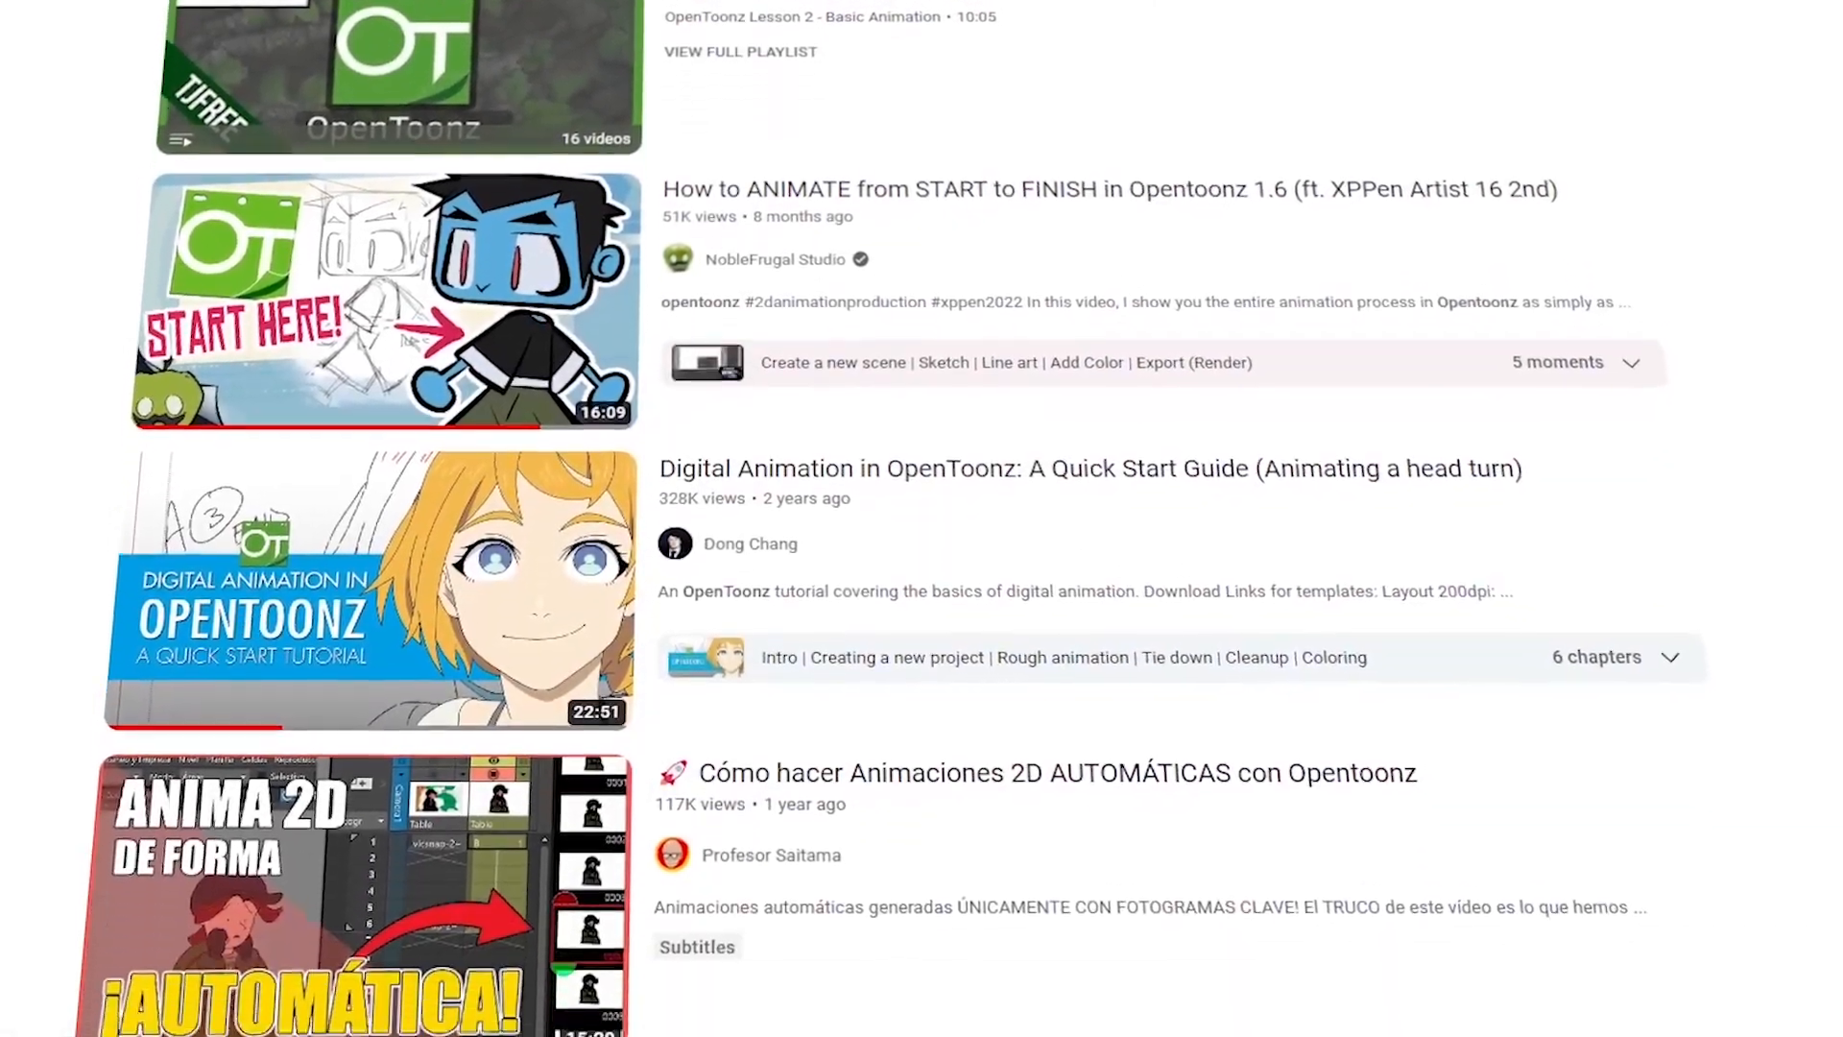
Scroll through the YouTube results for OpenToonz animation tutorials.
scroll("down", 3)
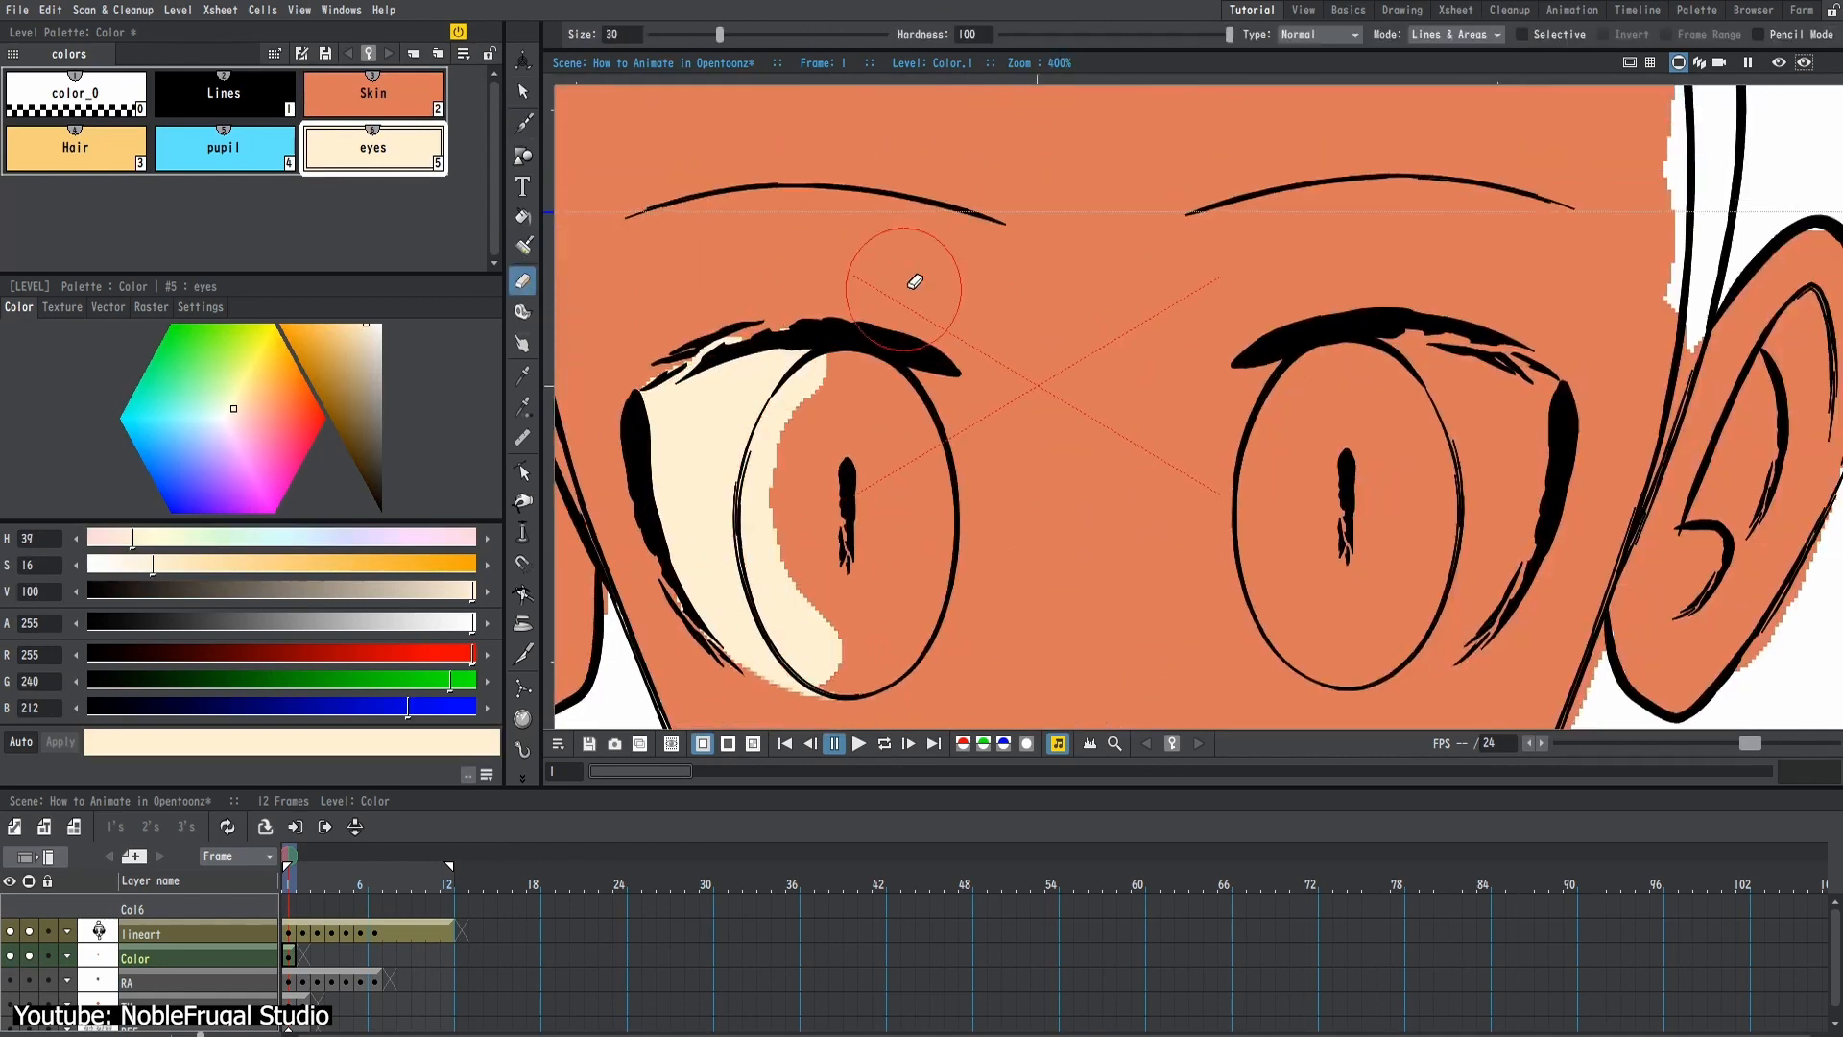
Pick the pupil style, fill the iris light blue, and fill around the eye with Skin.
left_click(221, 147)
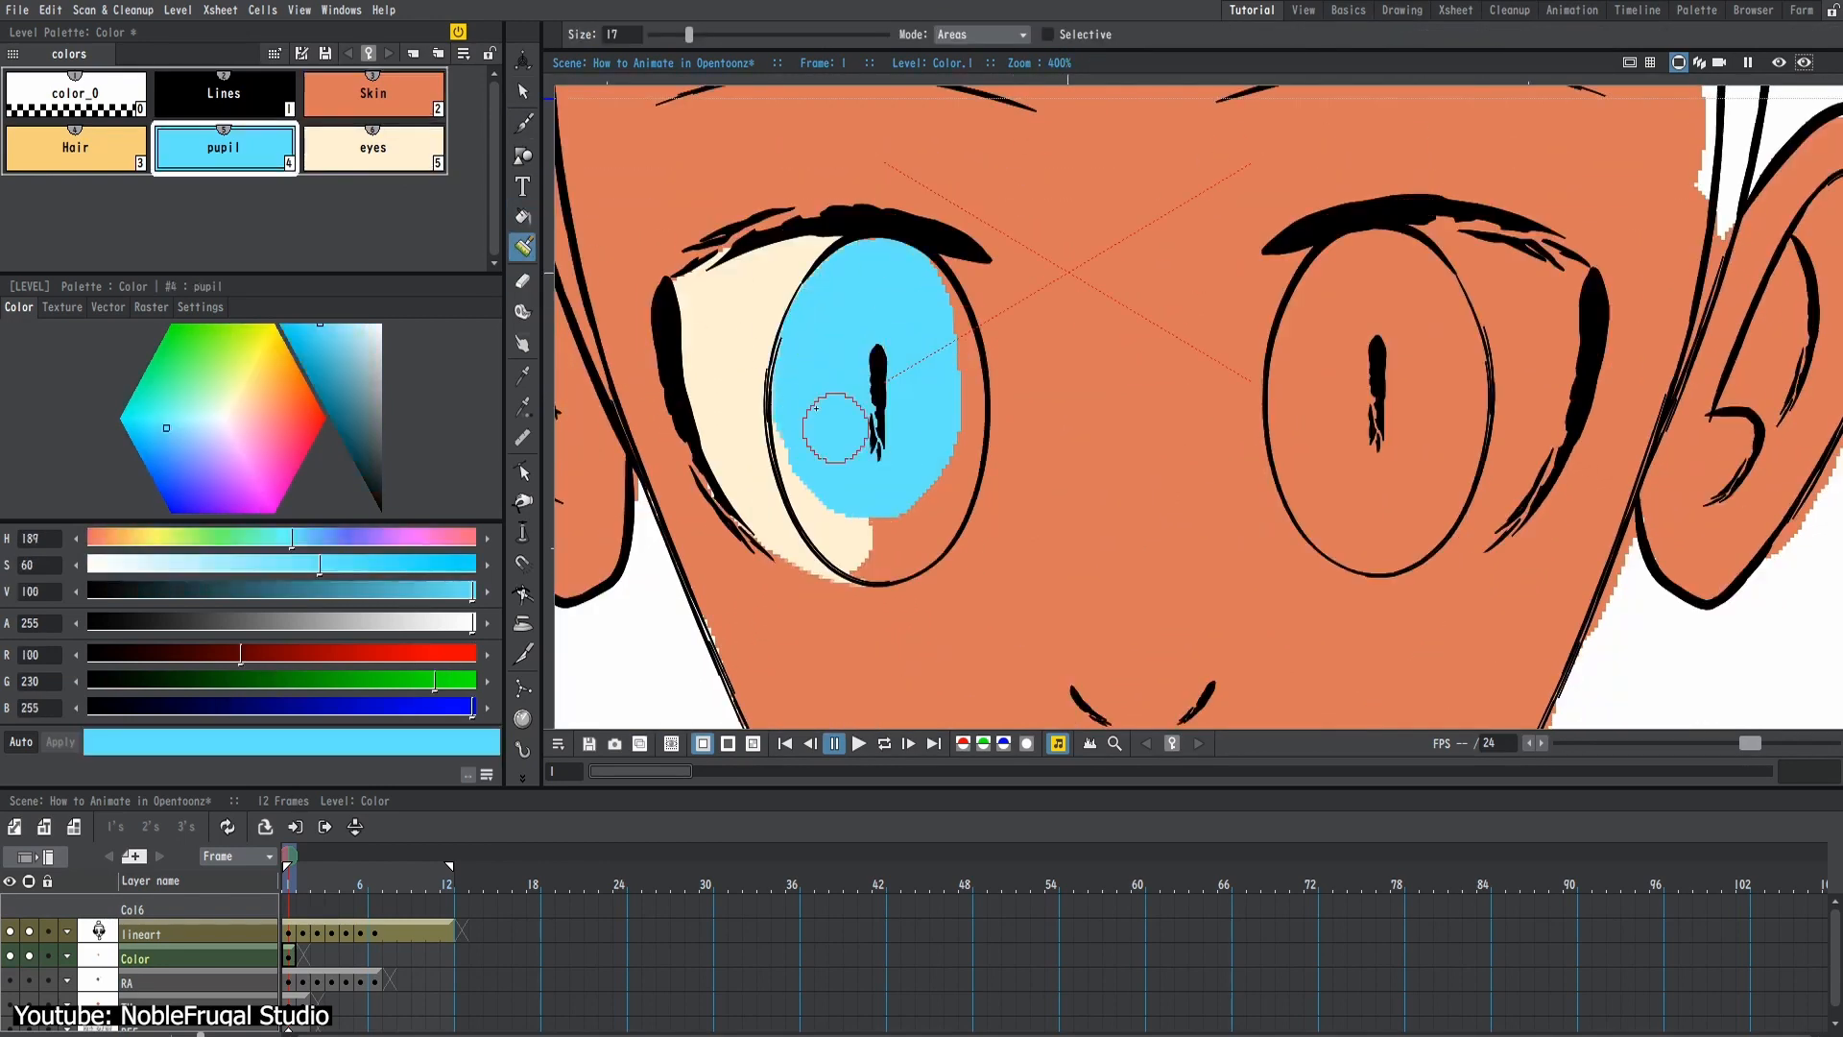
left_click(371, 93)
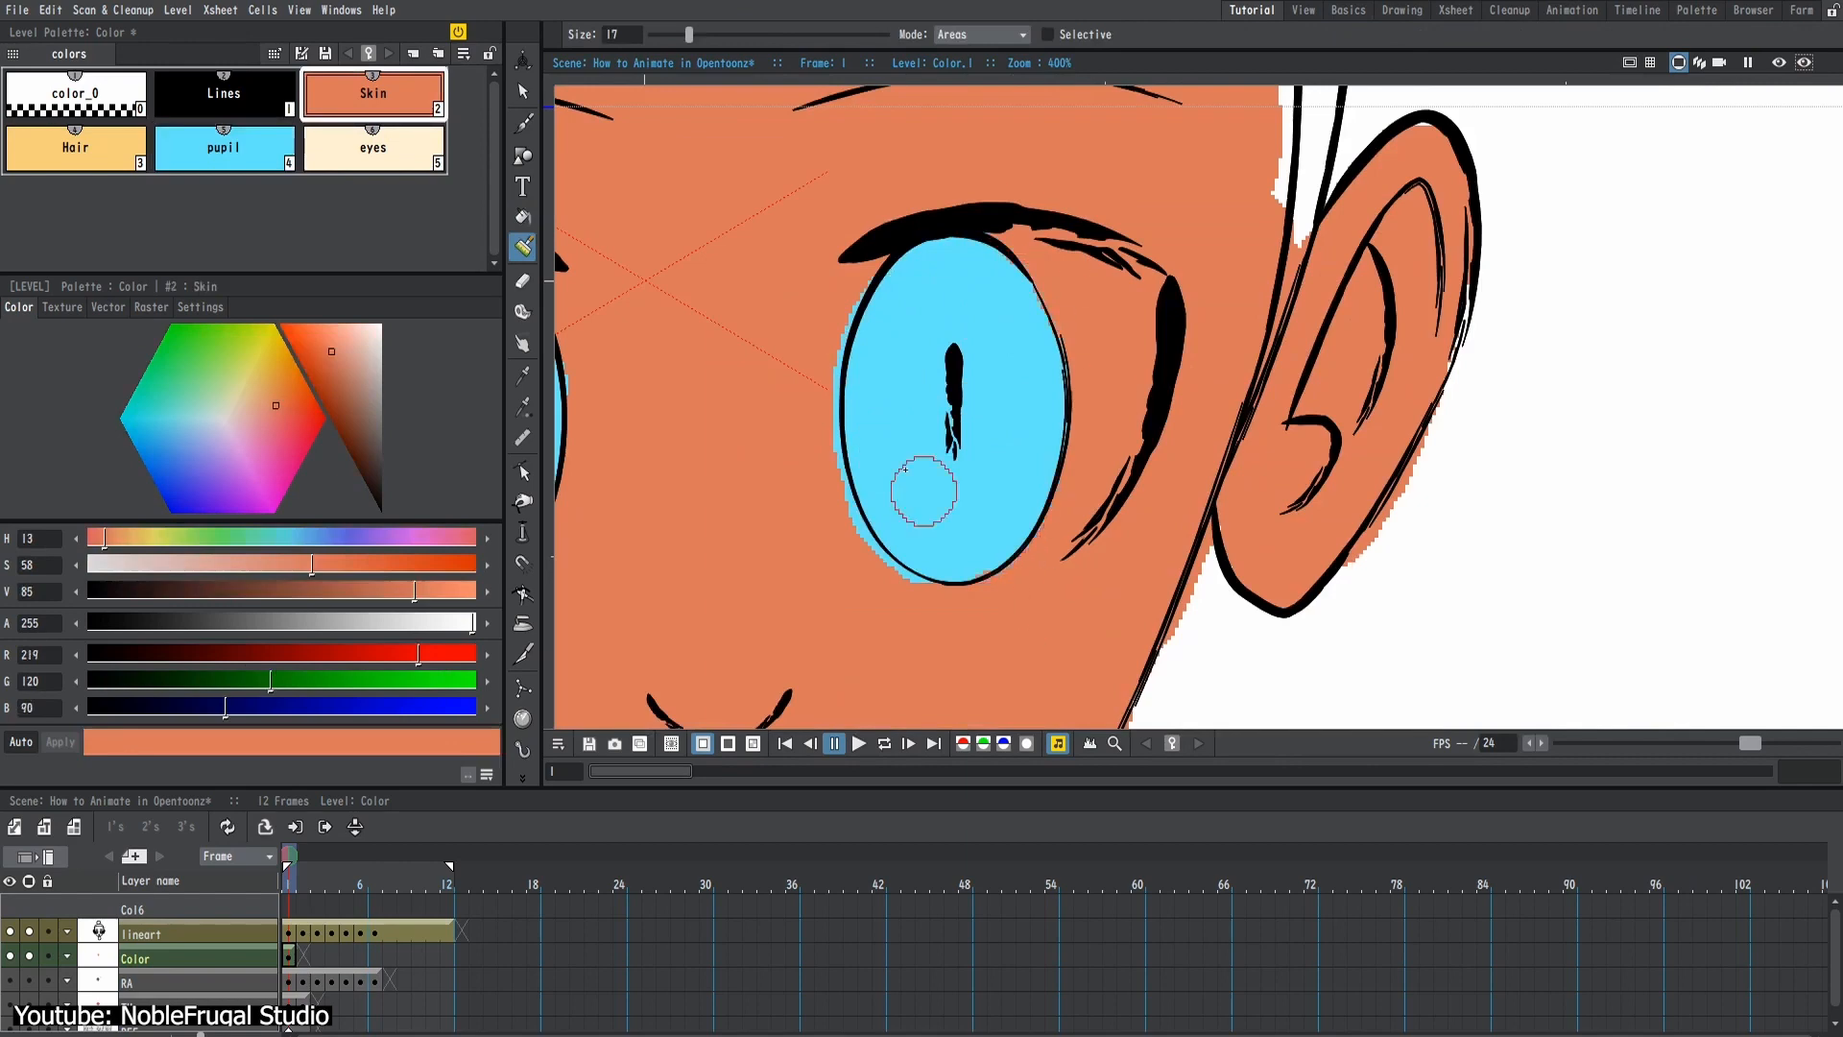
left_click(75, 147)
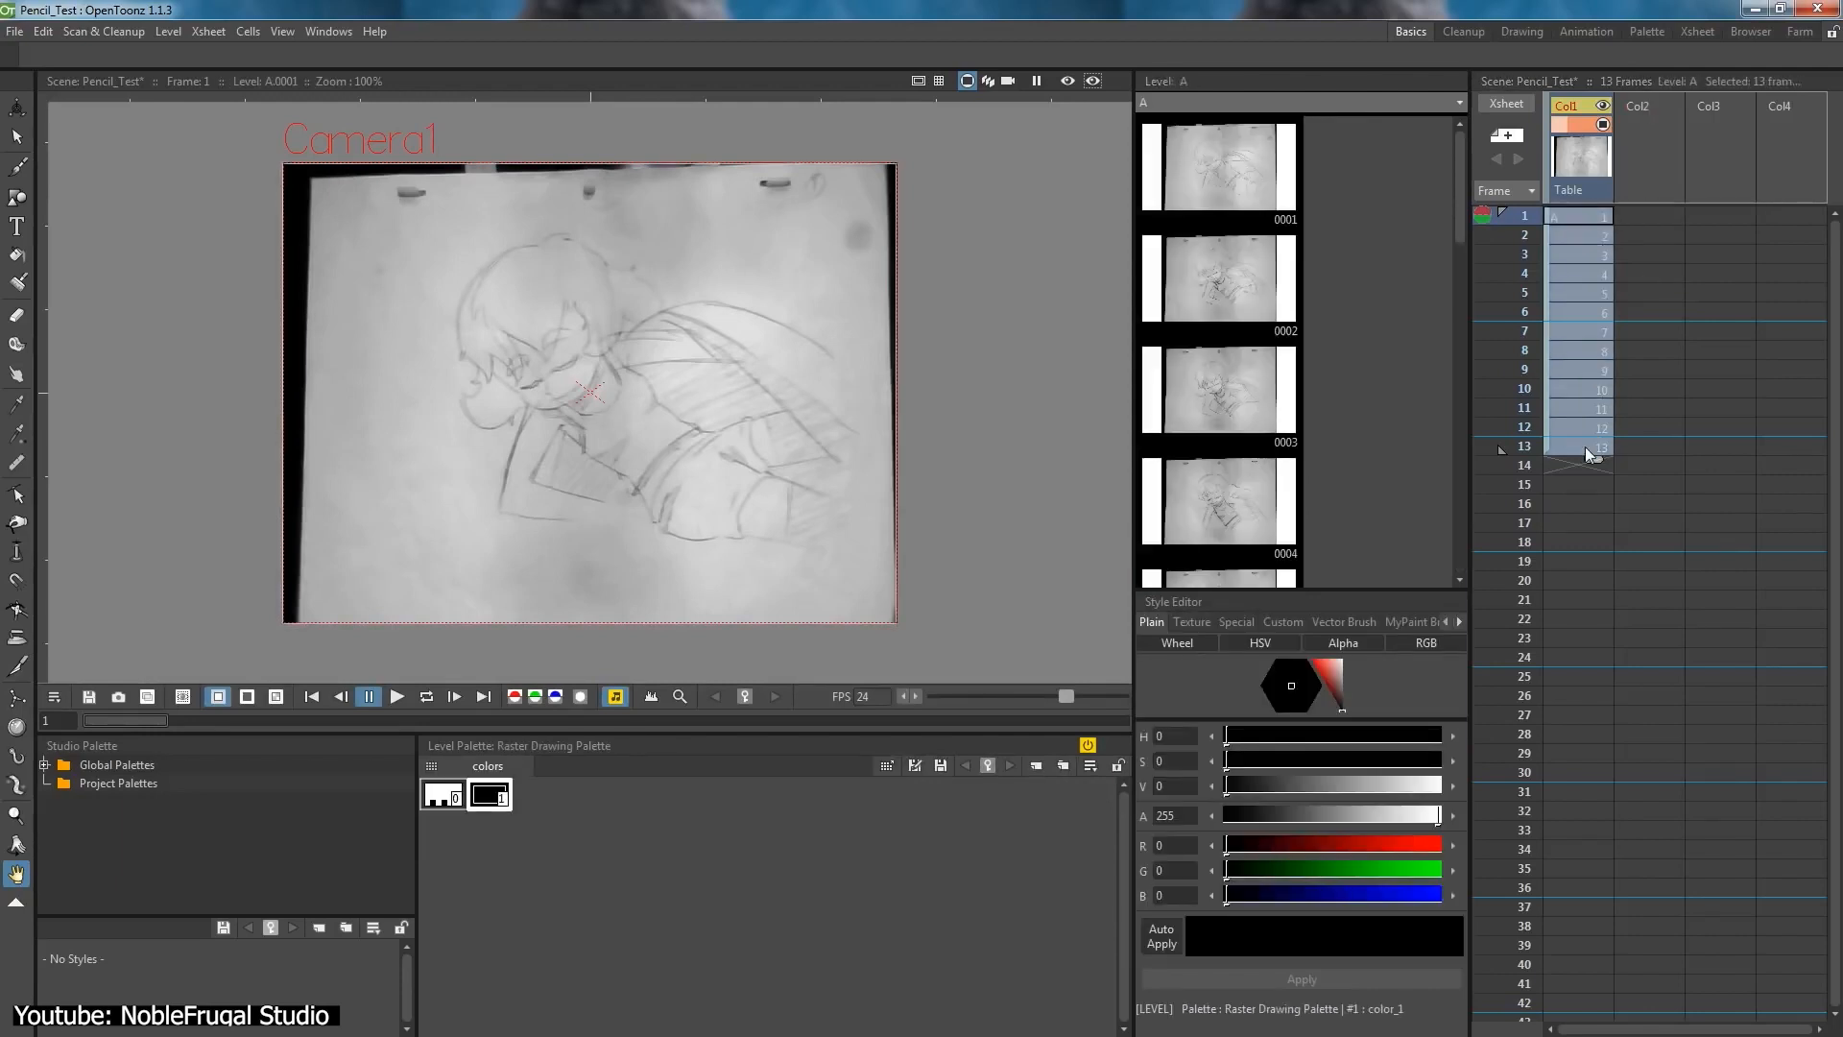
Create a blank drawing in Col2, then view frame 13 of the boy's walk cycle.
right_click(1587, 448)
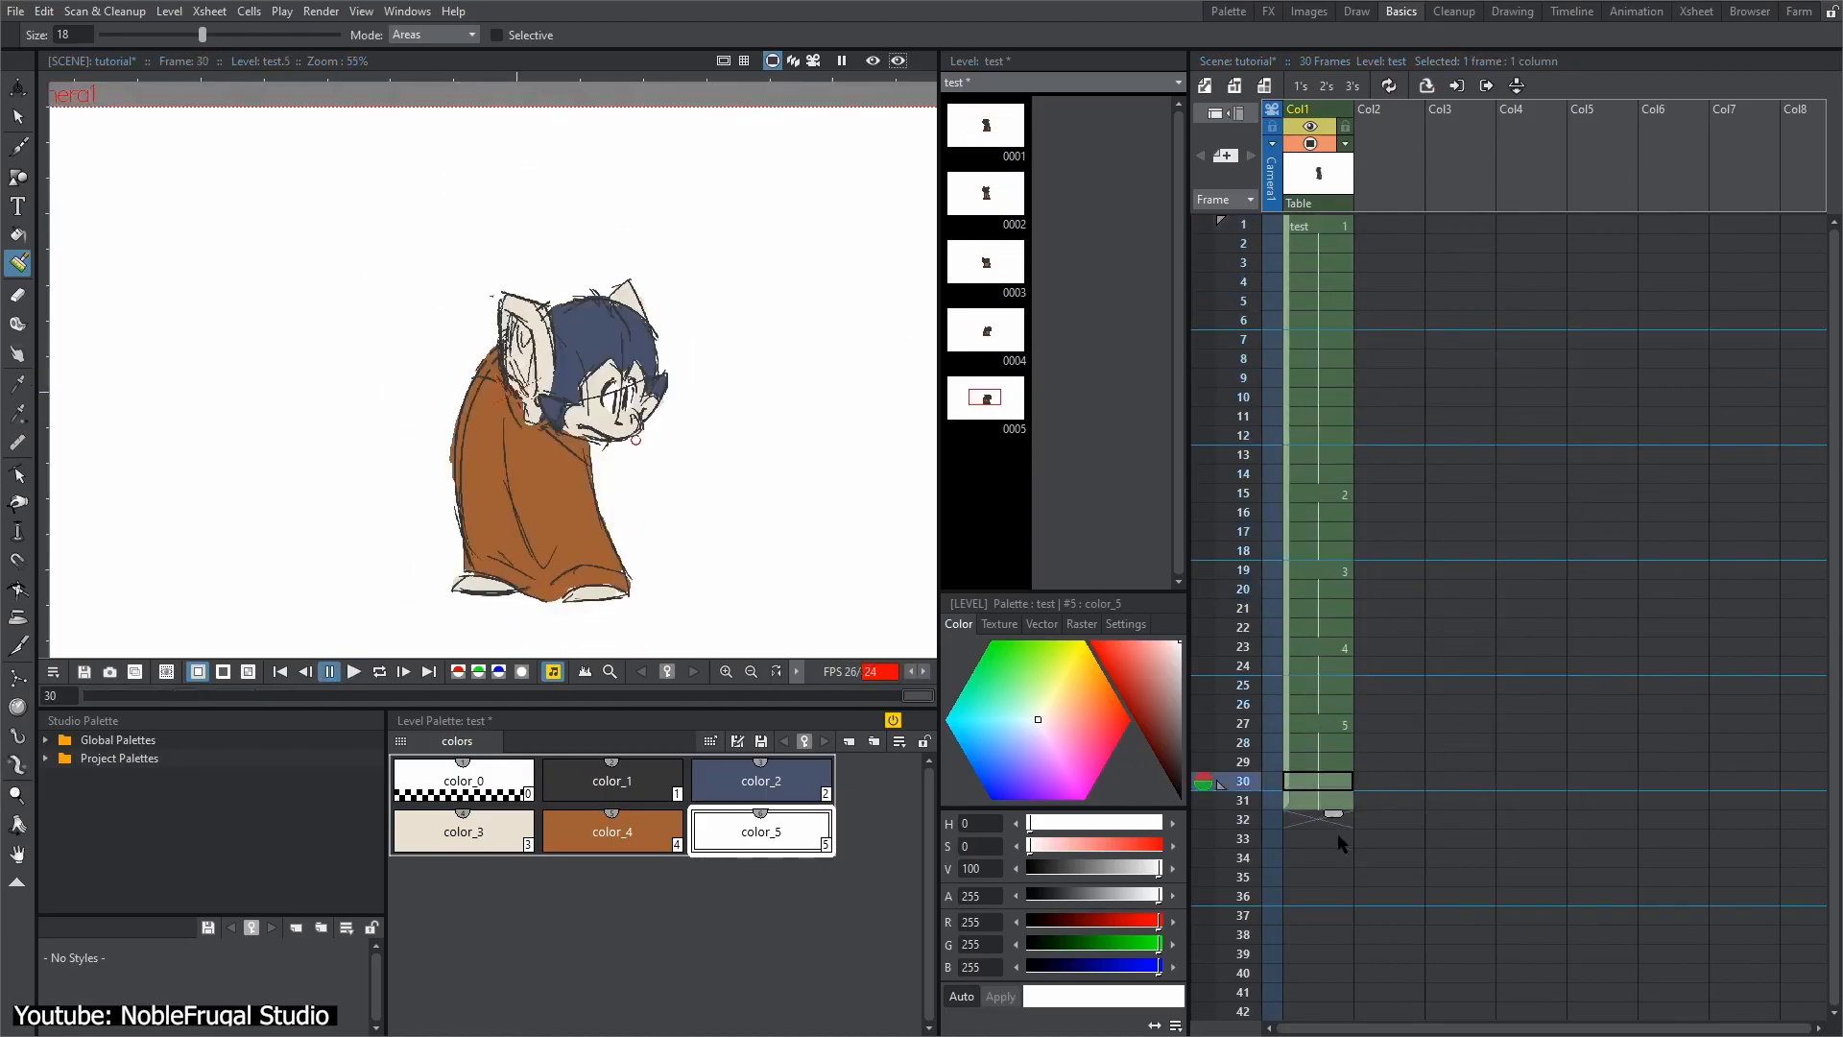
right_click(1387, 225)
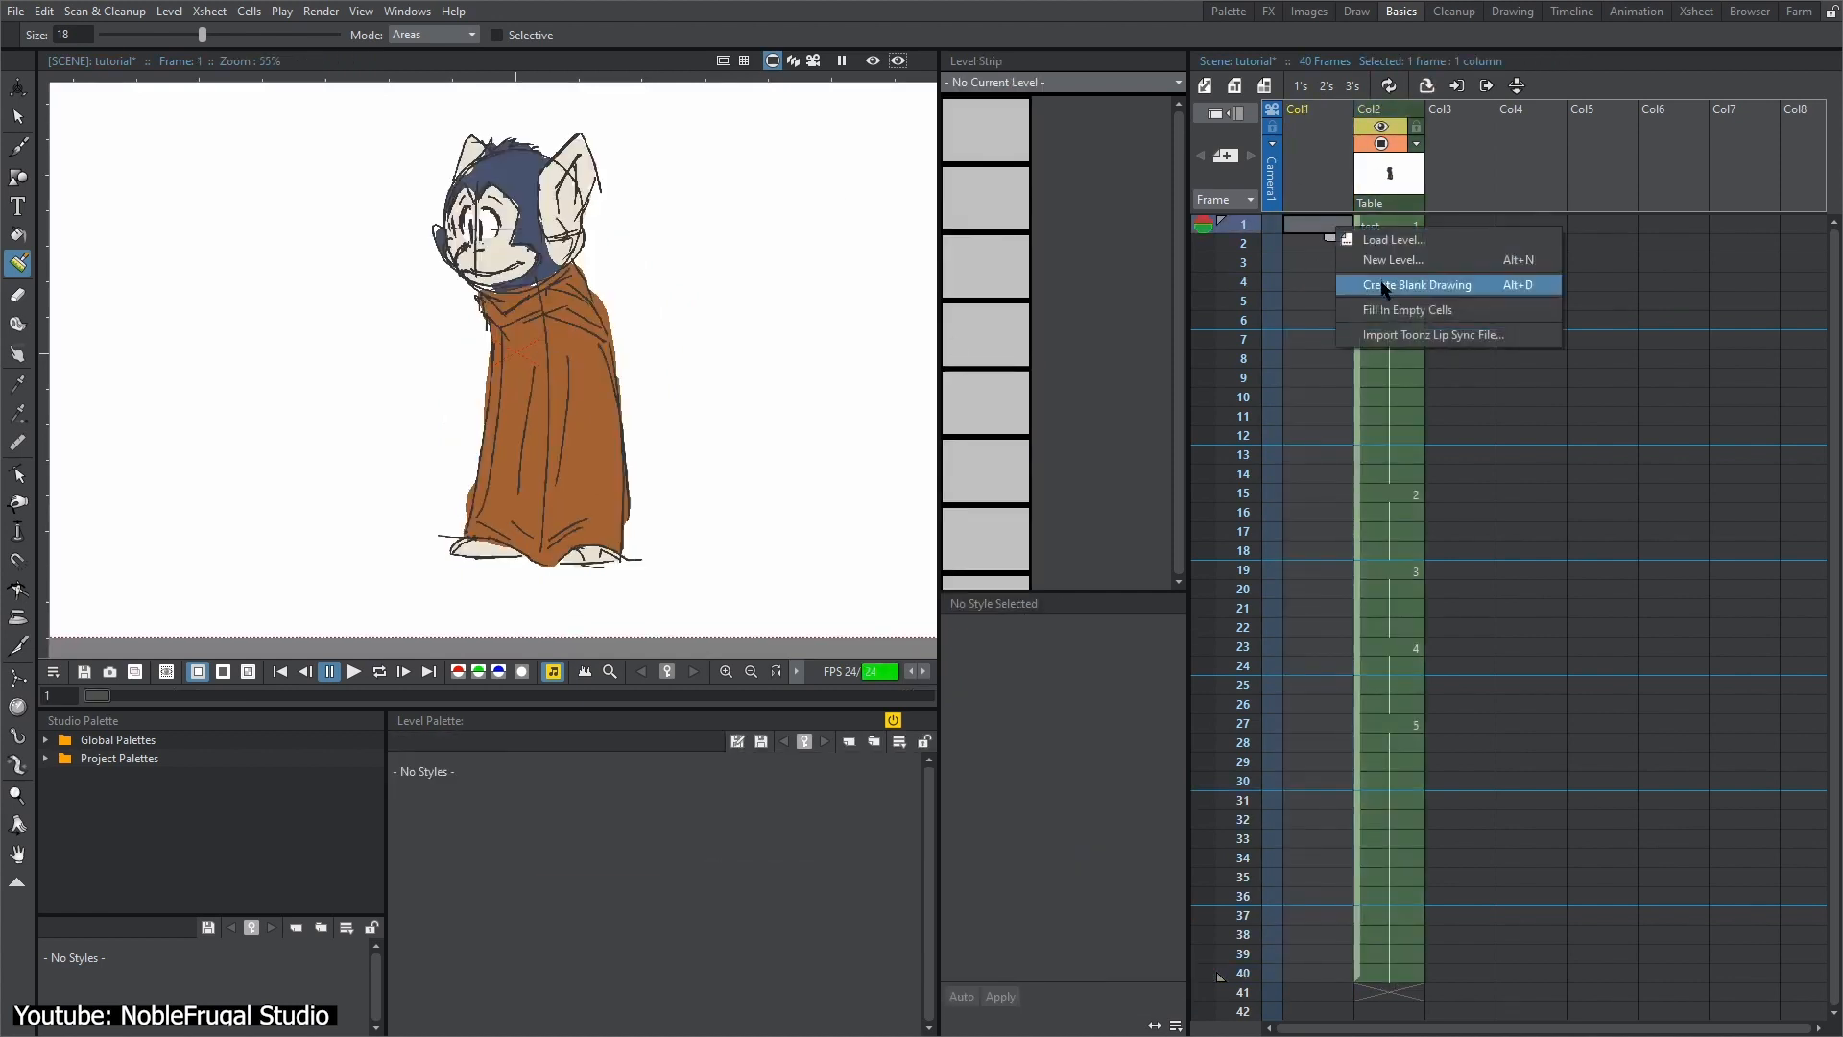
left_click(1414, 284)
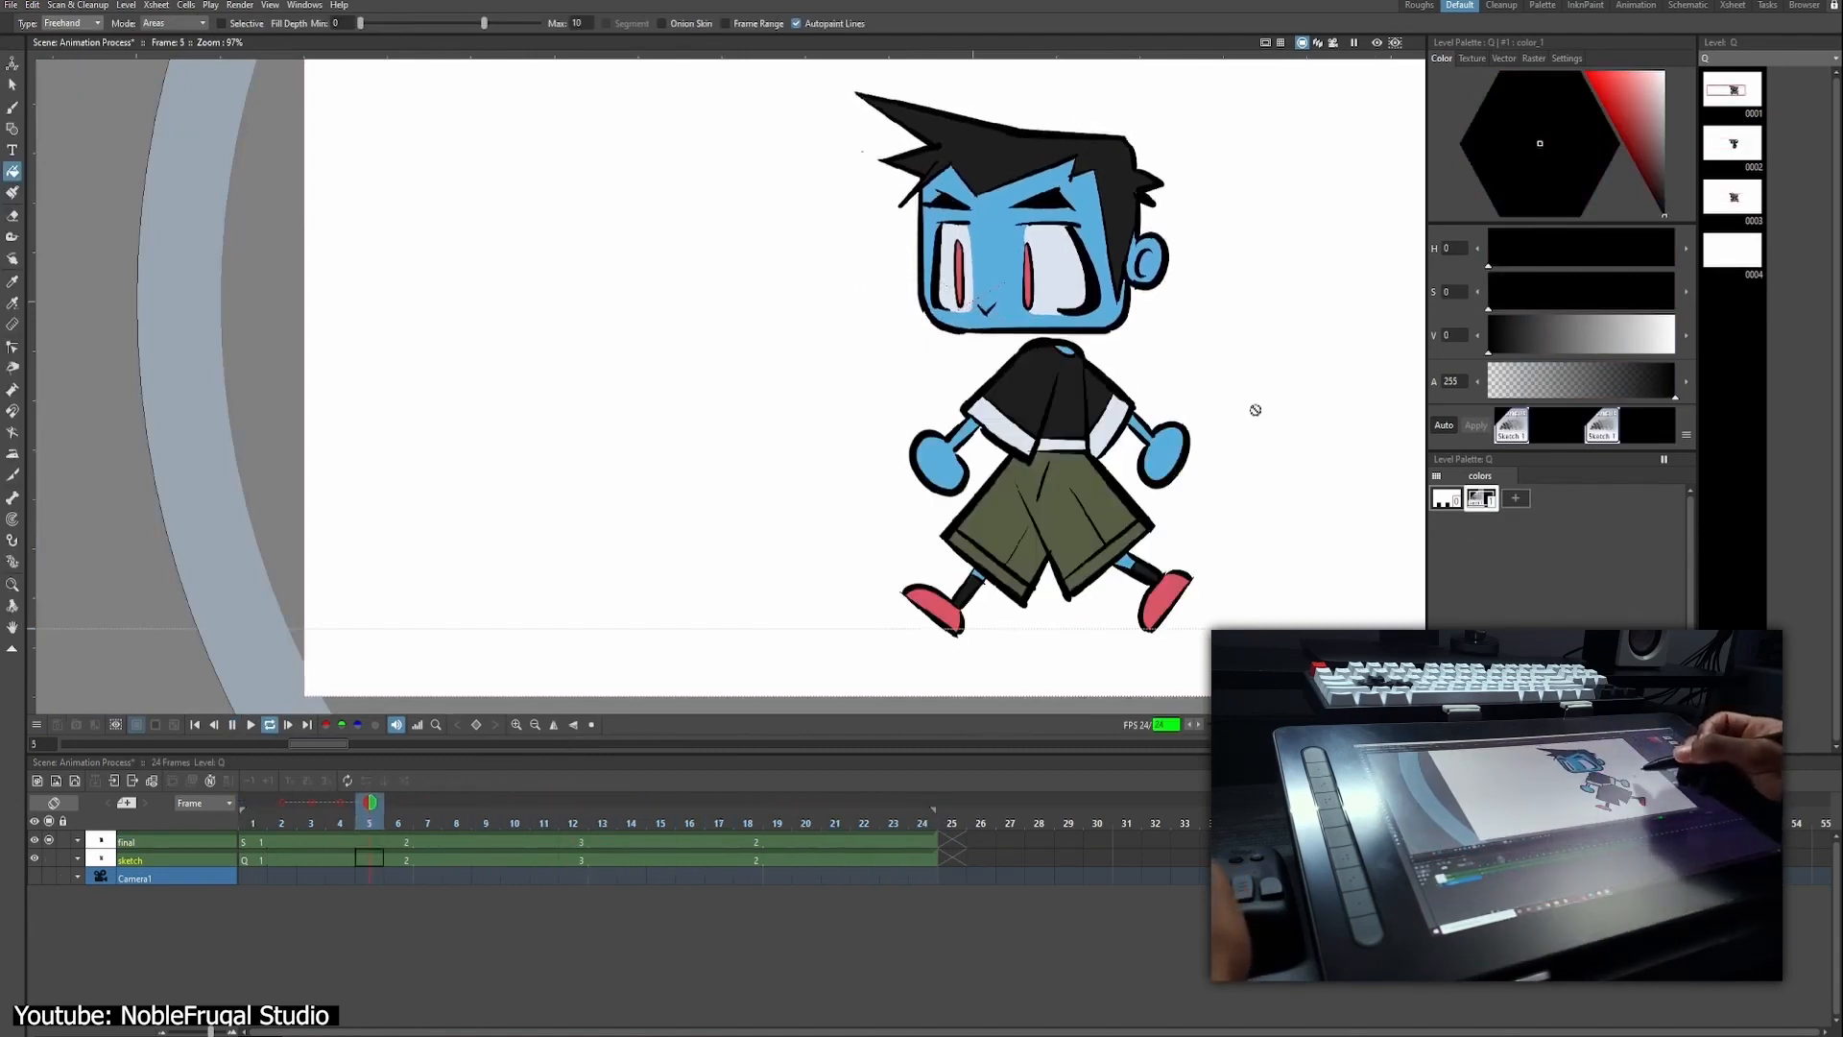
left_click(232, 724)
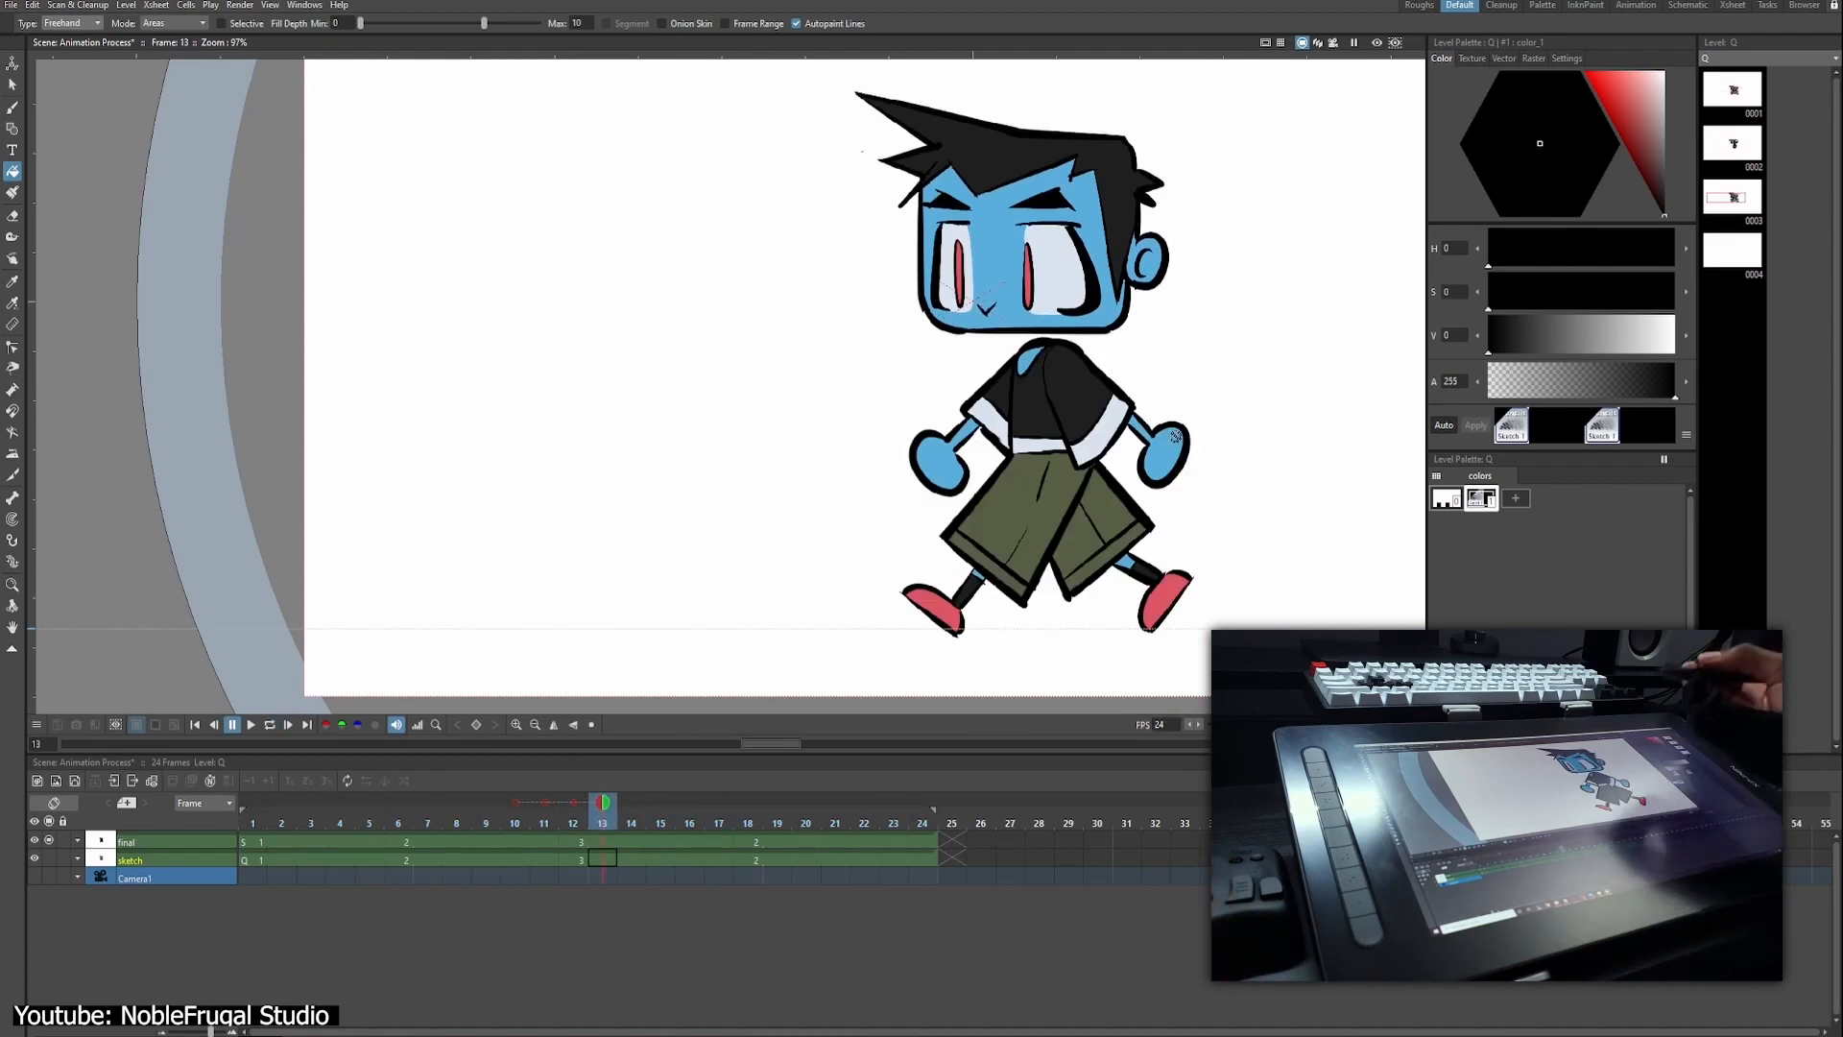
mouse_move(1187, 419)
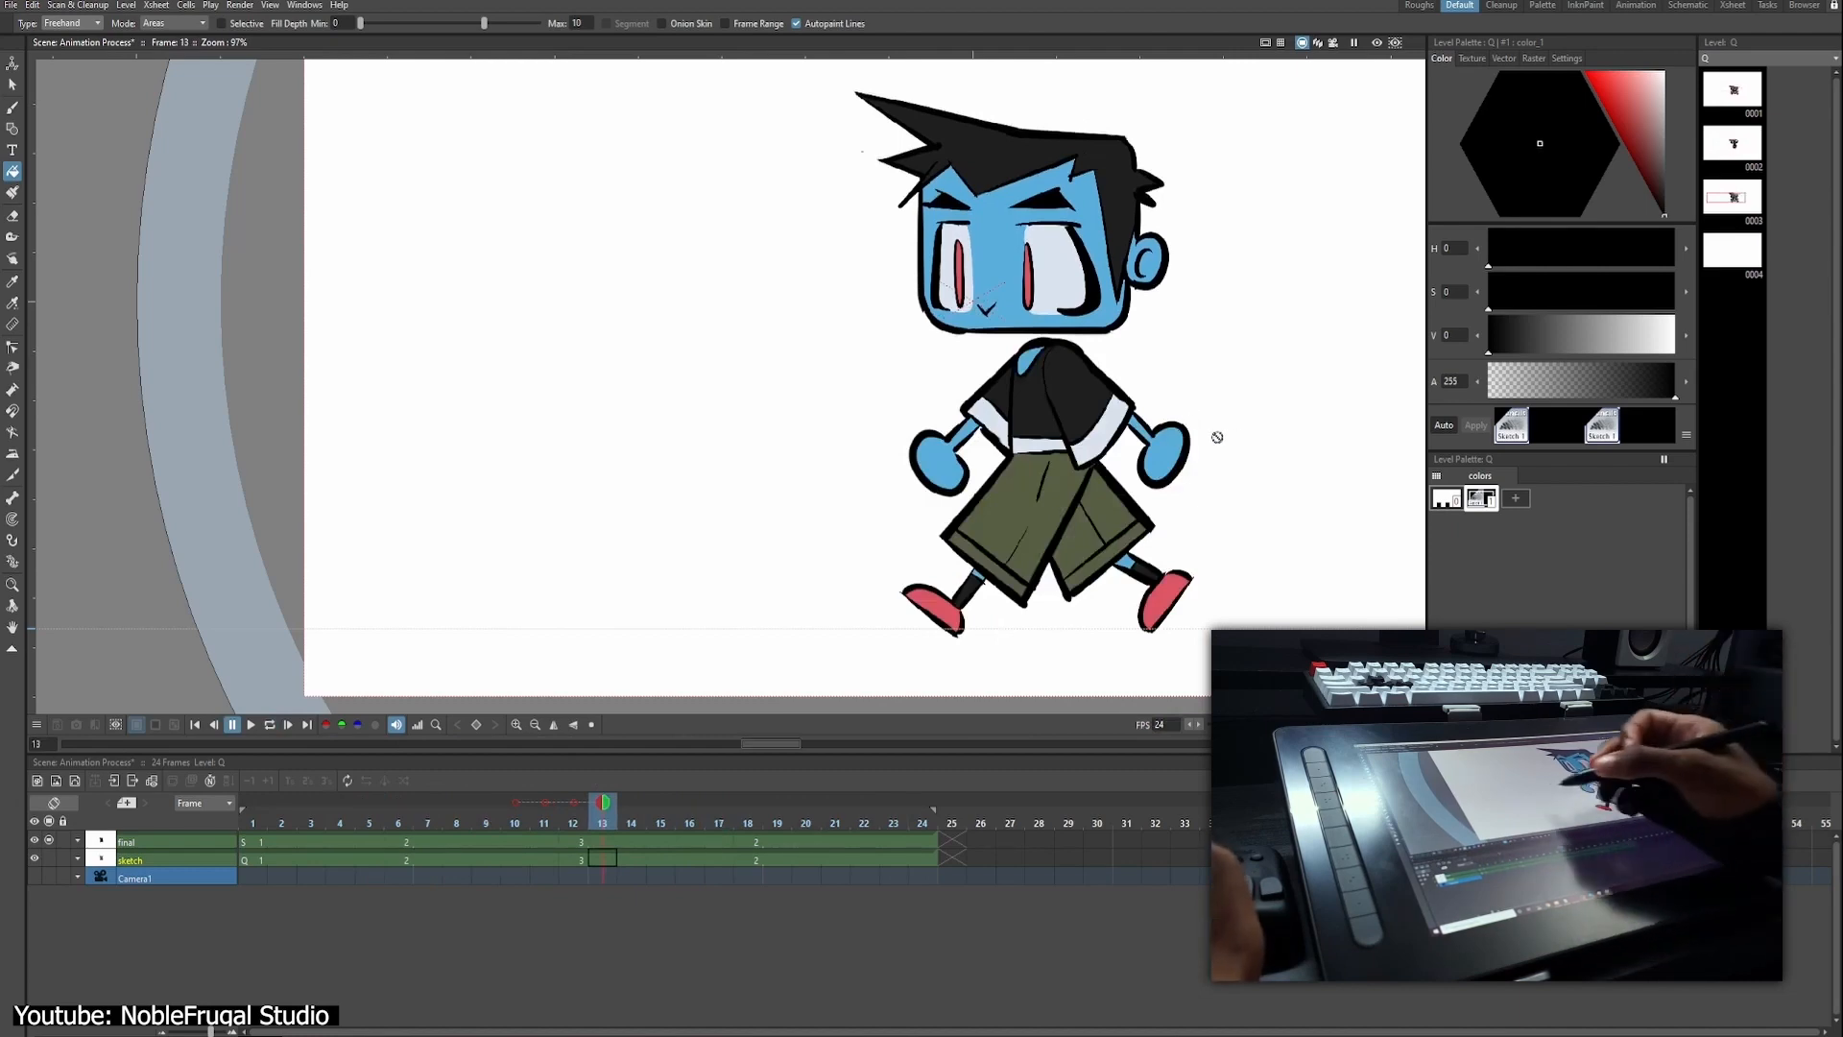
left_click(240, 4)
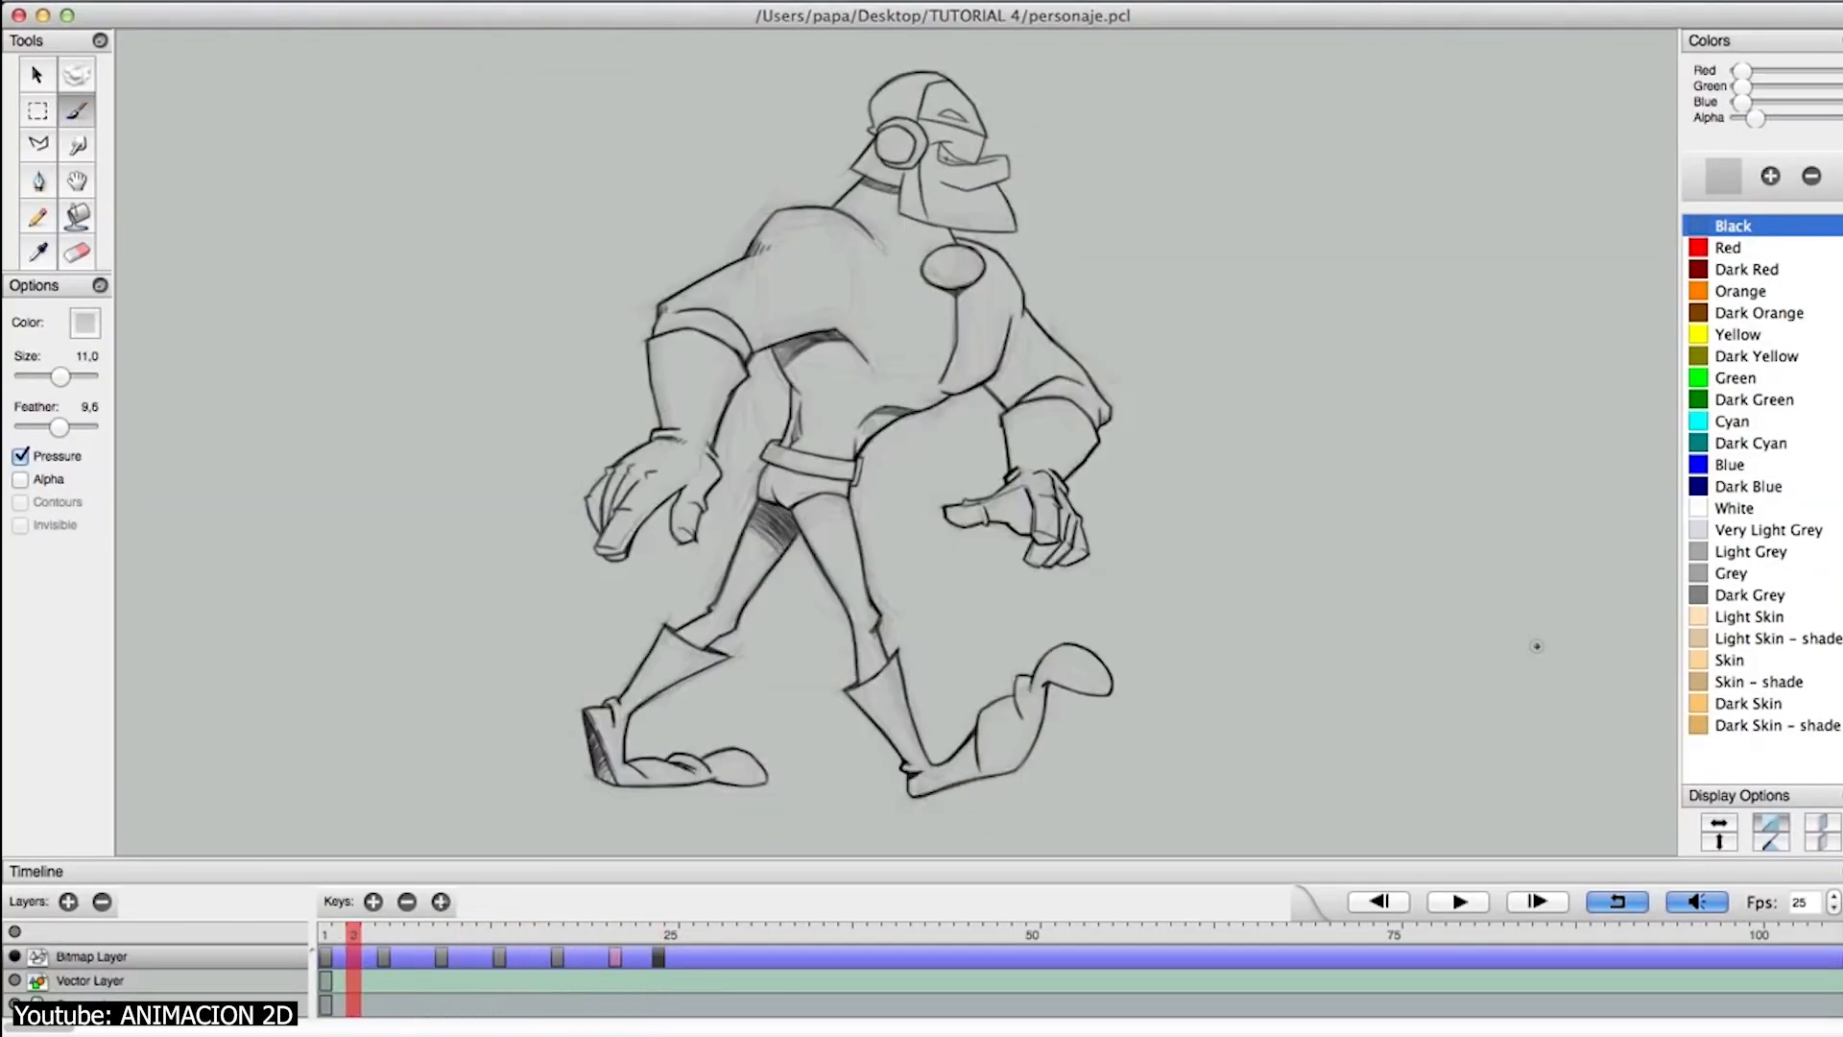
Trace a clean black Pen line over the boy's rough hair sketch in Pencil2D.
left_click(383, 954)
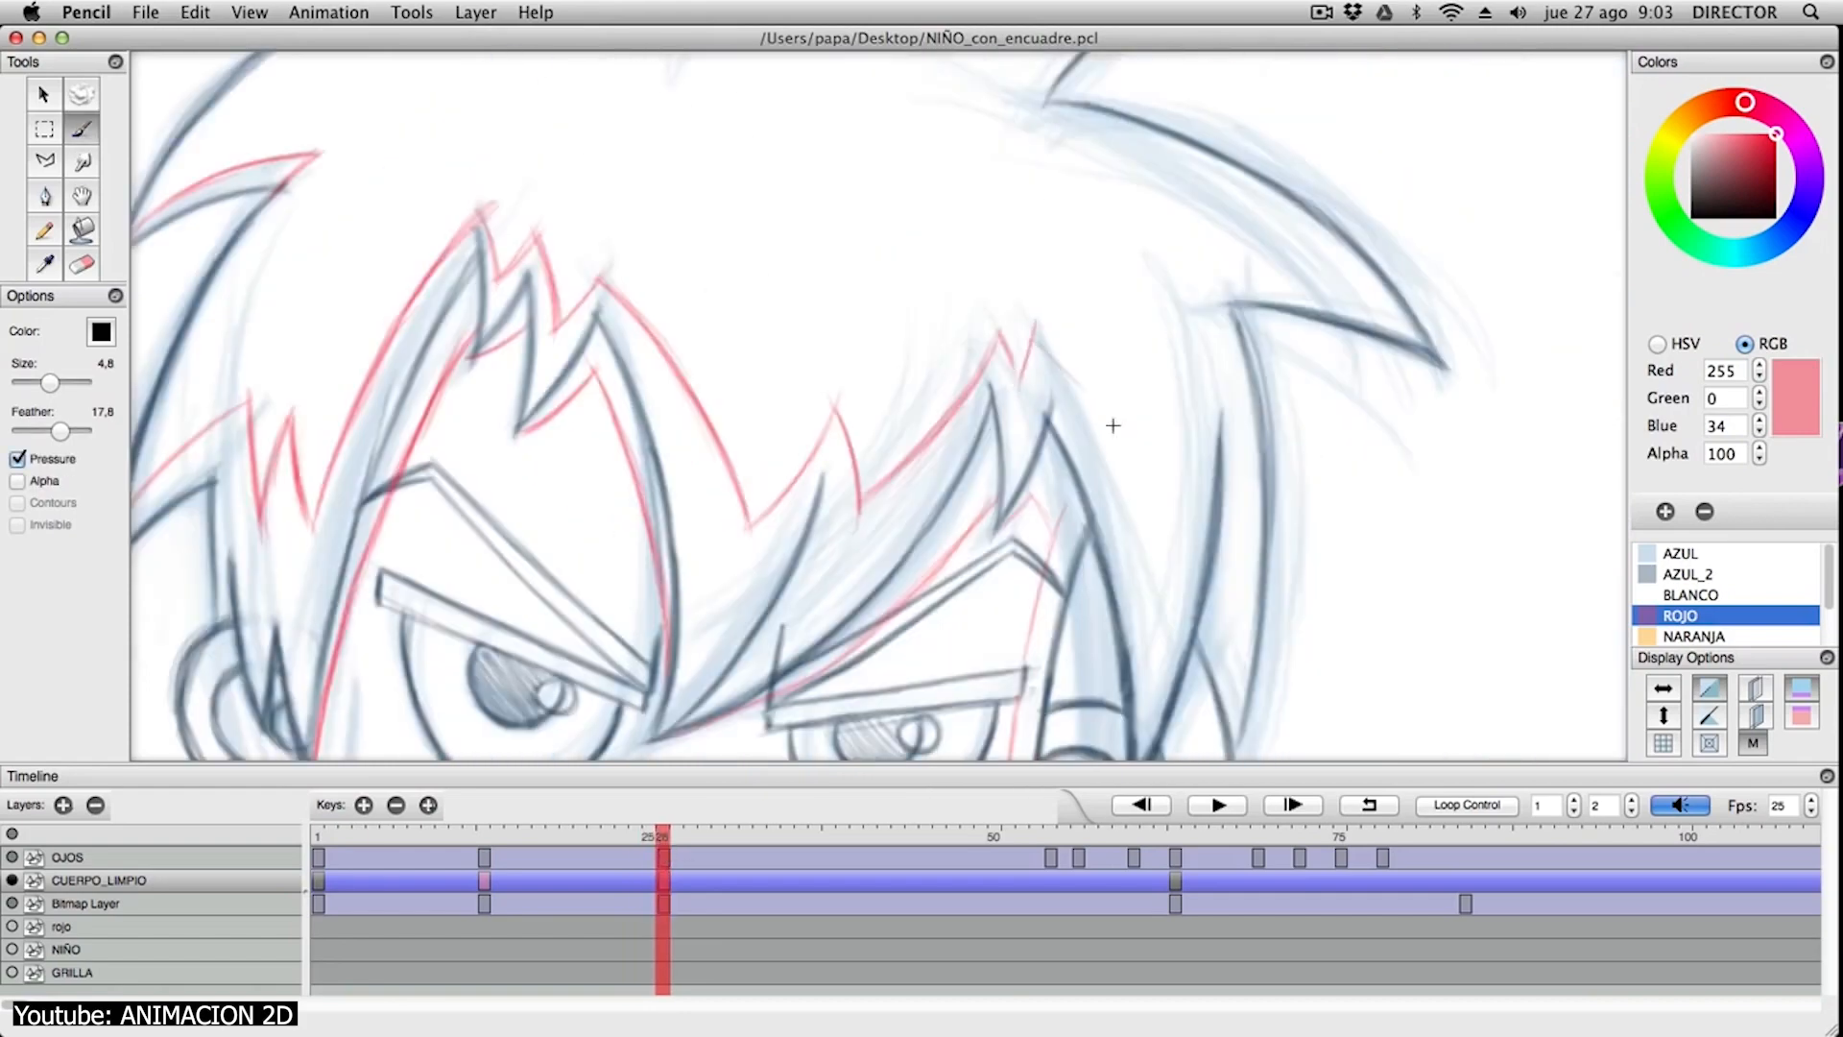
left_click_drag(1113, 425, 1260, 314)
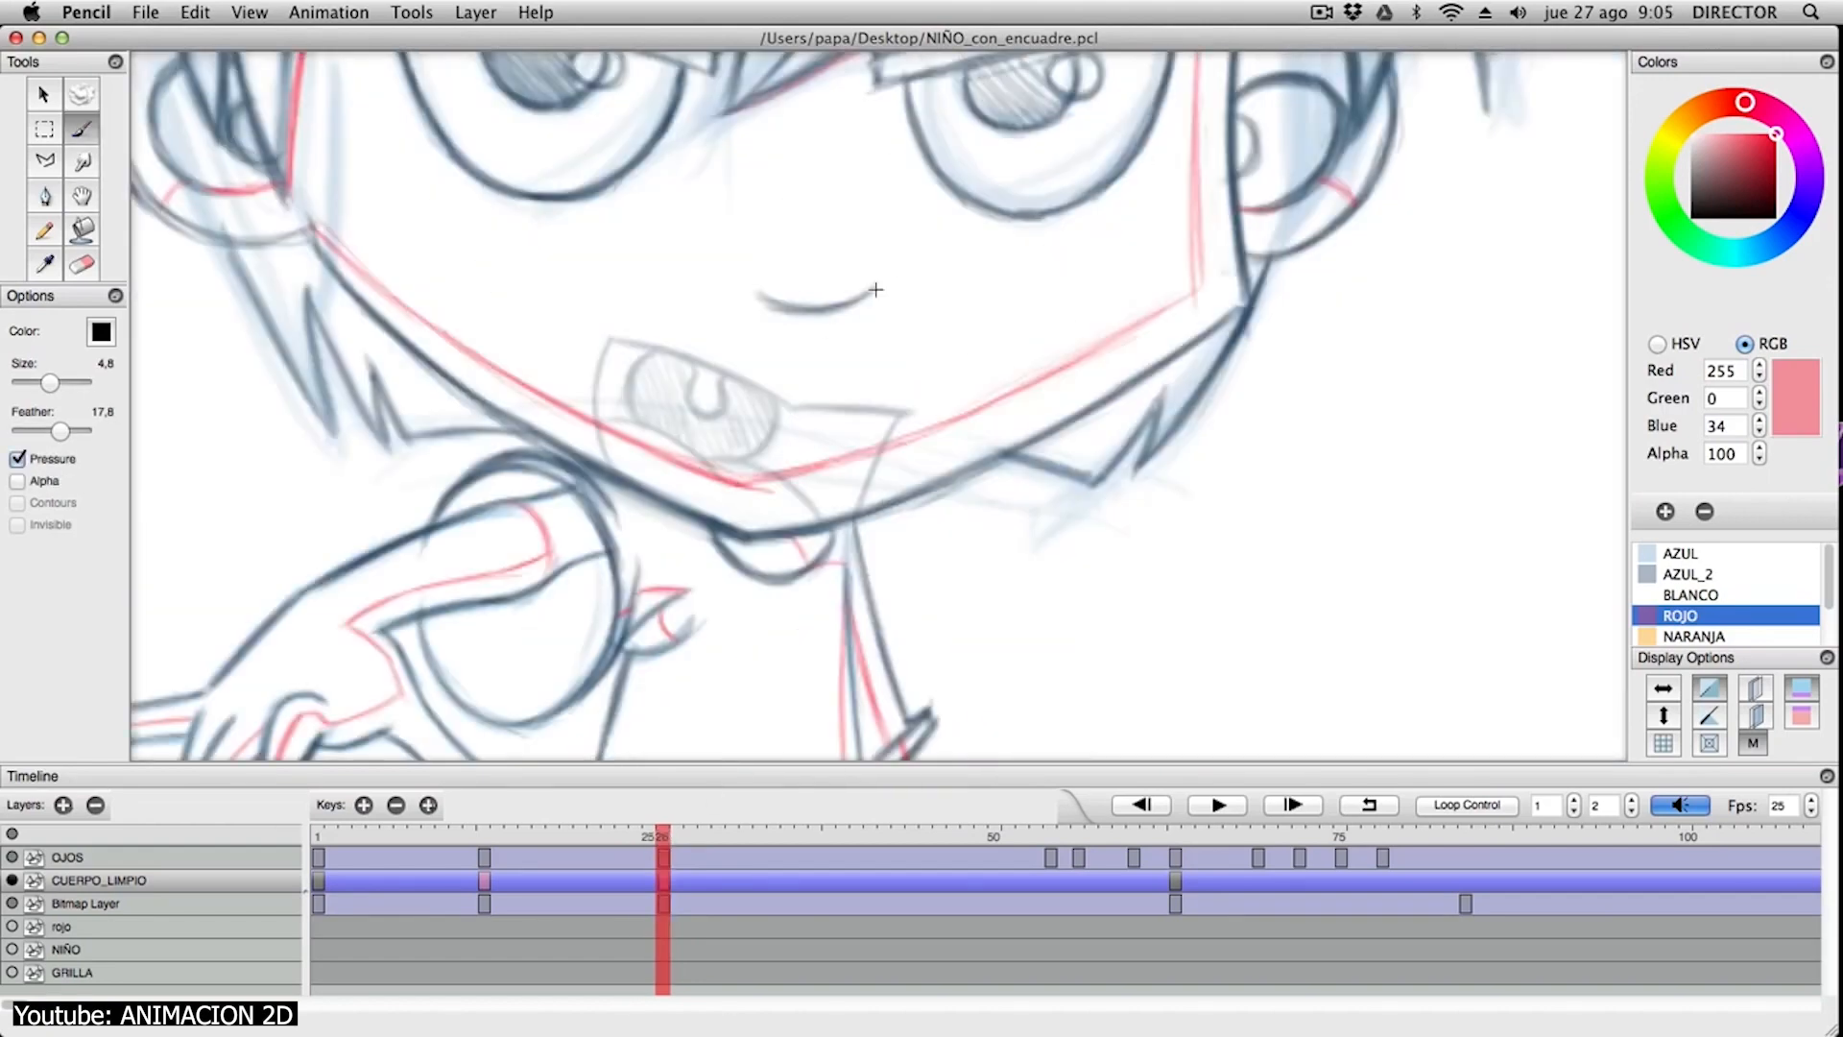
left_click(1175, 834)
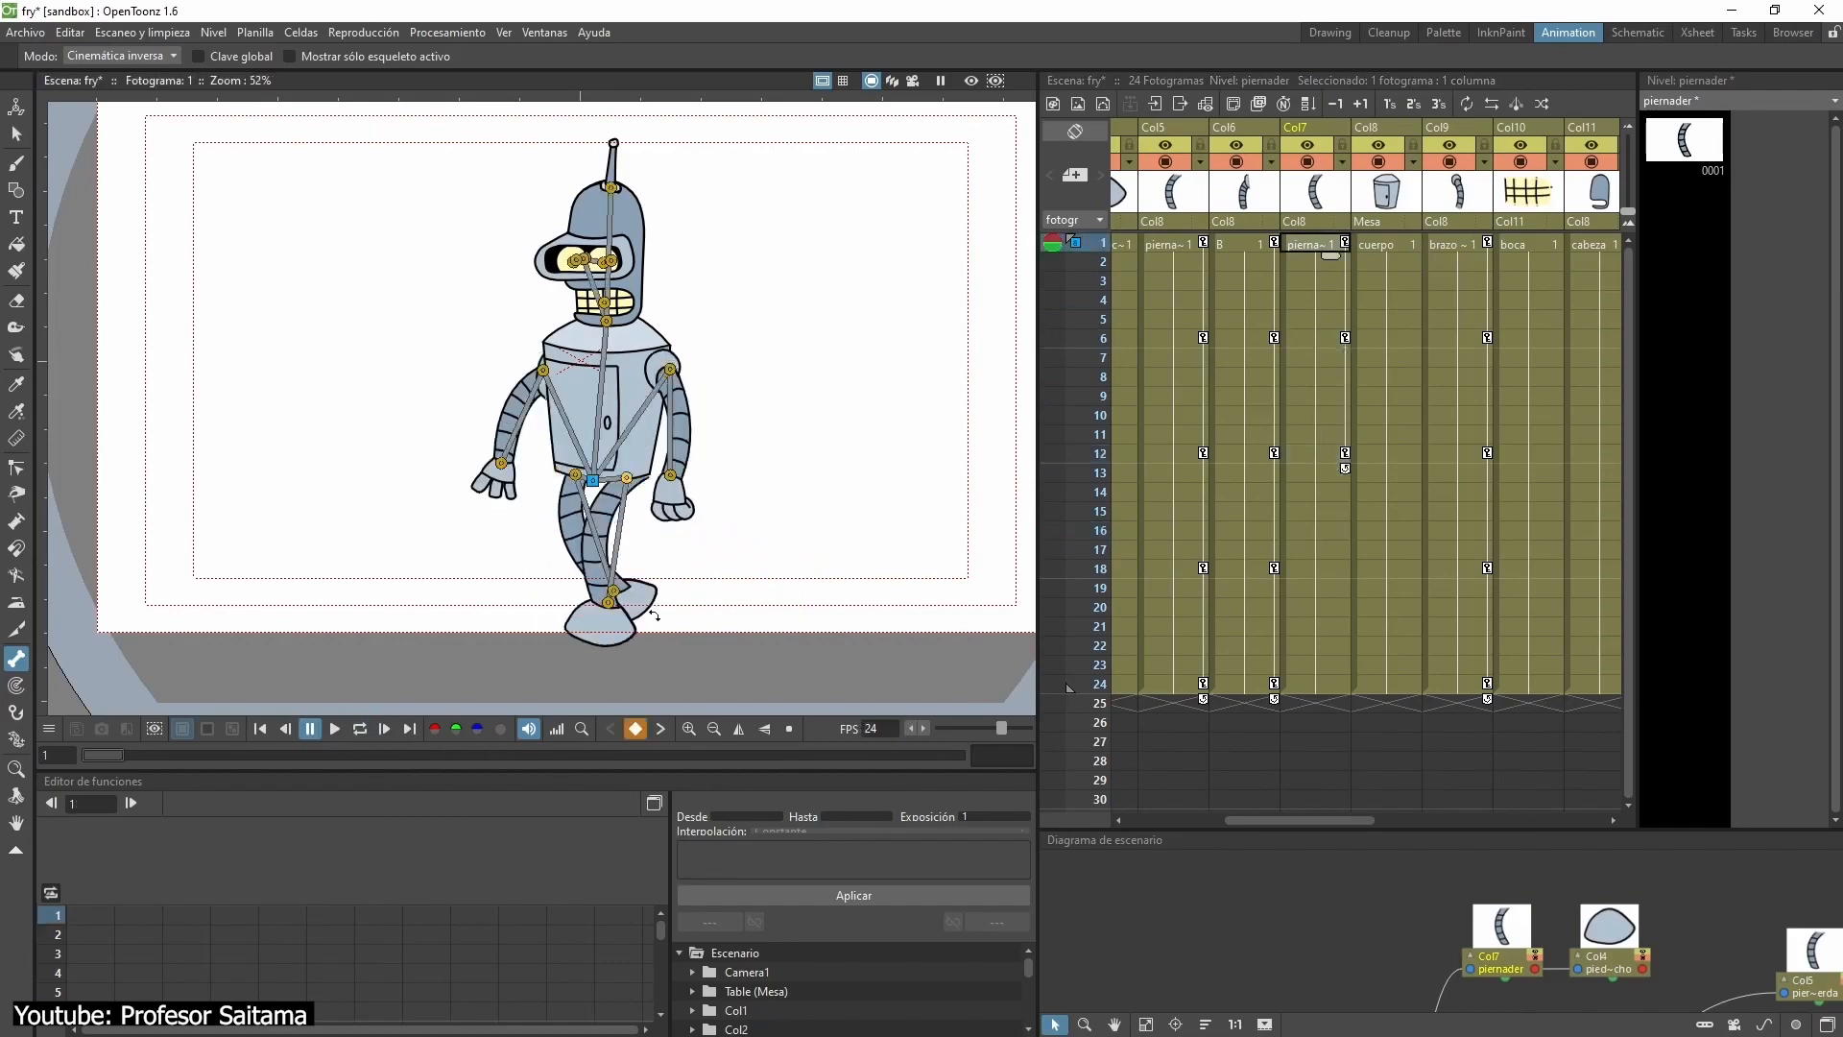
Check frames 6 and 27, then pick brown color_4 for filling the robe.
left_click(1172, 338)
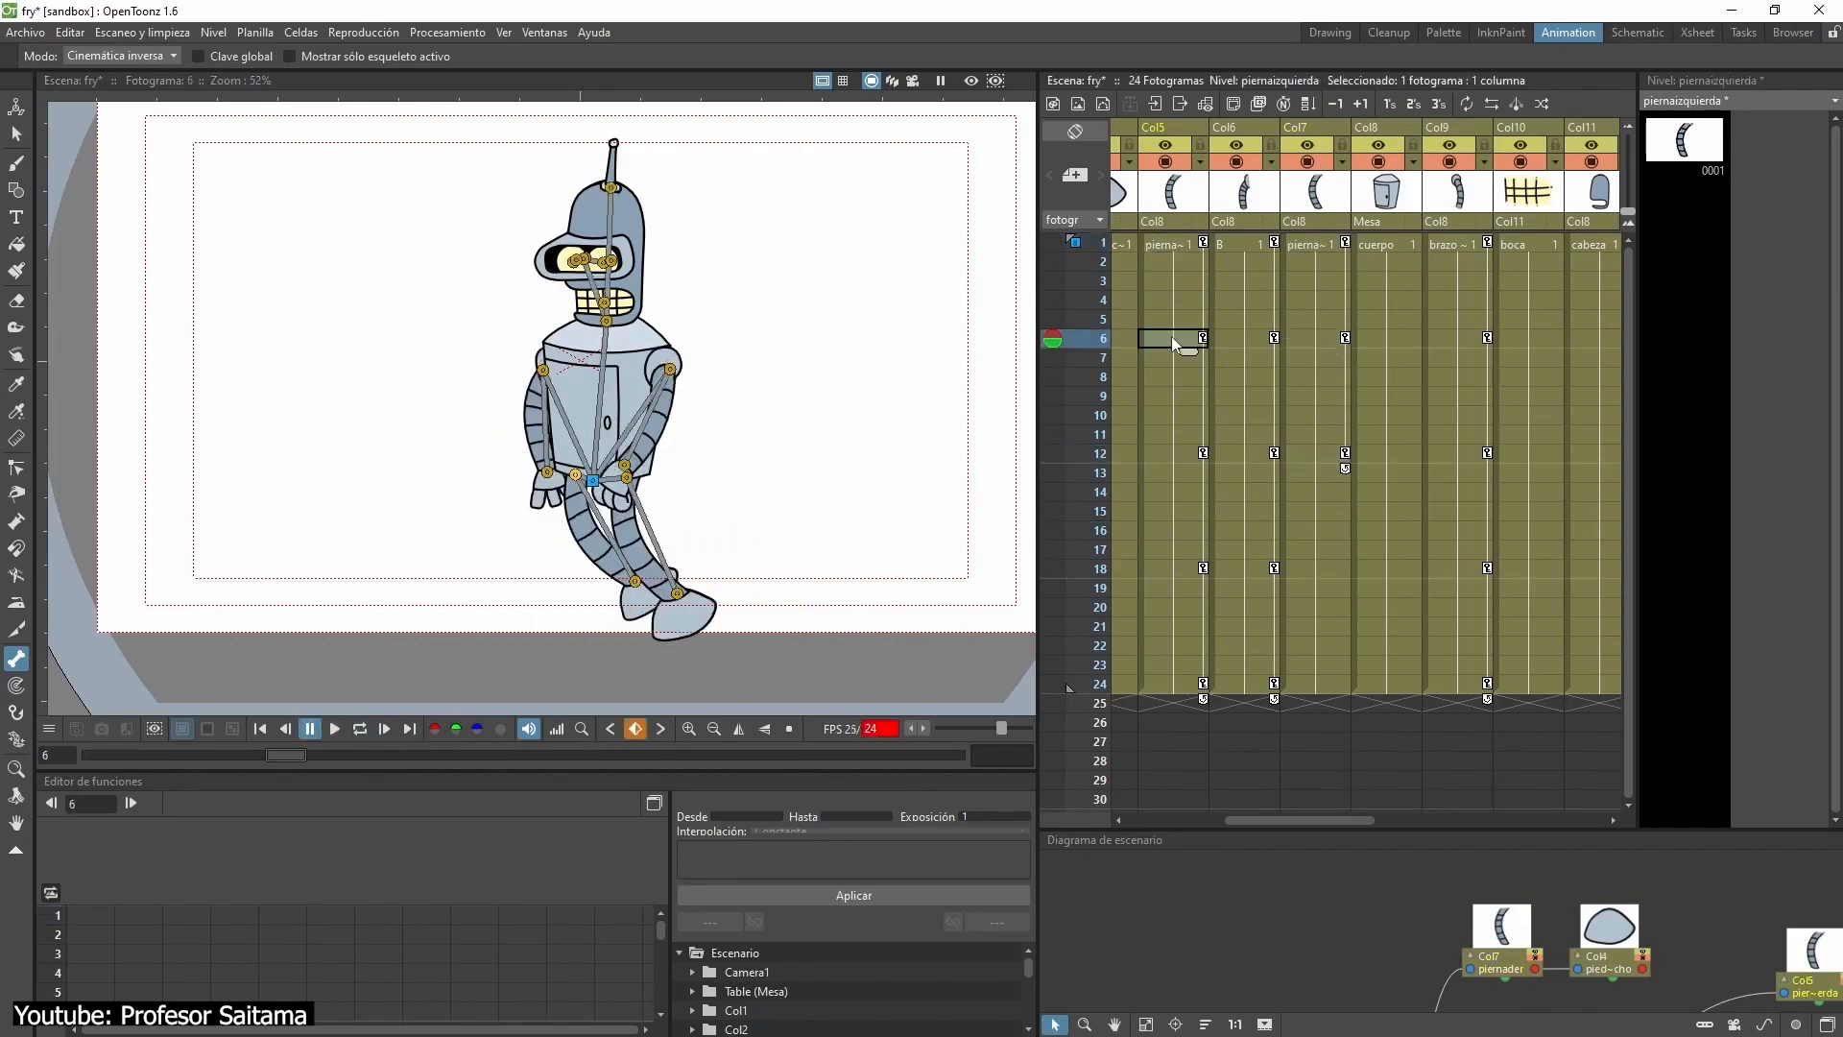
left_click(1169, 742)
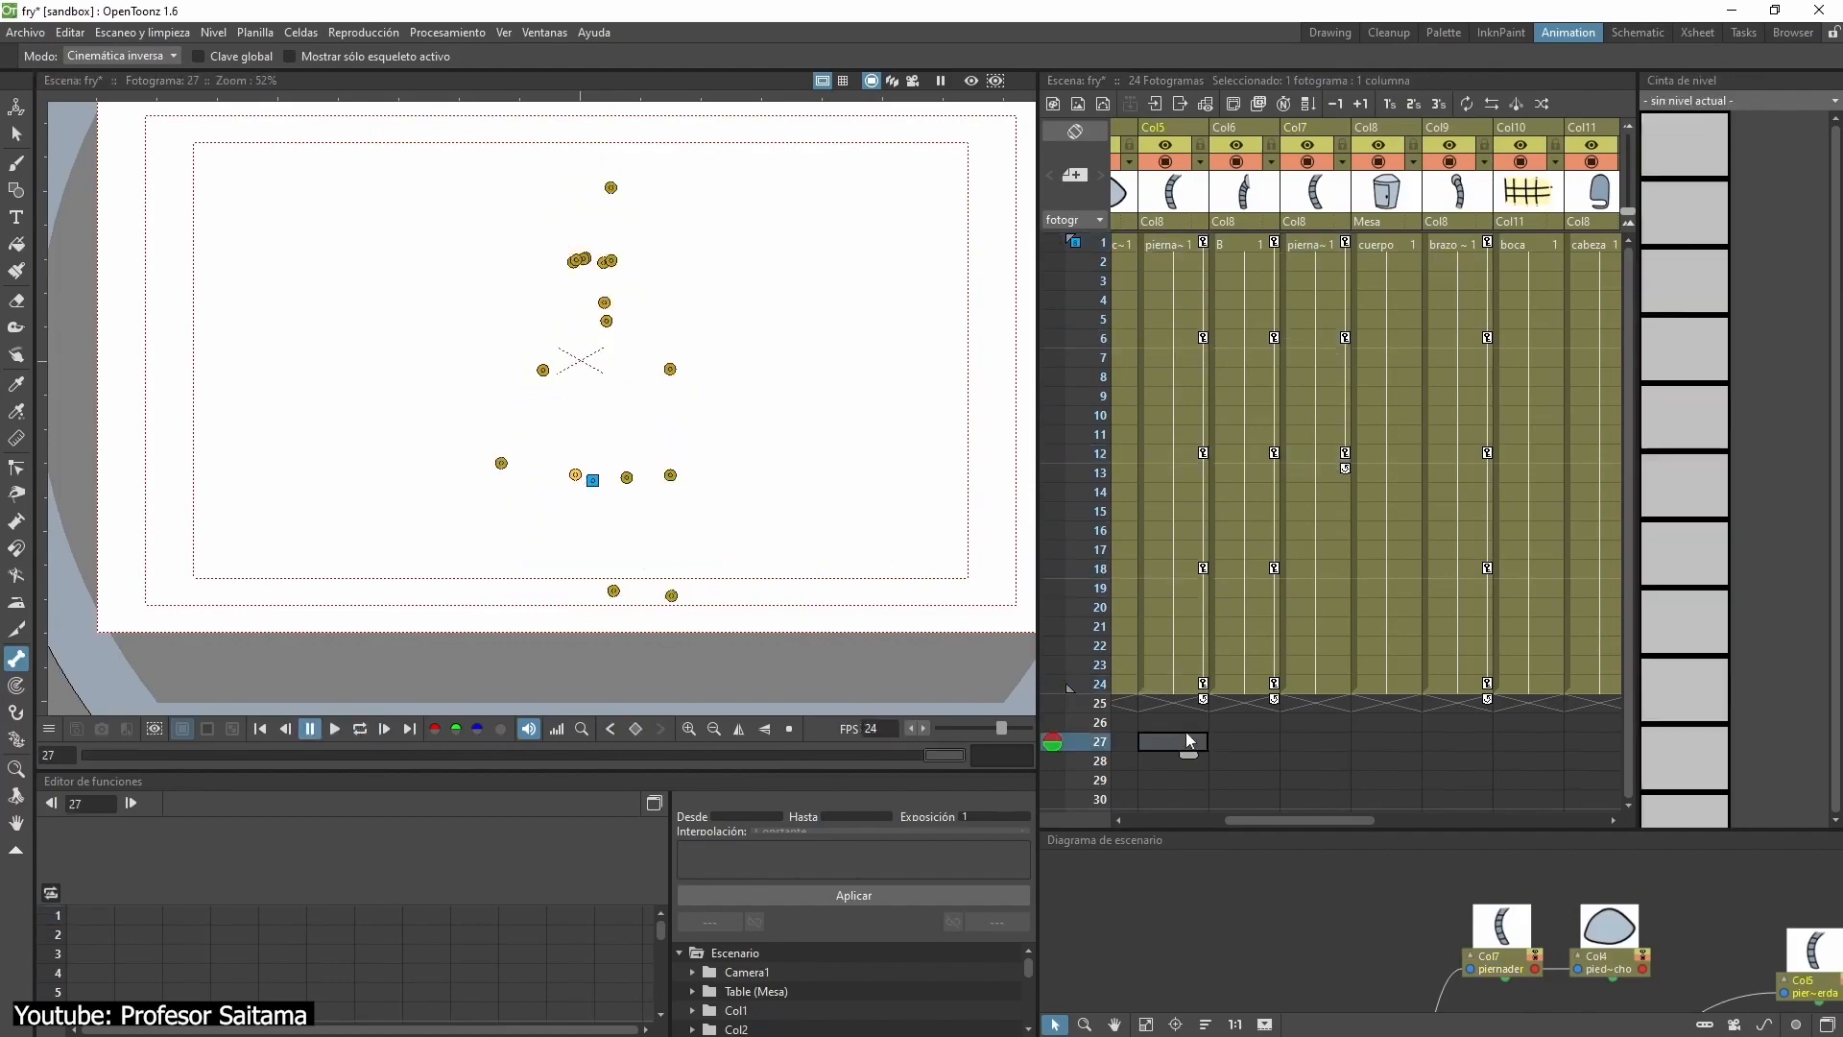
left_click(1171, 243)
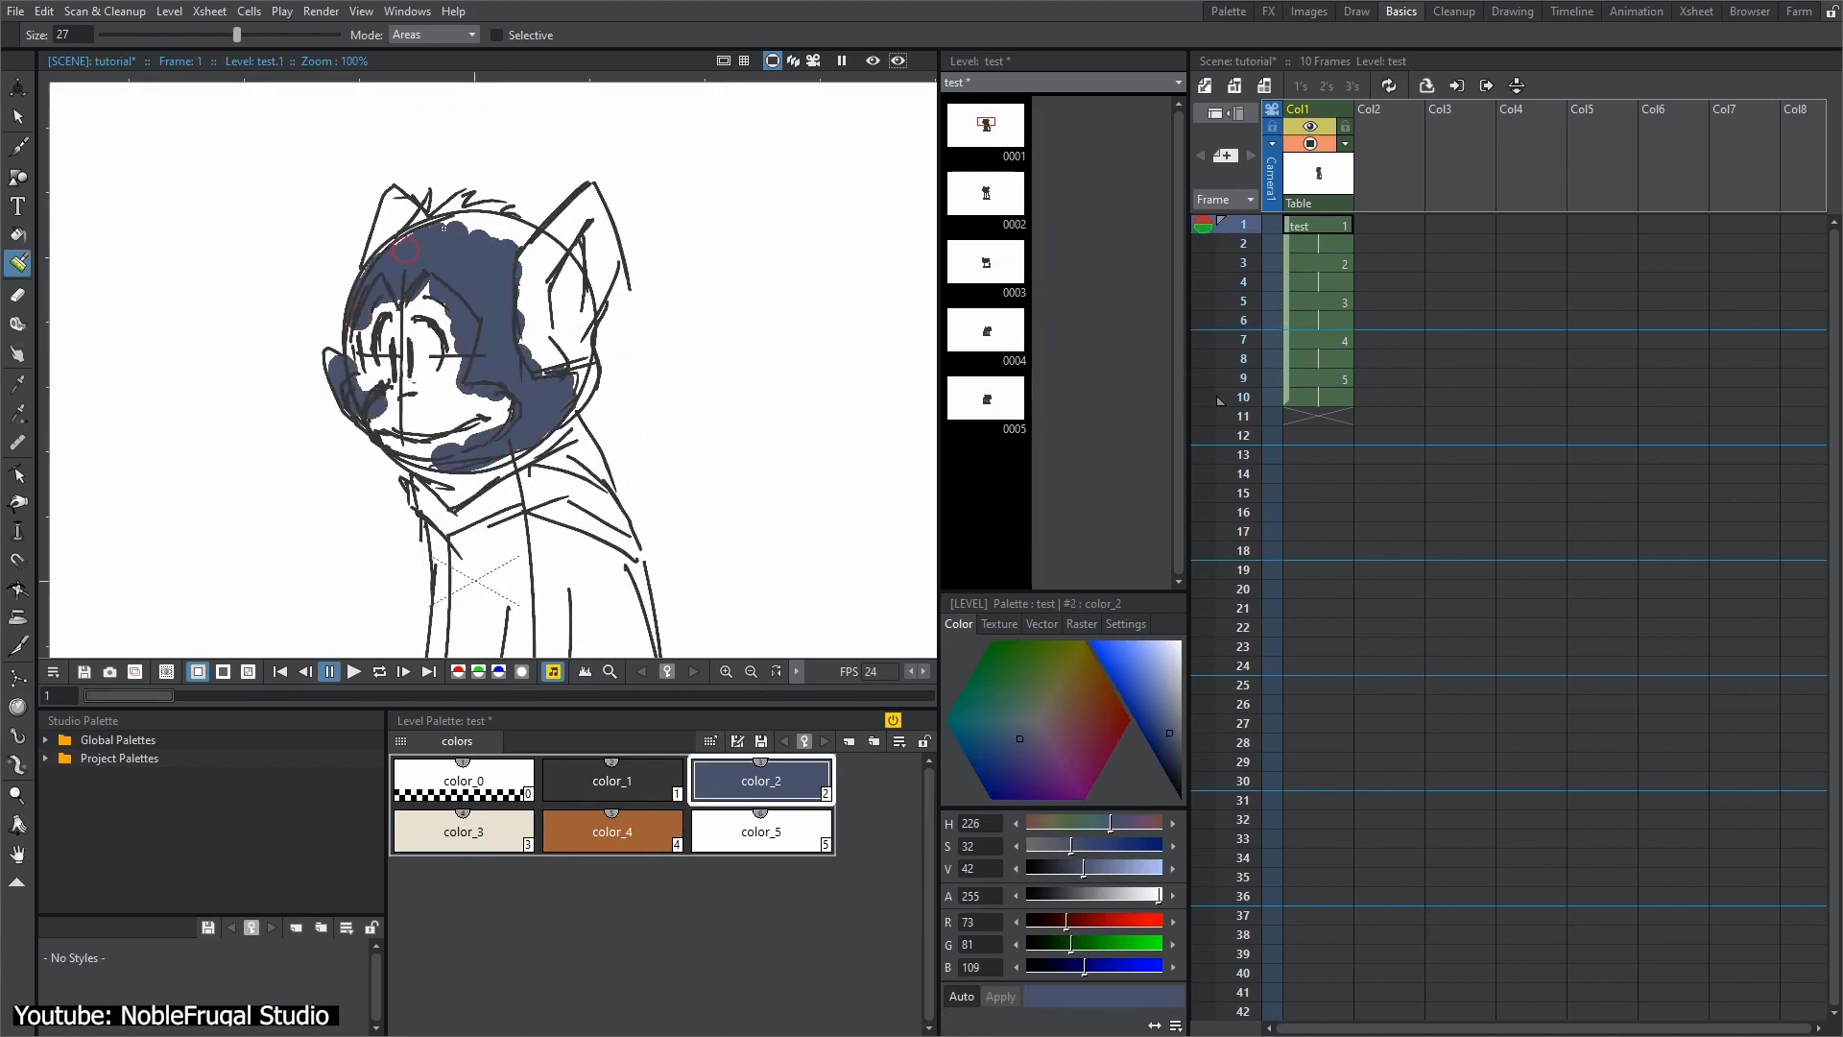
left_click(611, 832)
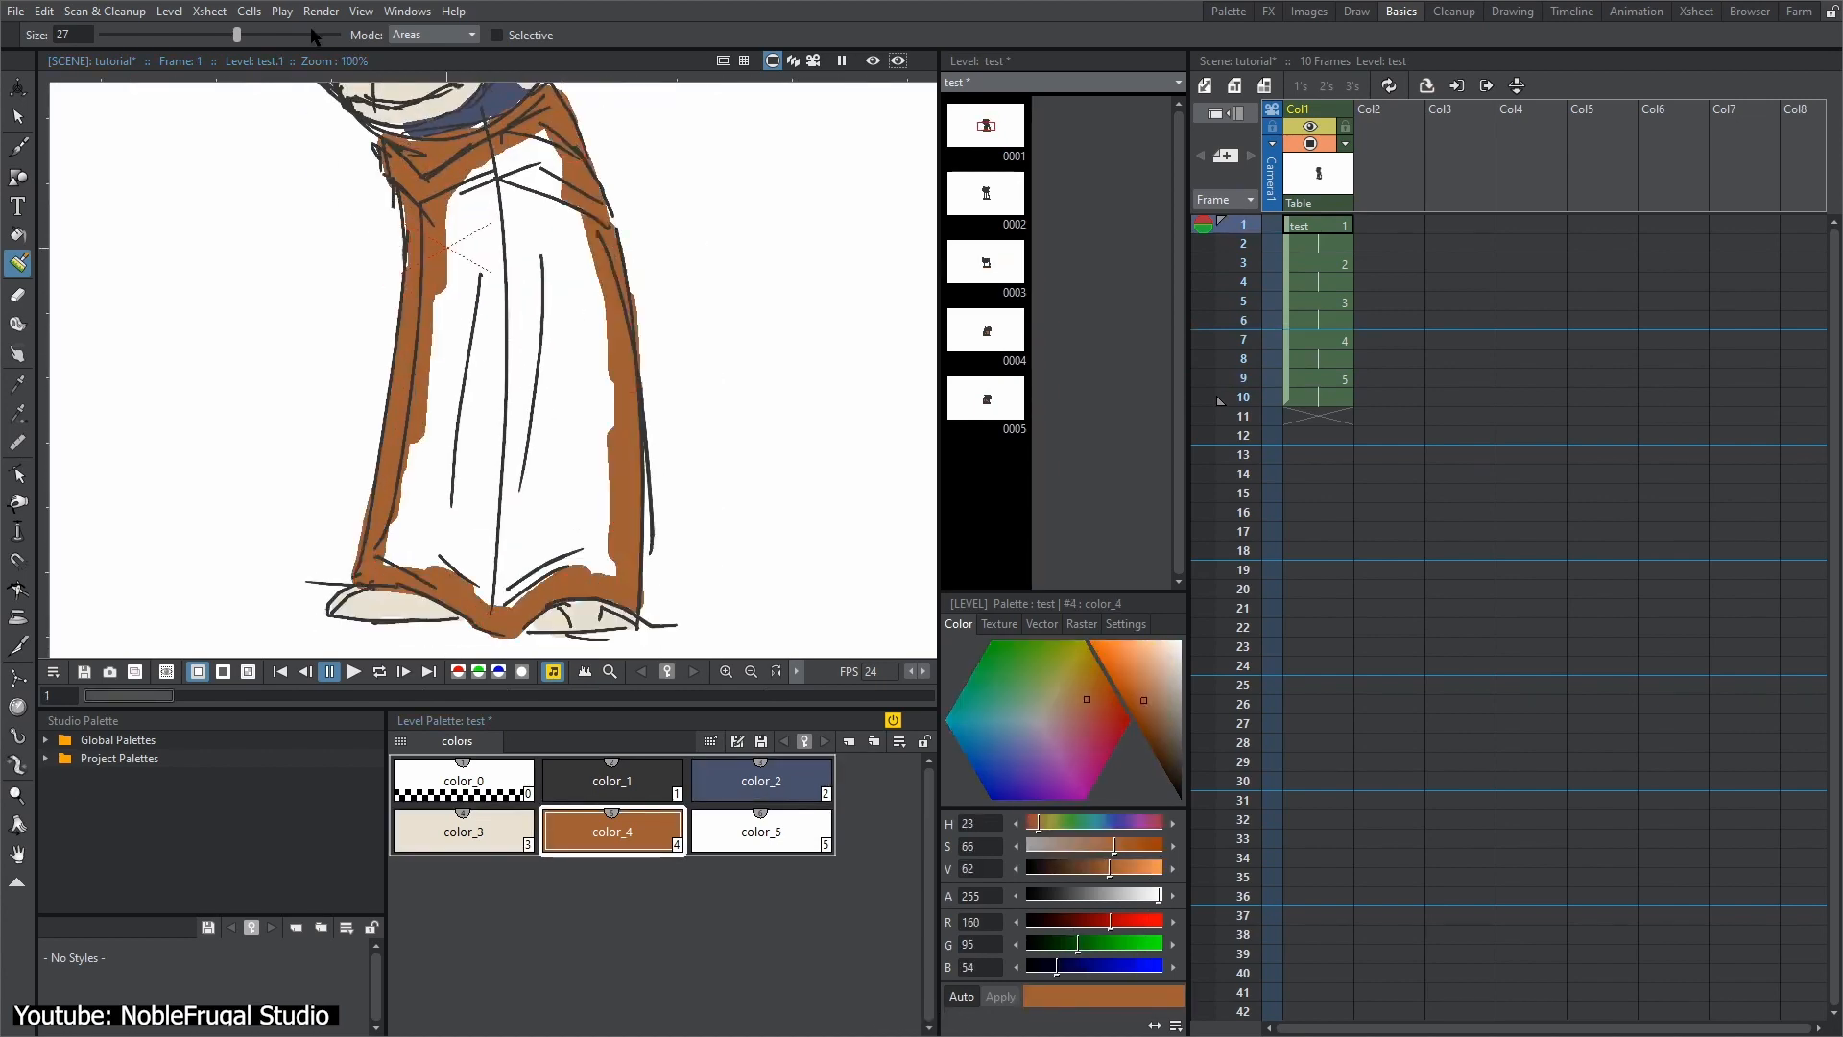